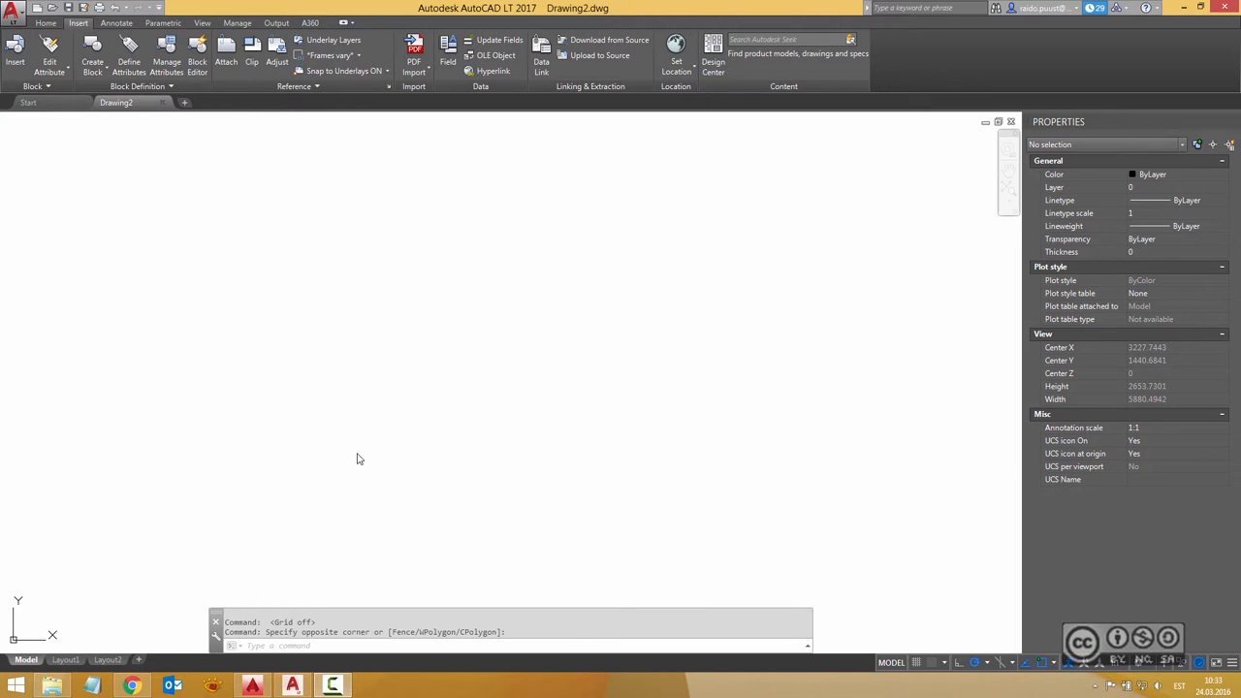
pyautogui.moveTo(403, 268)
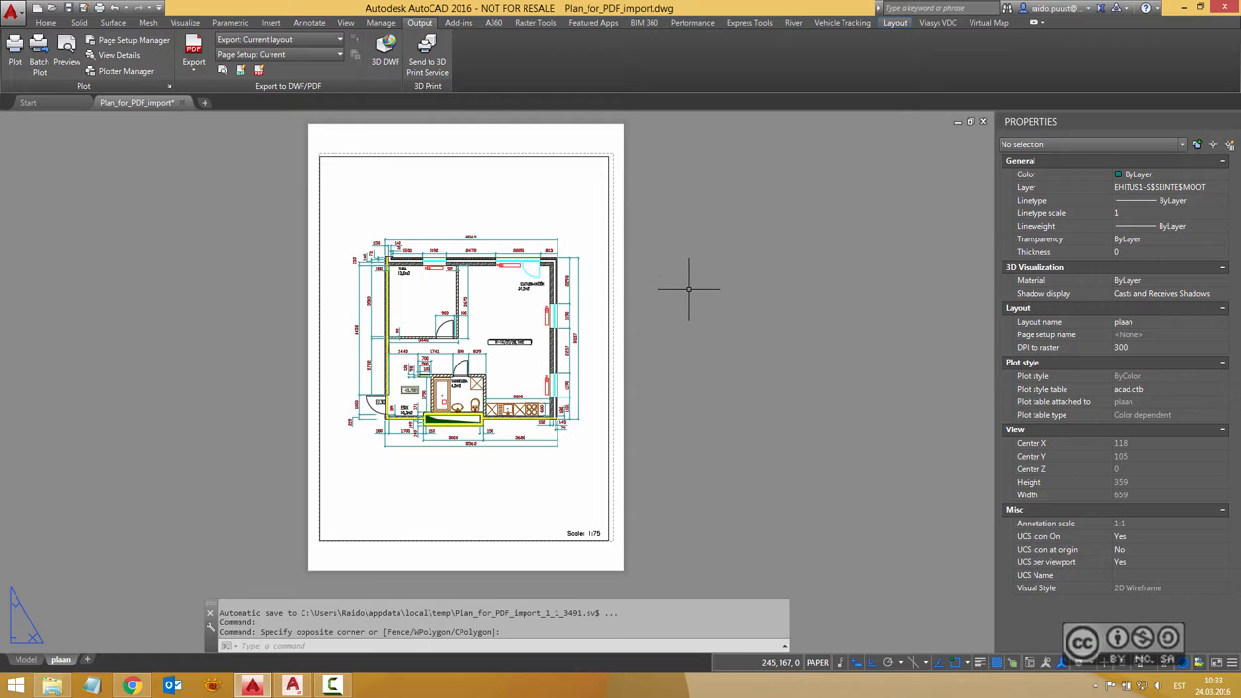
pyautogui.moveTo(245, 241)
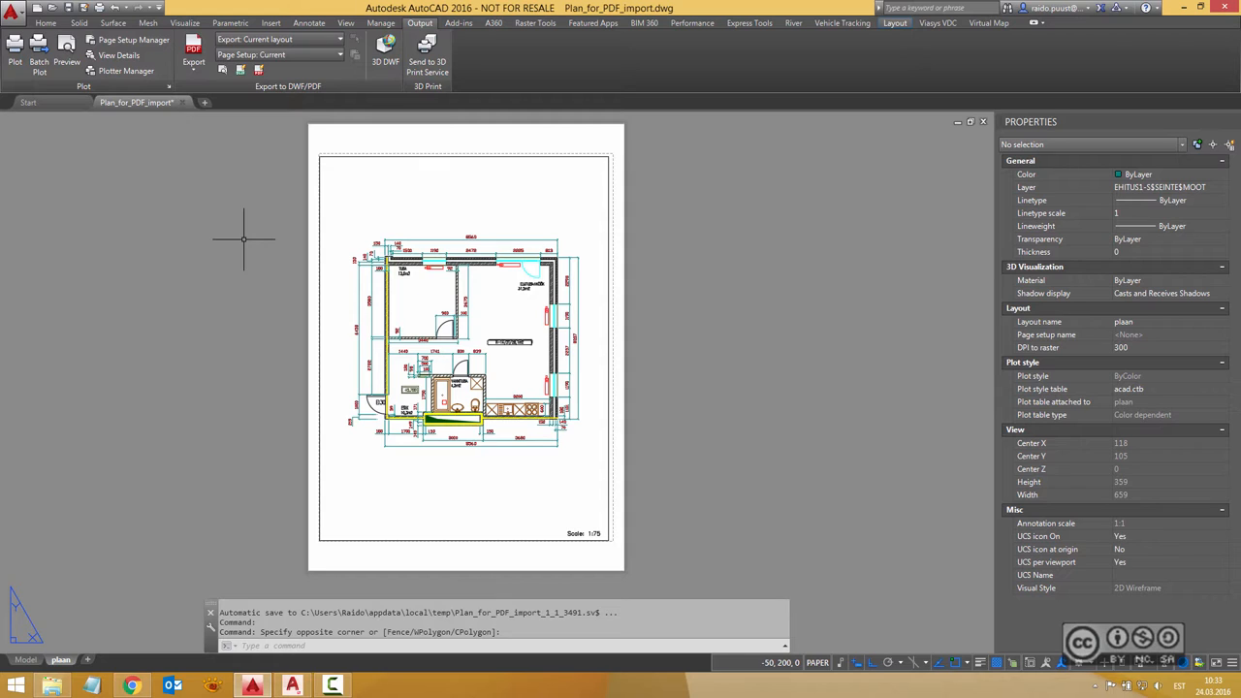
pyautogui.moveTo(225, 225)
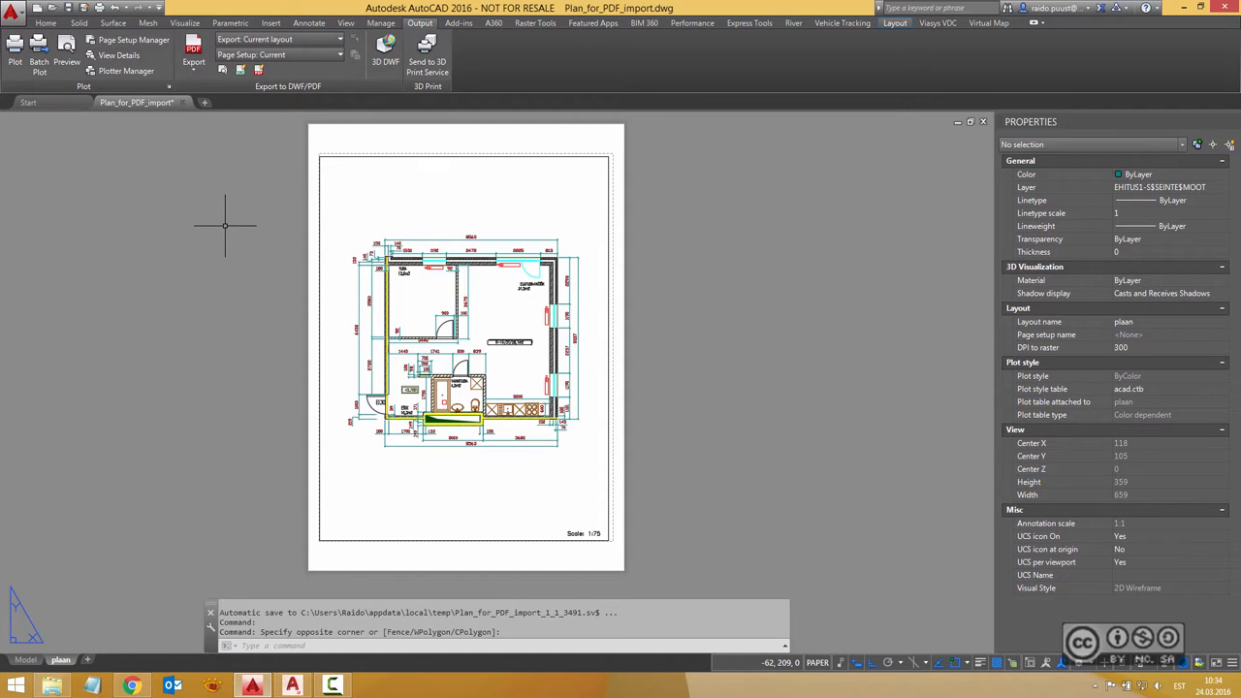
pyautogui.moveTo(232, 252)
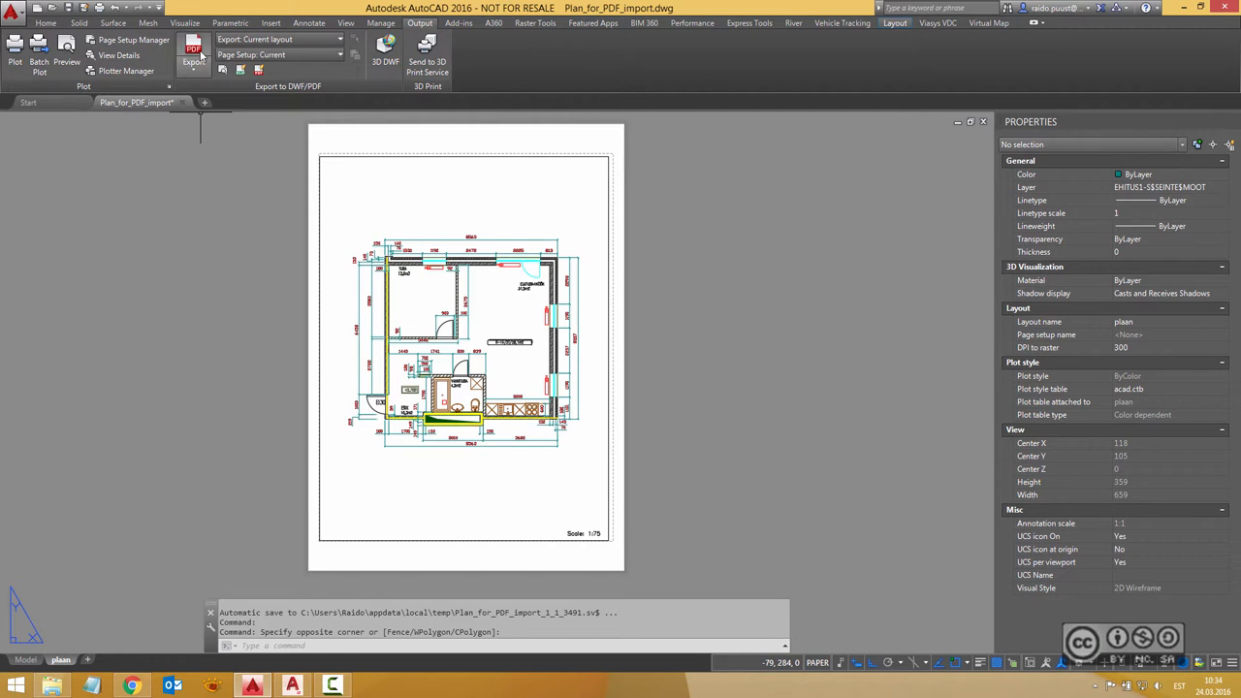
pyautogui.moveTo(231, 170)
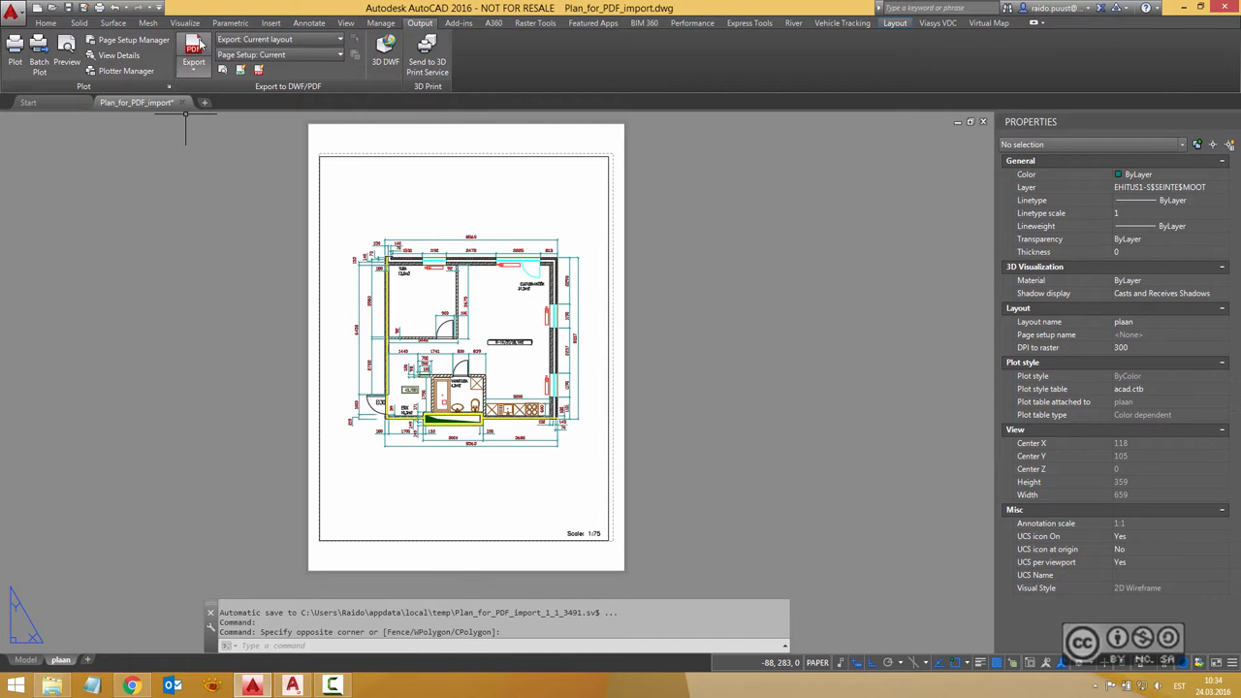
# - Start the PDF export from the Output ribbon to reach the Save As PDF settings
pyautogui.click(194, 54)
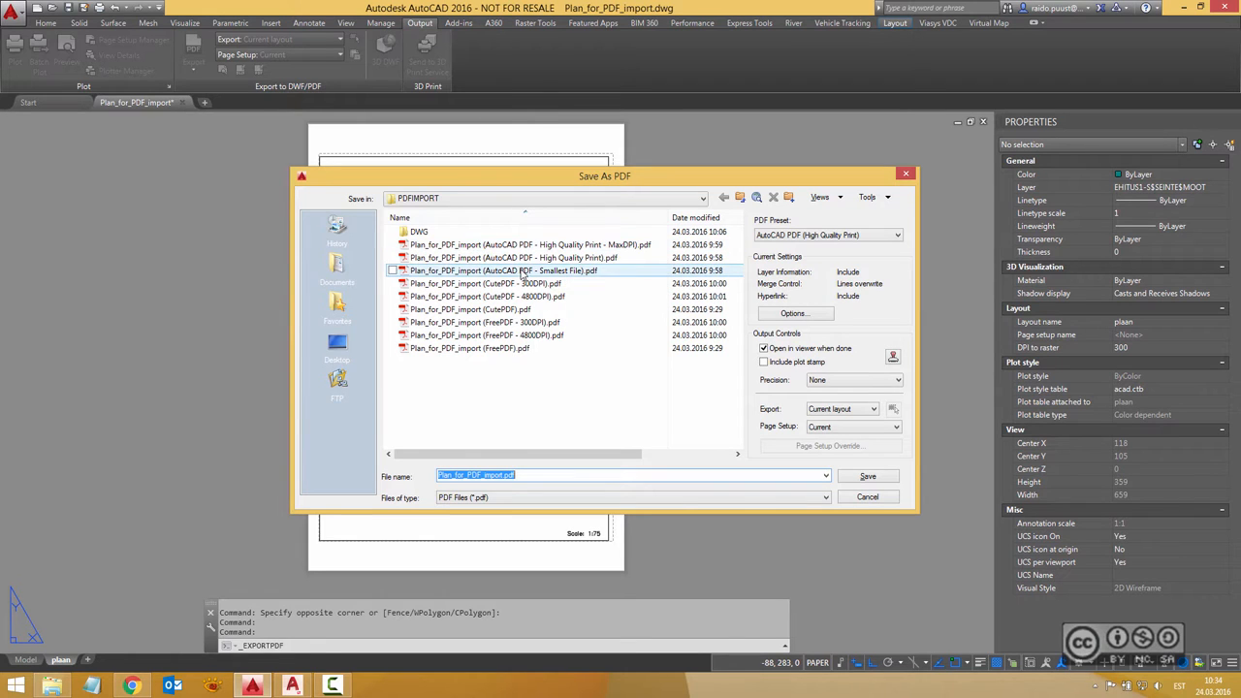
pyautogui.moveTo(572, 277)
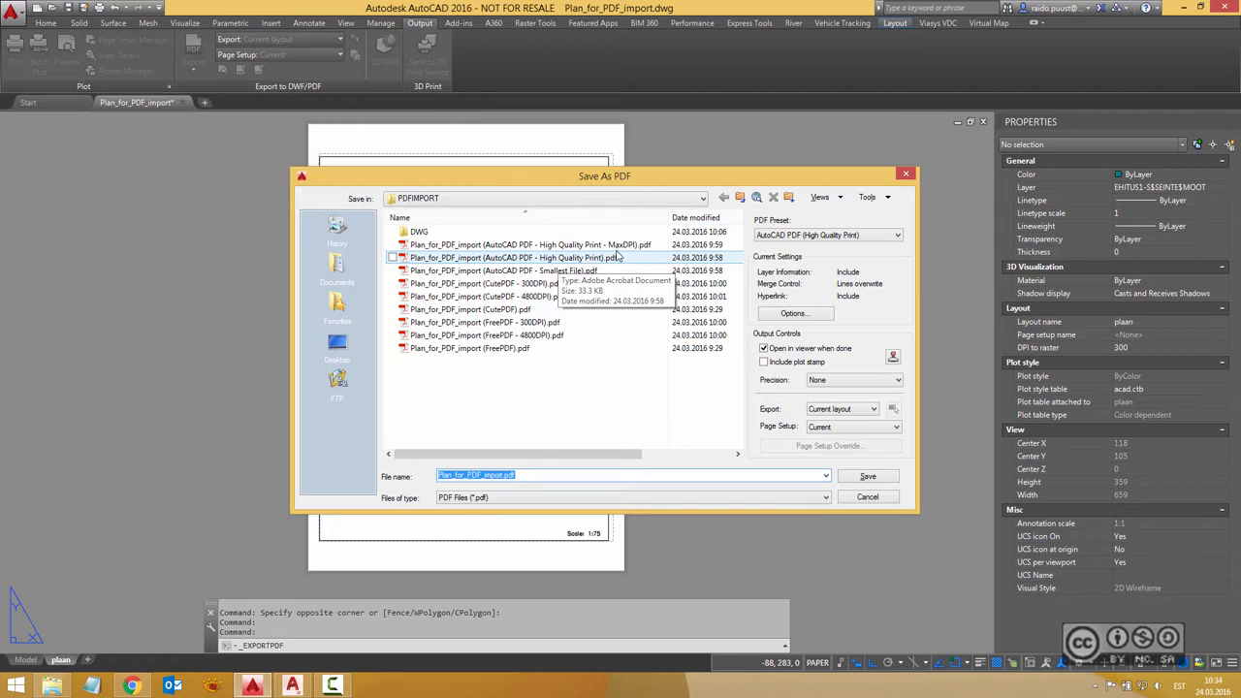
pyautogui.moveTo(527, 244)
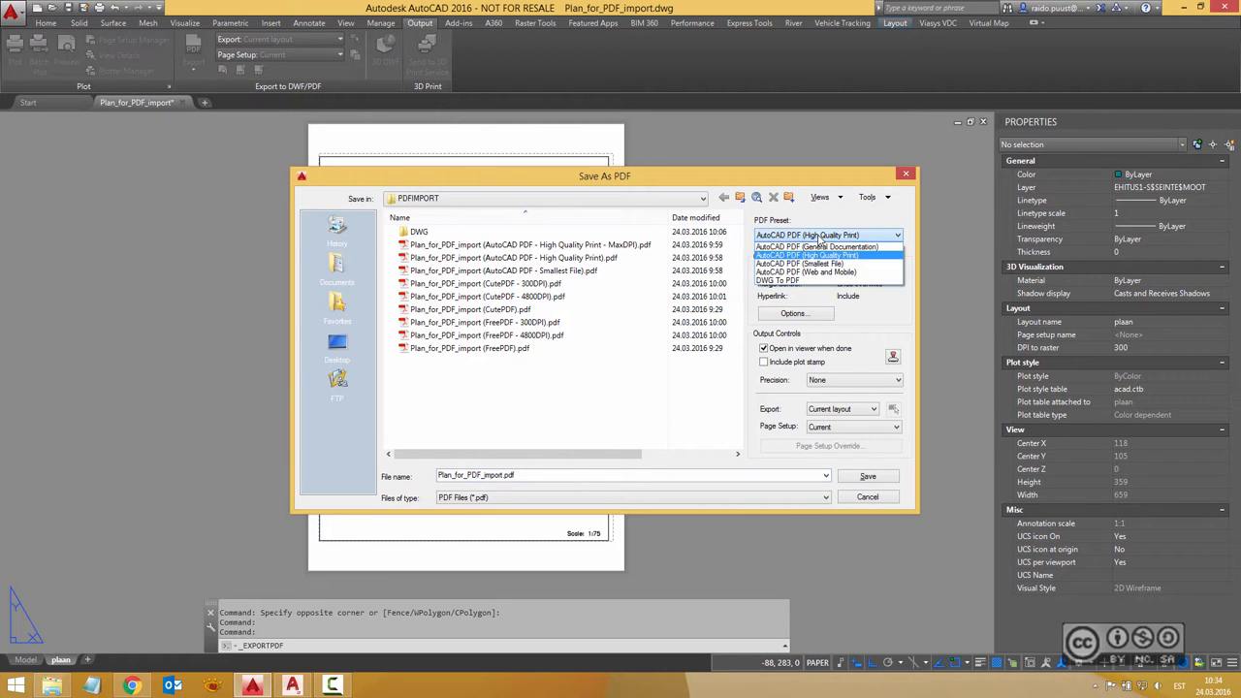
pyautogui.moveTo(819, 264)
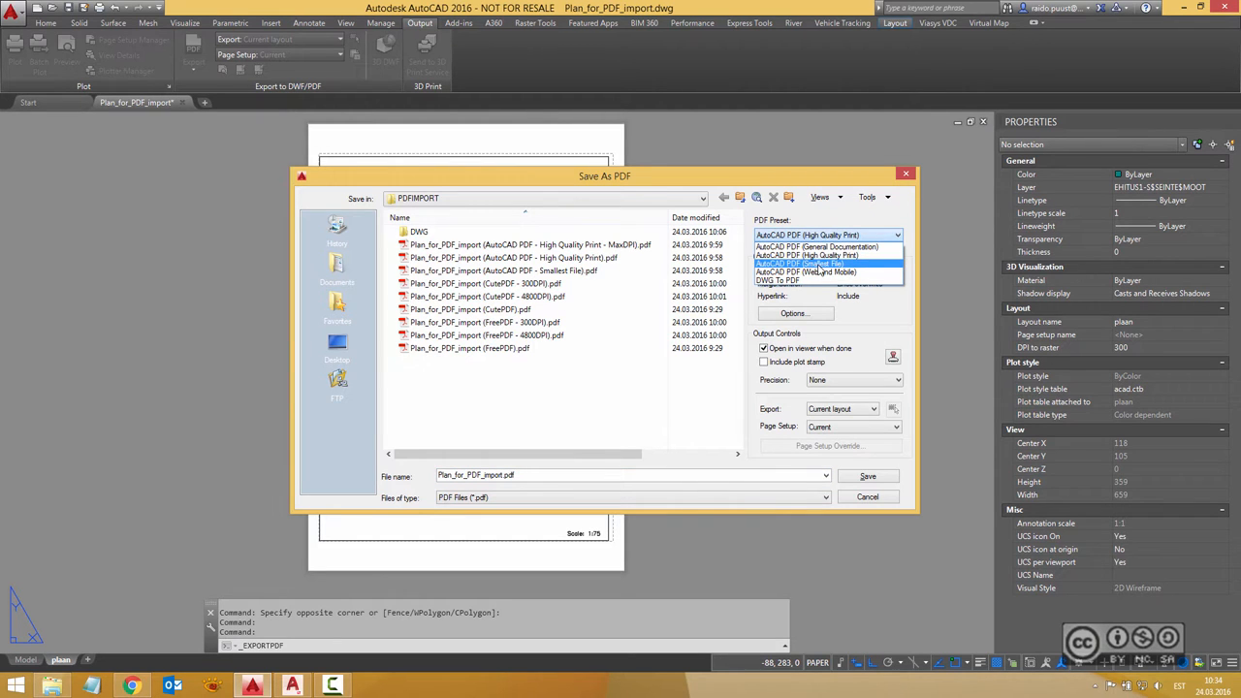
pyautogui.click(793, 314)
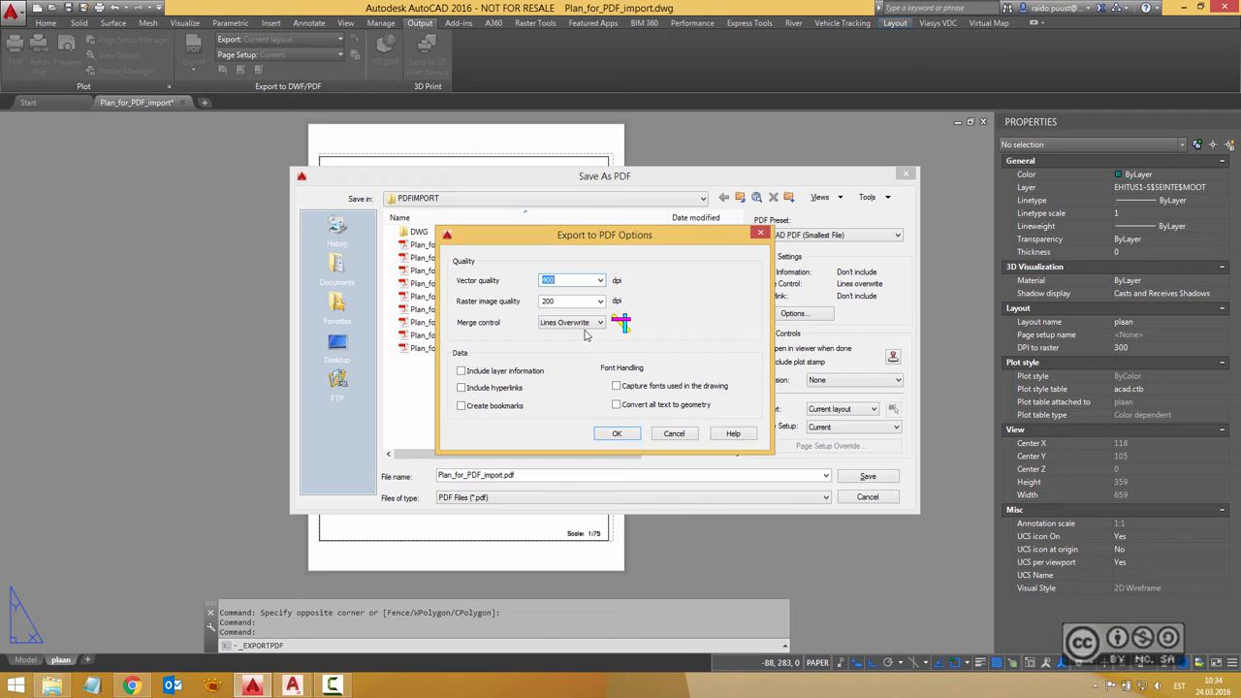
pyautogui.moveTo(625, 289)
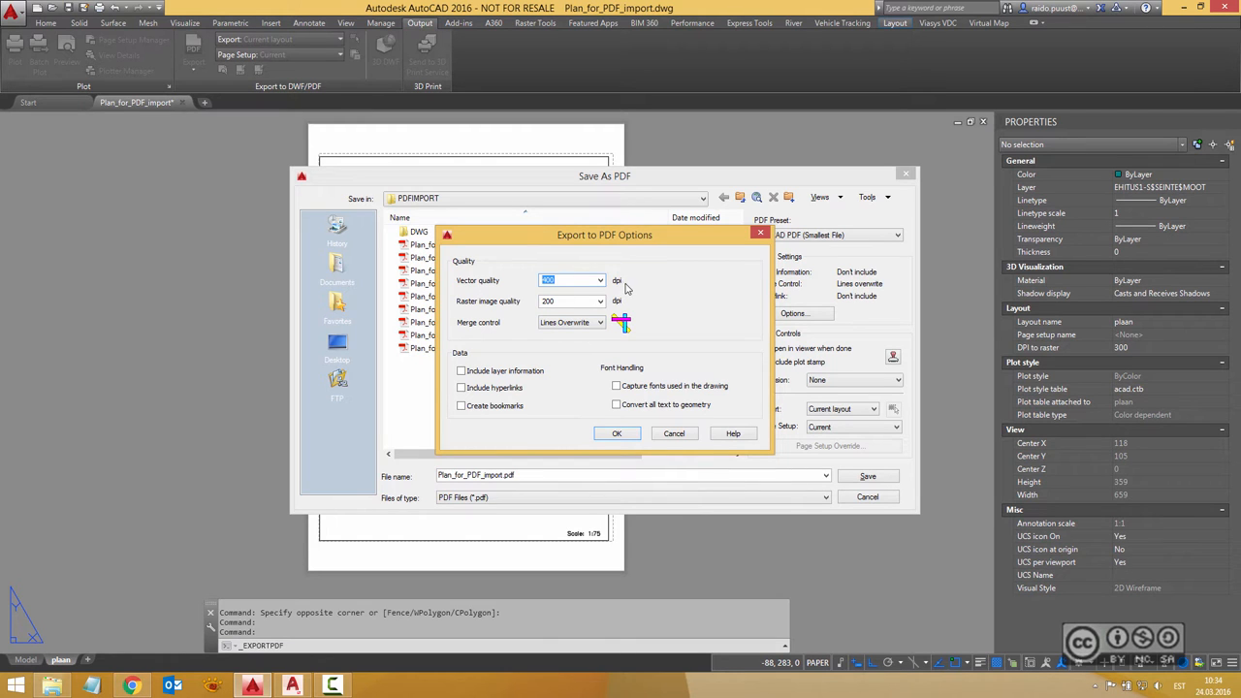
pyautogui.click(895, 235)
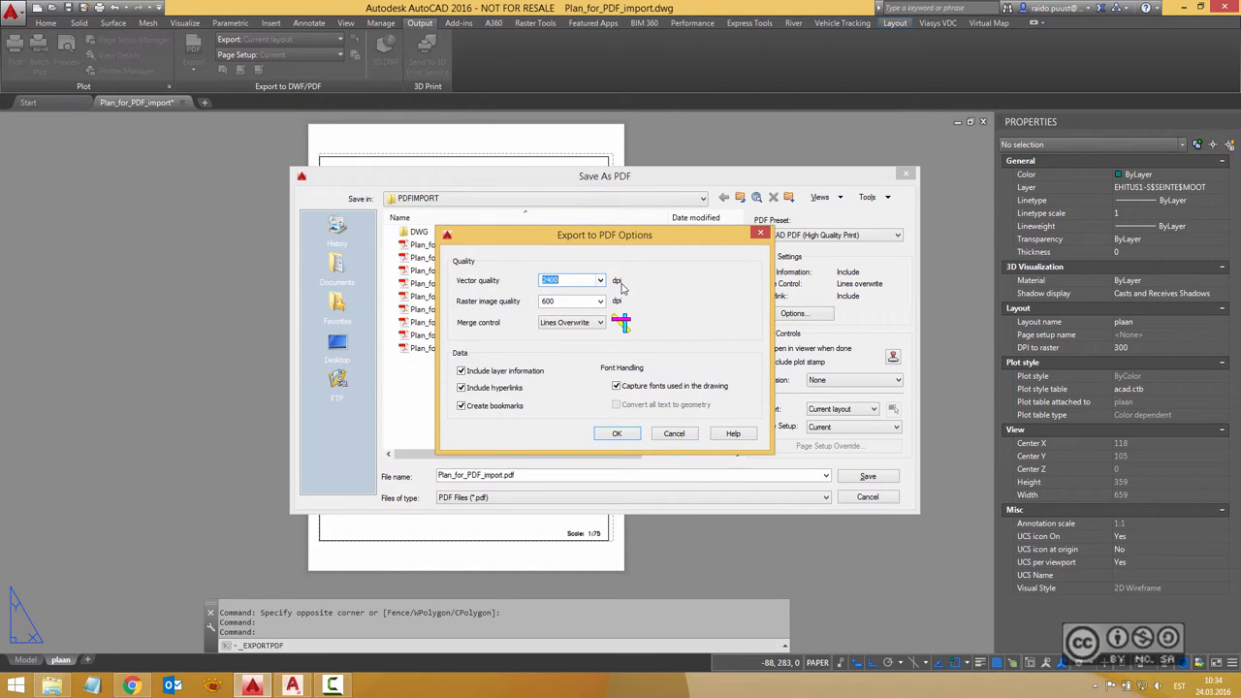
pyautogui.click(617, 434)
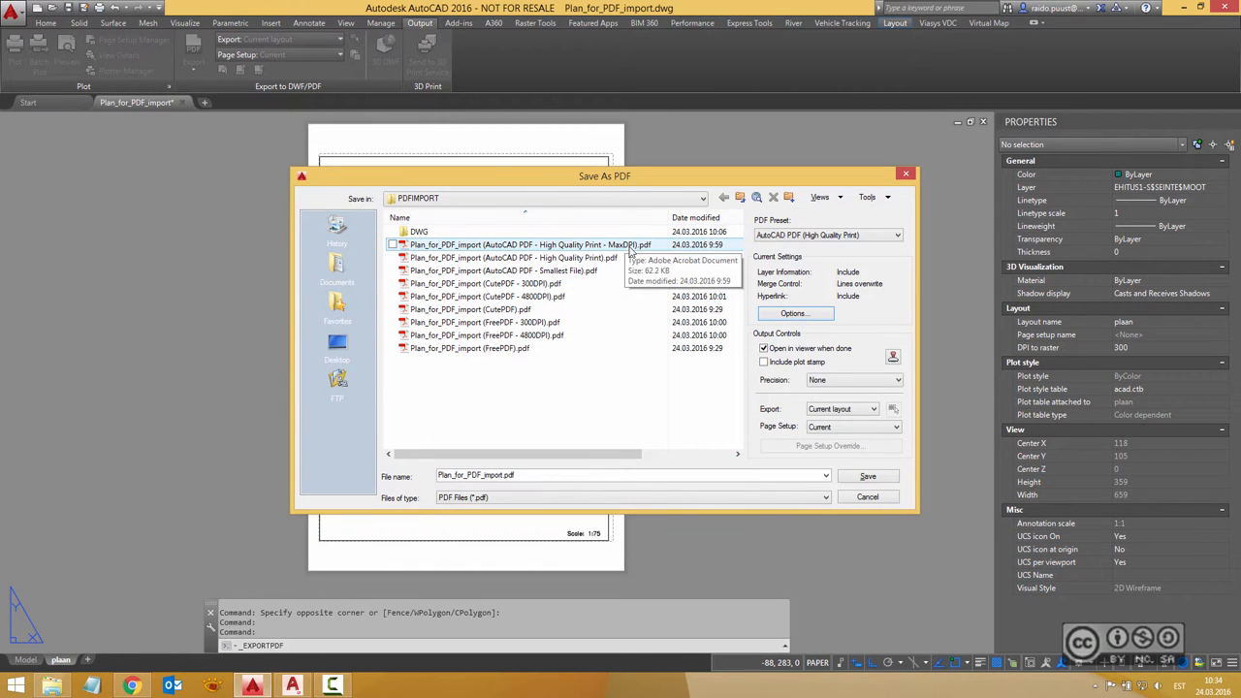
pyautogui.click(795, 312)
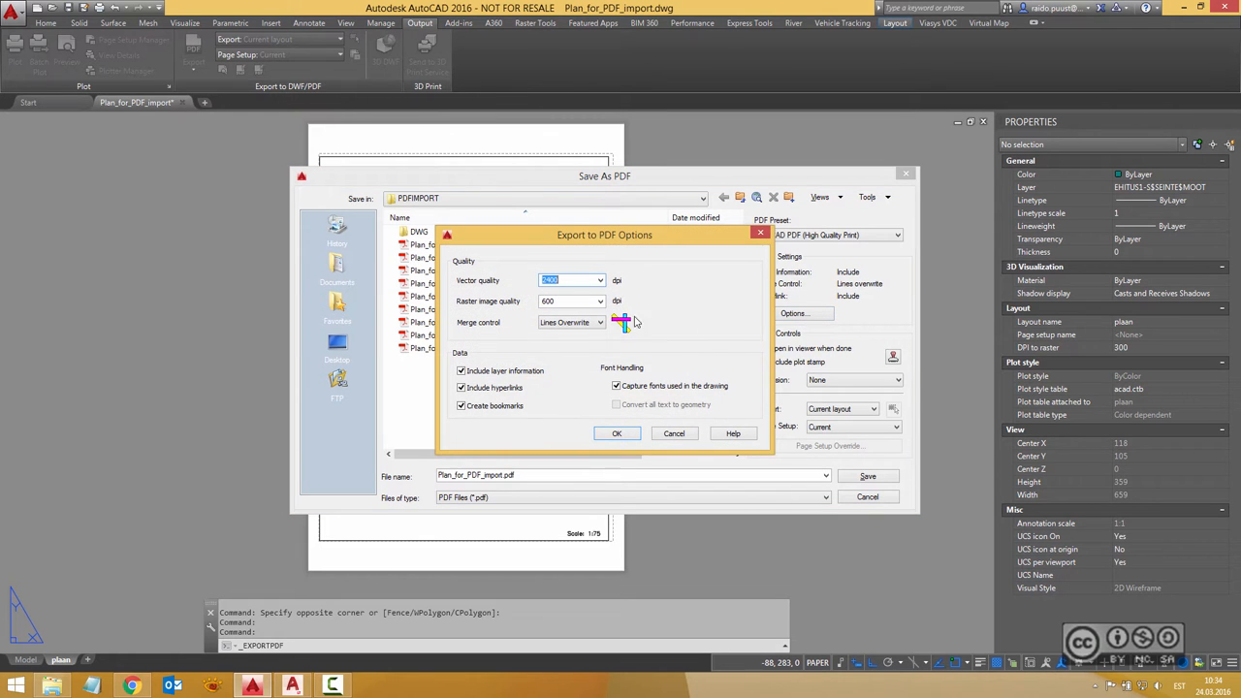
pyautogui.click(598, 279)
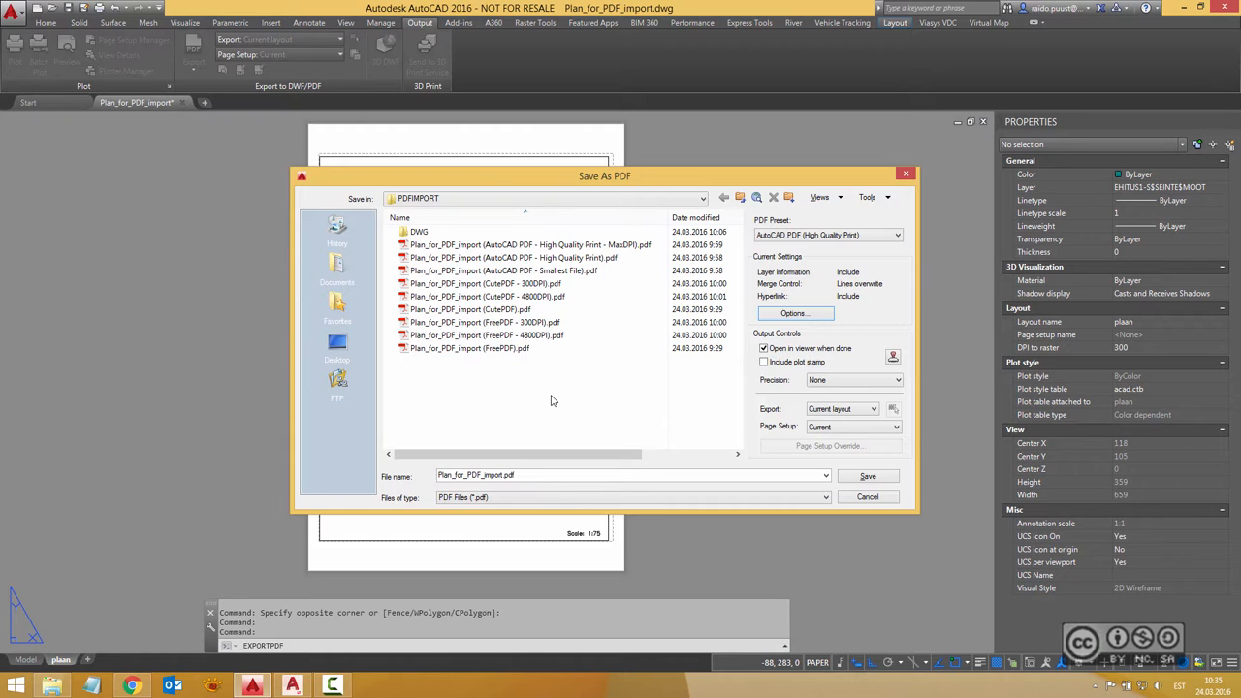
pyautogui.moveTo(562, 409)
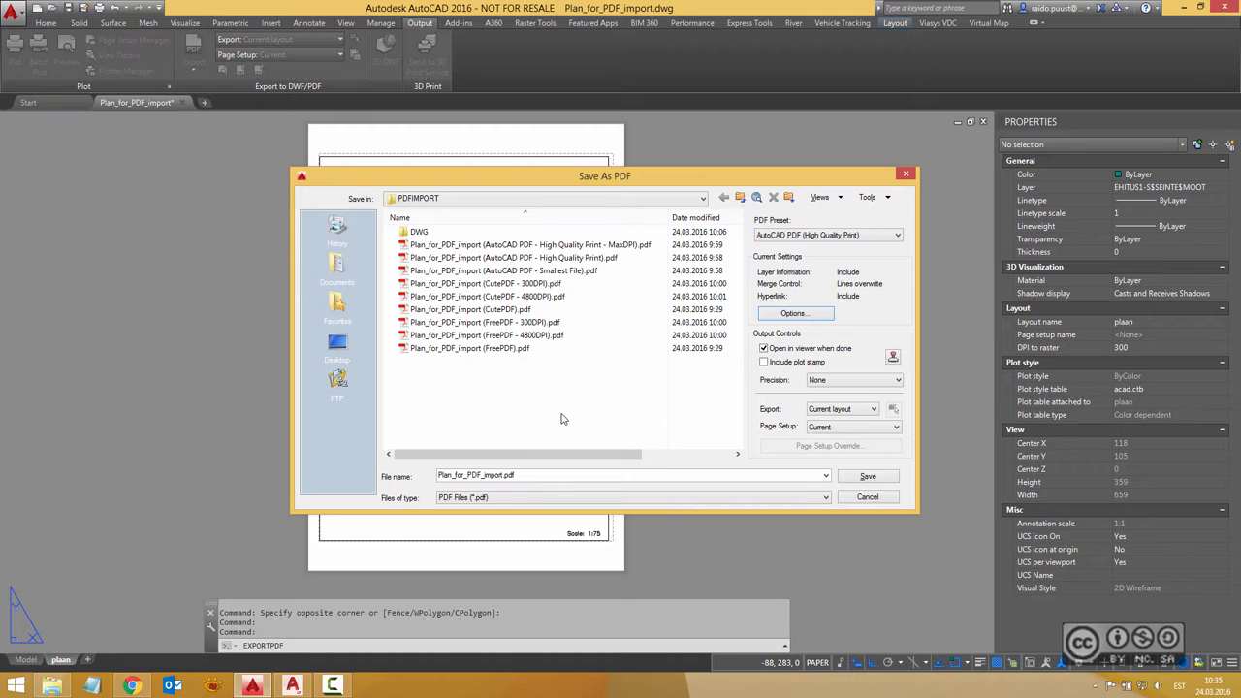
pyautogui.moveTo(566, 421)
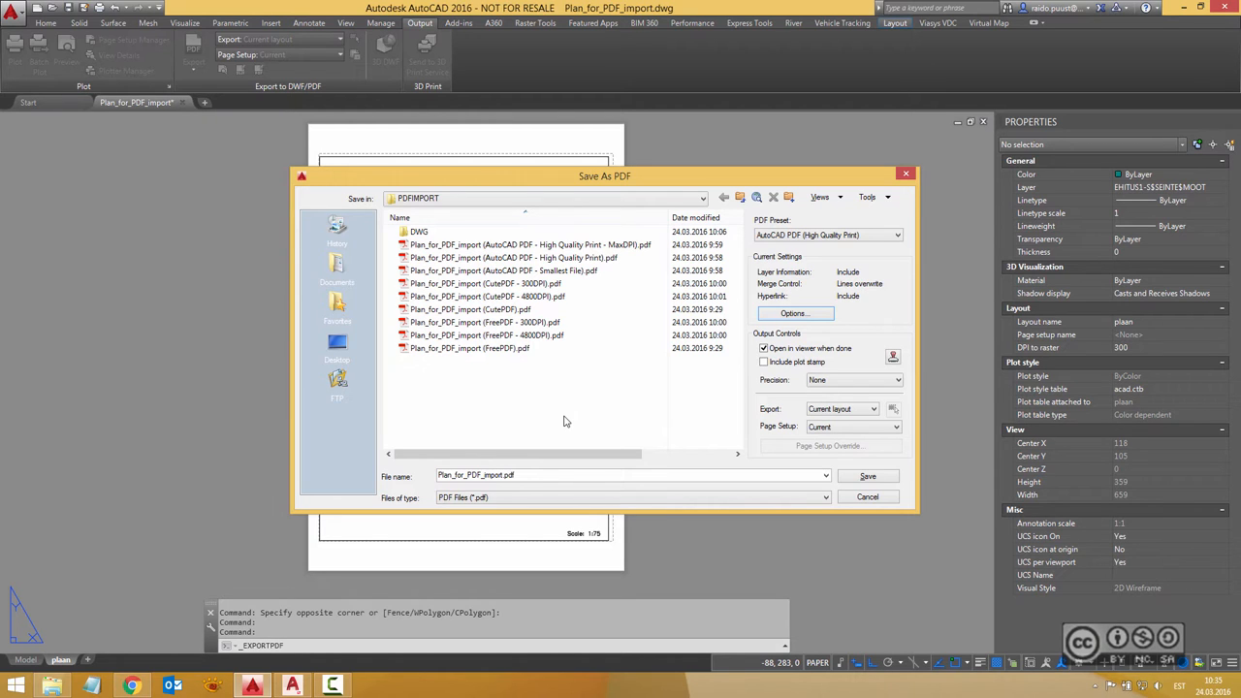
pyautogui.click(485, 283)
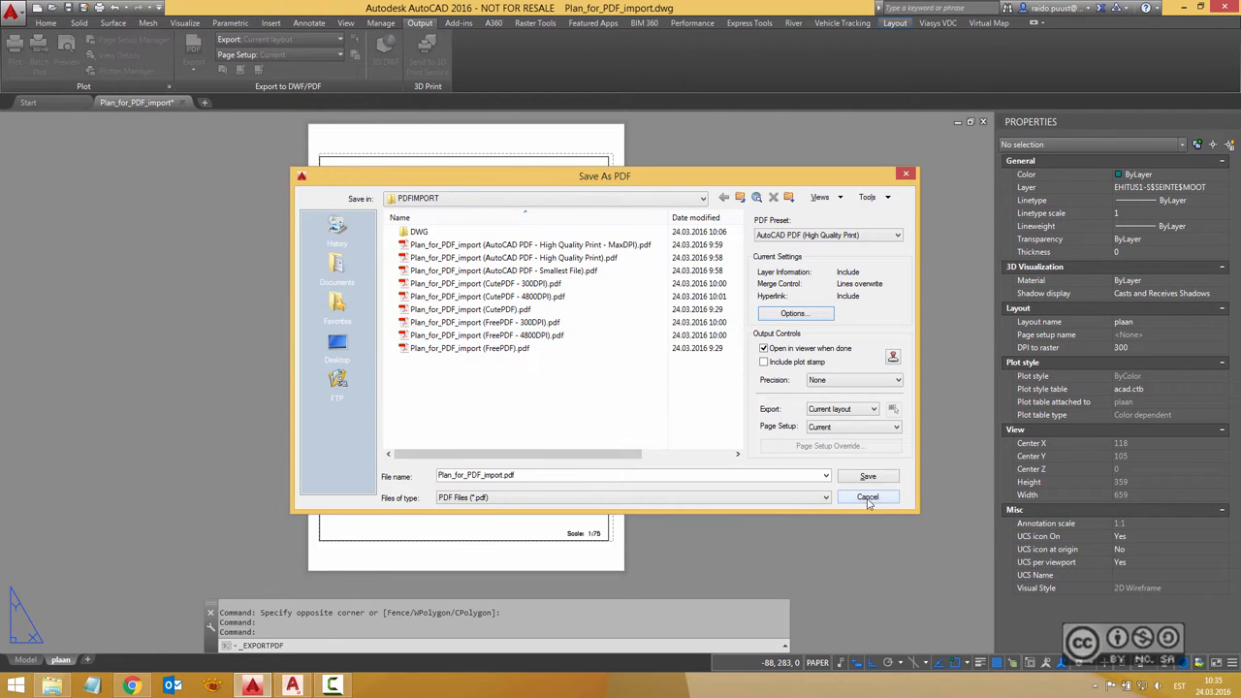
# - Cancel the PDF export and plot the layout to CutePDF Writer at custom 300 dpi quality
pyautogui.click(869, 496)
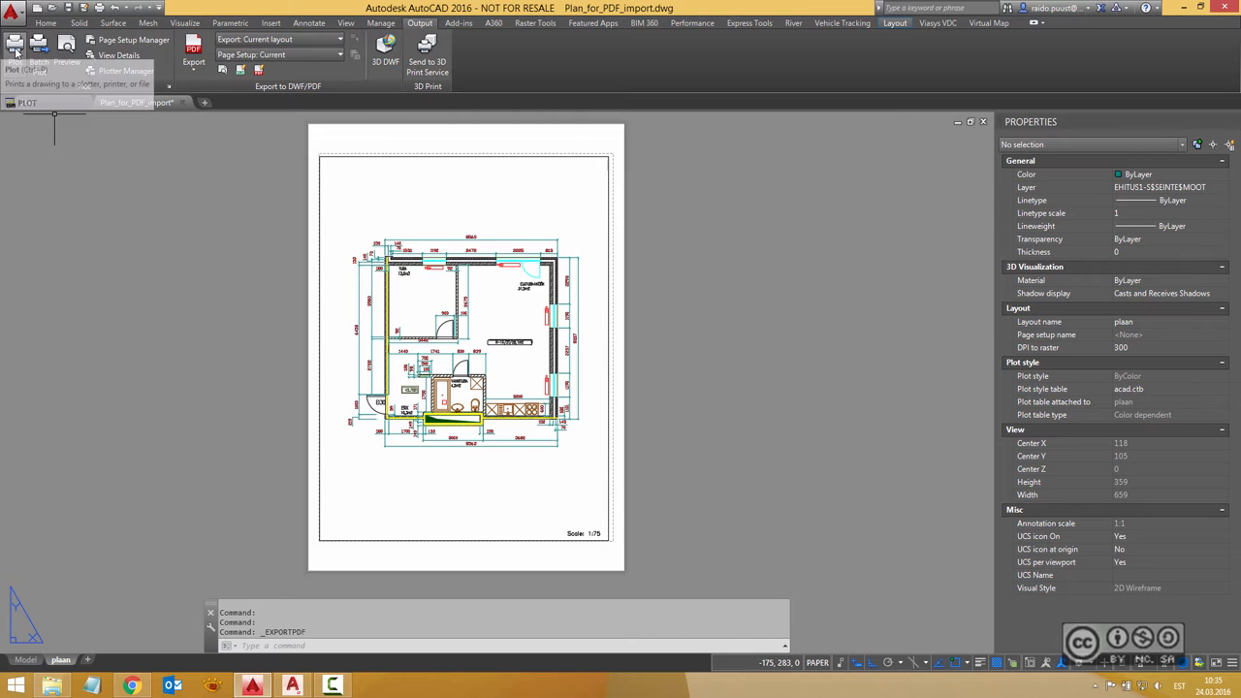
pyautogui.click(15, 46)
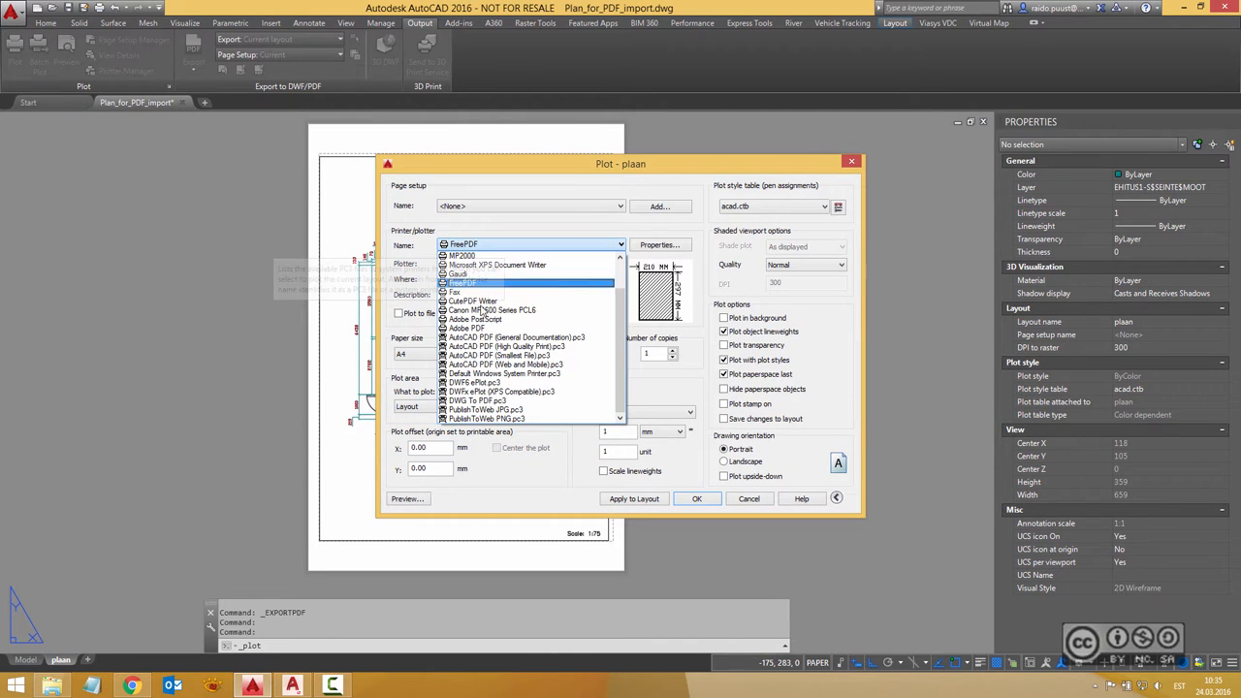
pyautogui.click(473, 302)
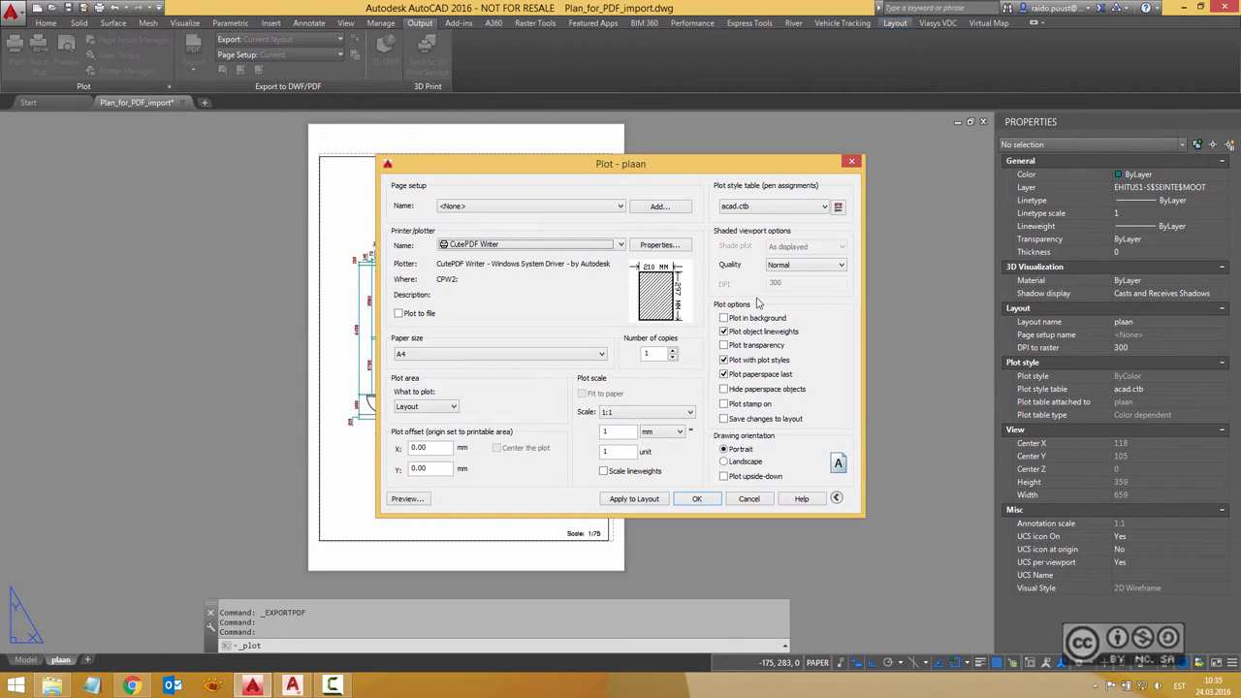
pyautogui.moveTo(735, 270)
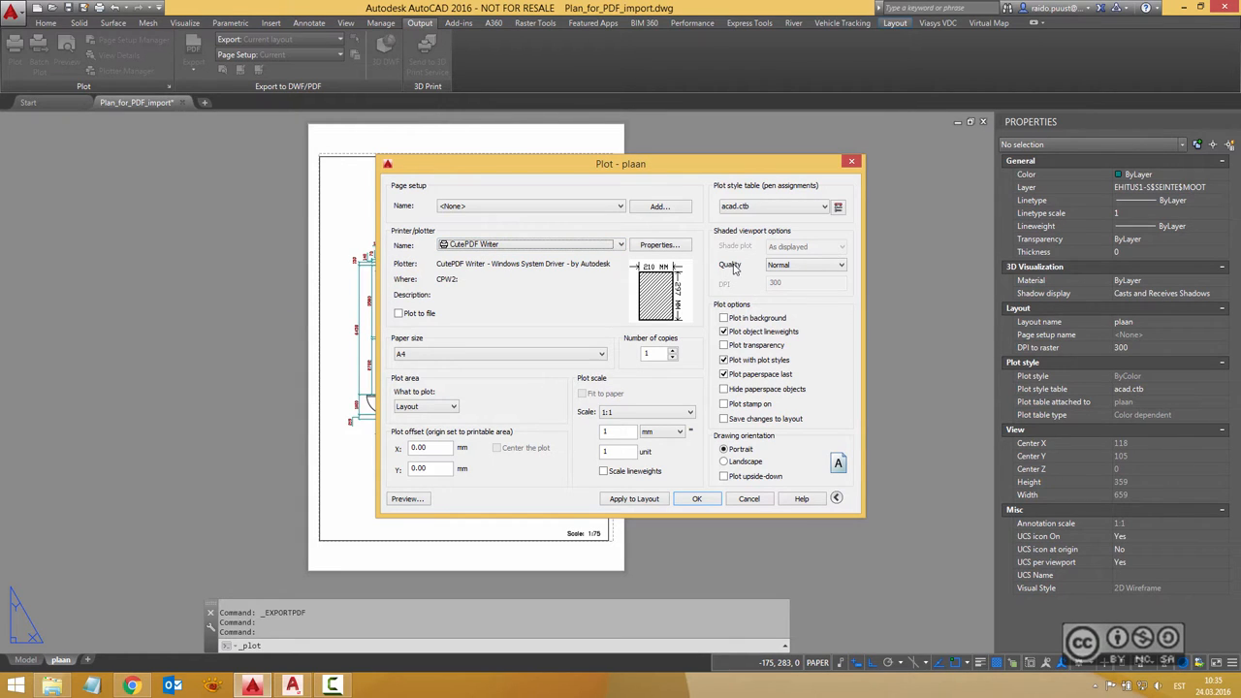
pyautogui.moveTo(794, 275)
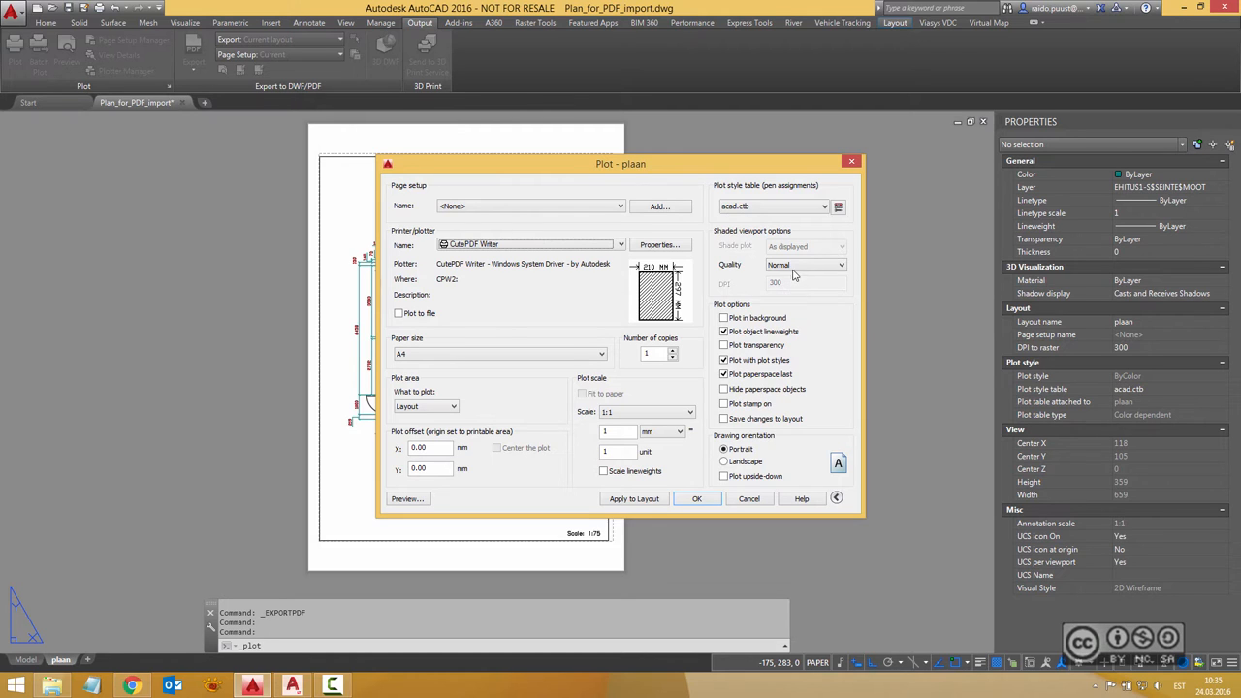
pyautogui.click(842, 264)
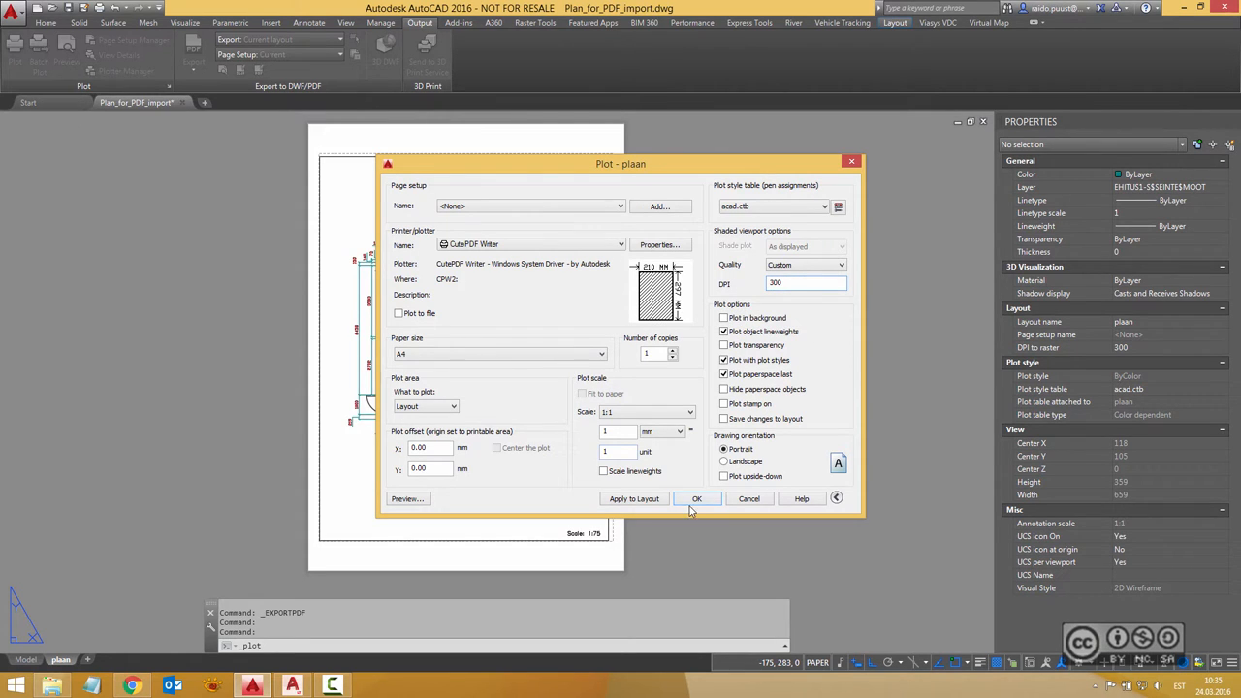
pyautogui.click(696, 499)
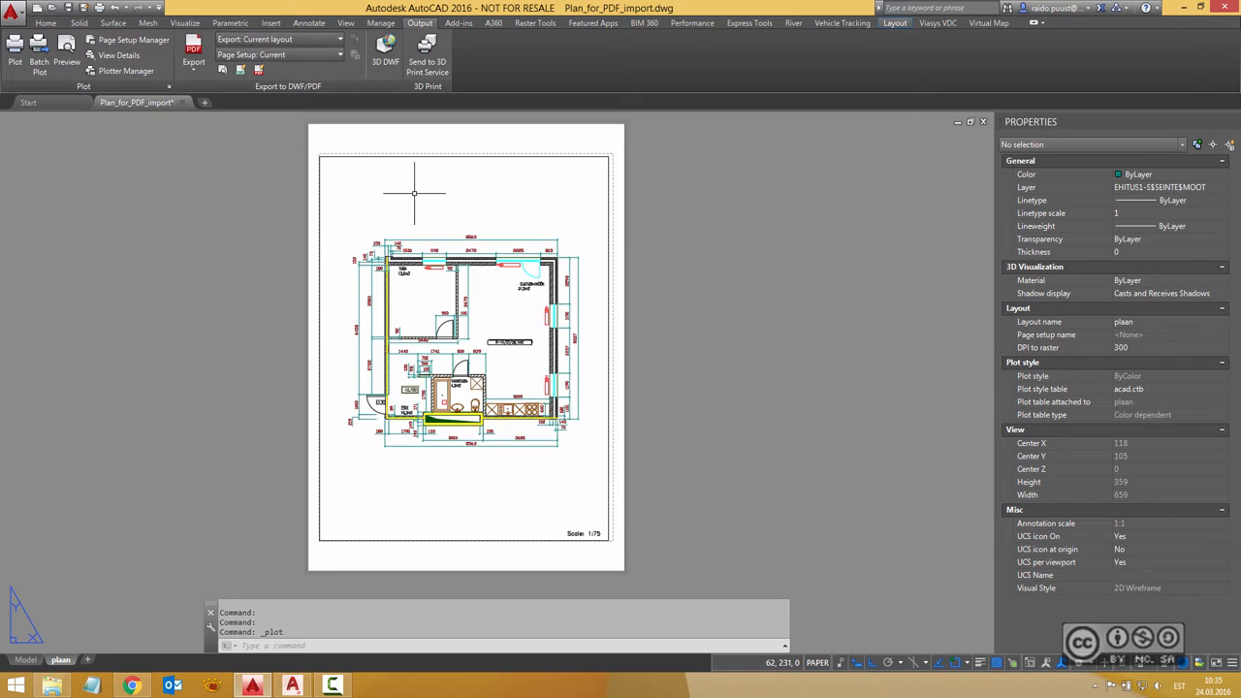
pyautogui.moveTo(394, 183)
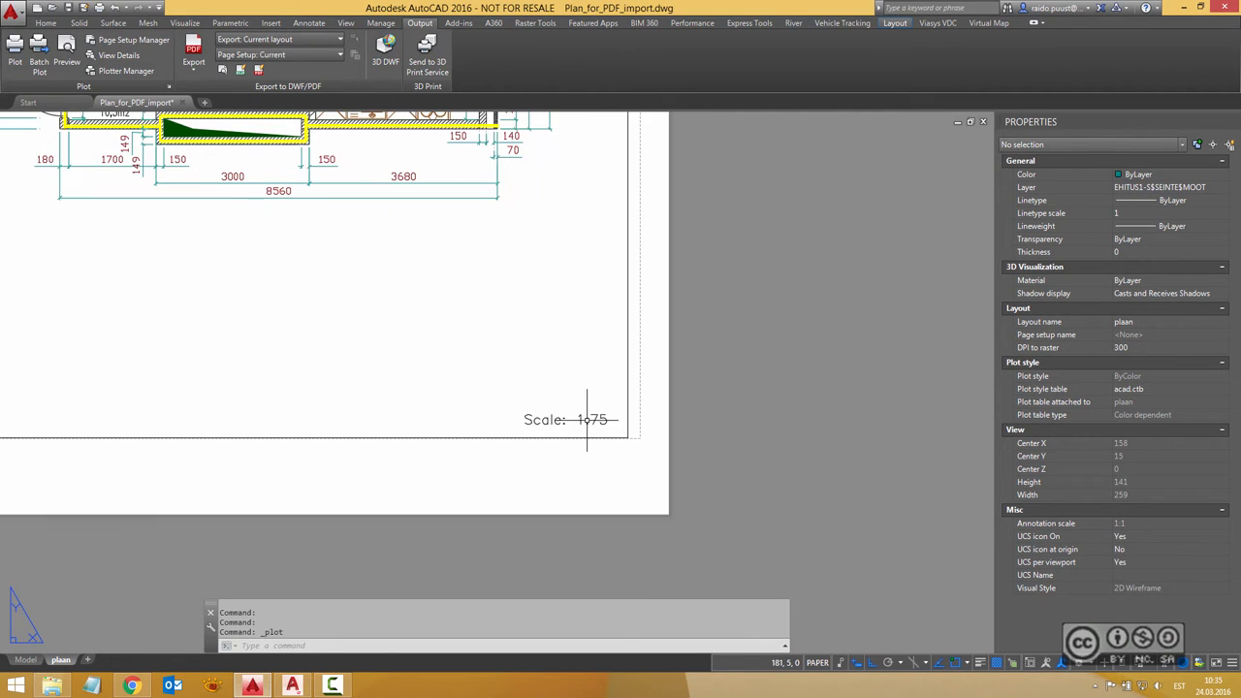
pyautogui.moveTo(731, 300)
pyautogui.write('UN')
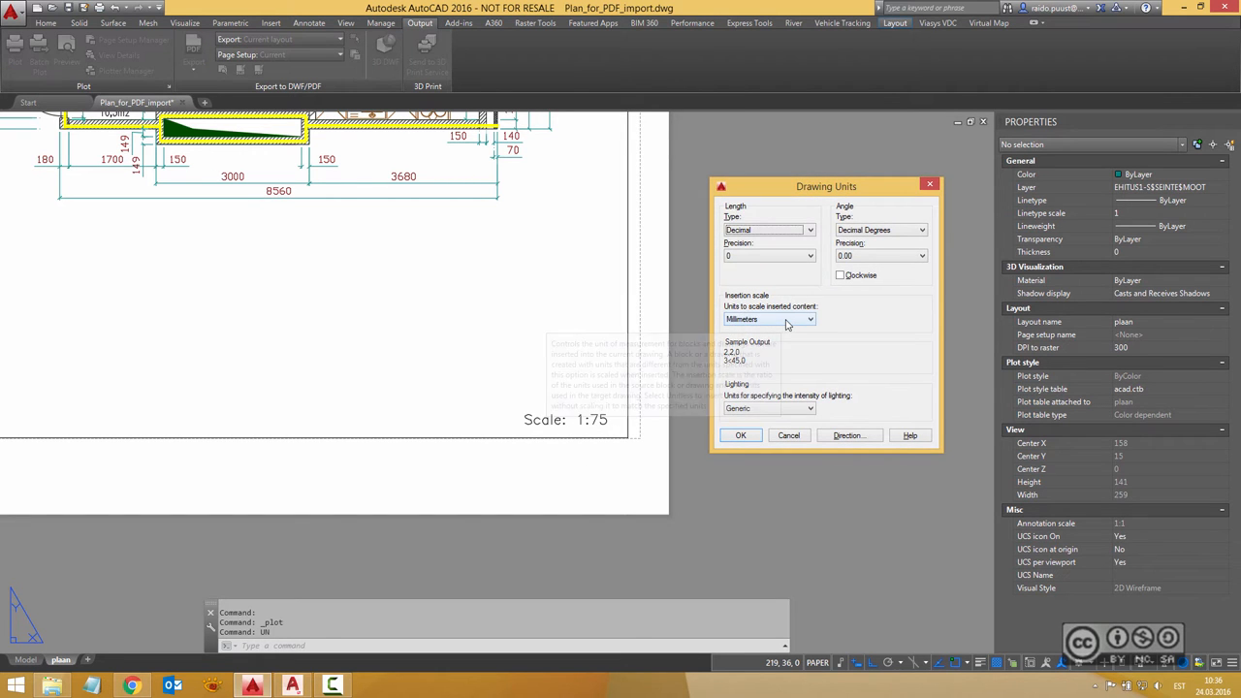
# - Accept the Drawing Units dialog with Millimeters kept as the insertion scale
pyautogui.click(741, 434)
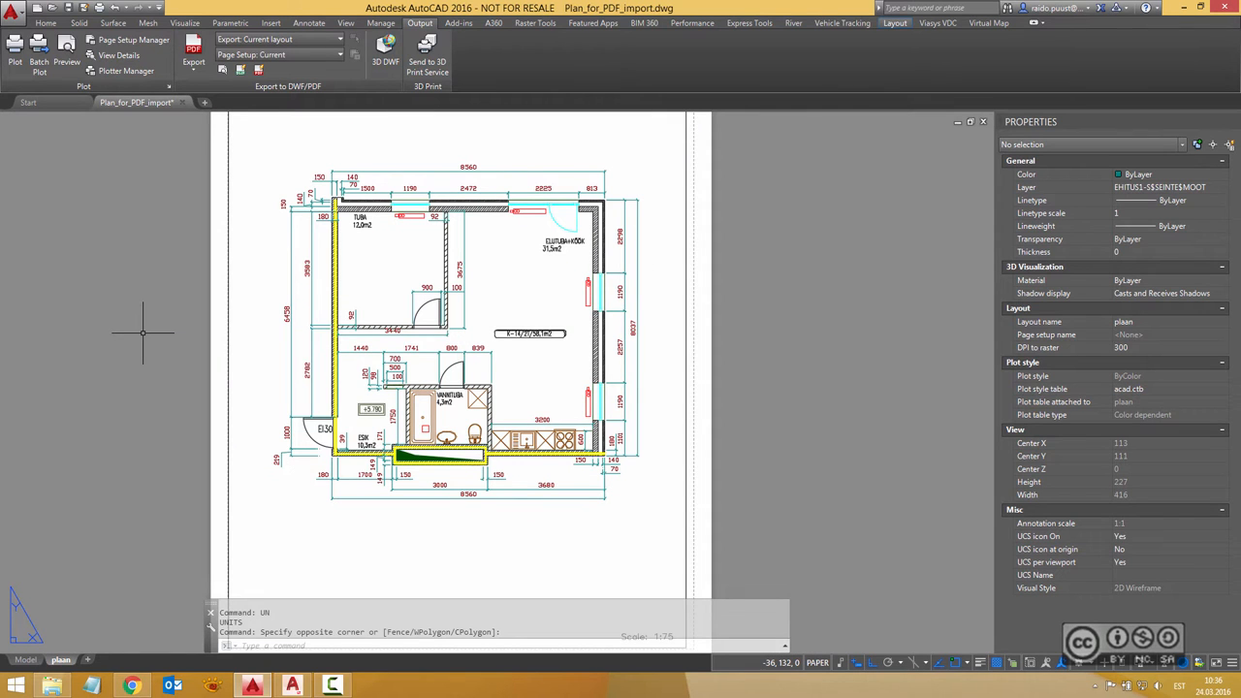
pyautogui.moveTo(107, 353)
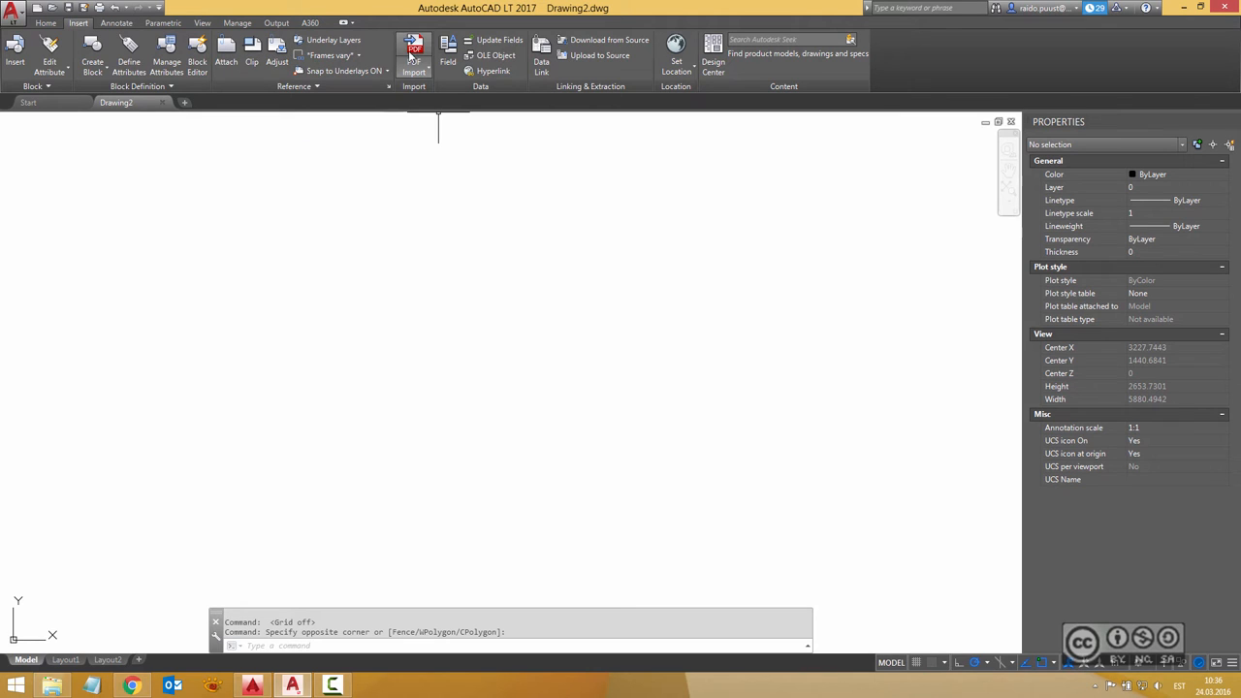
# - Begin a PDF import and select 'Plan_for_PDF_import (AutoCAD PDF - Smallest File).pdf'
pyautogui.click(415, 46)
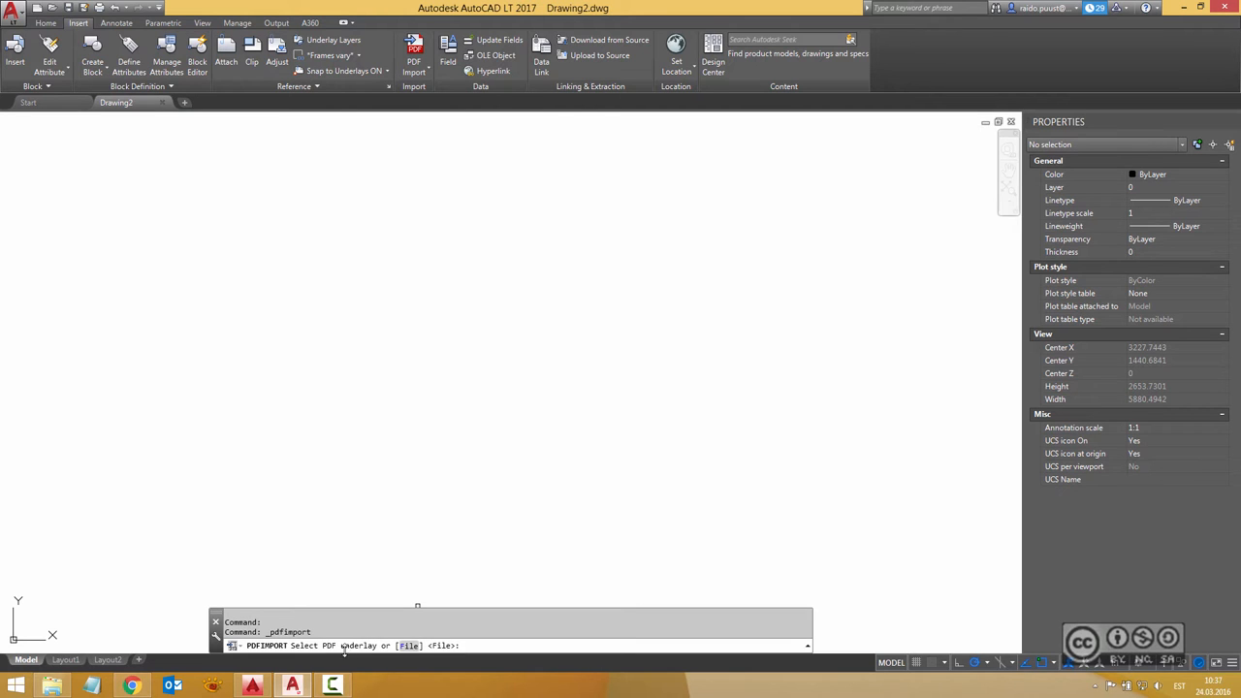
pyautogui.moveTo(474, 310)
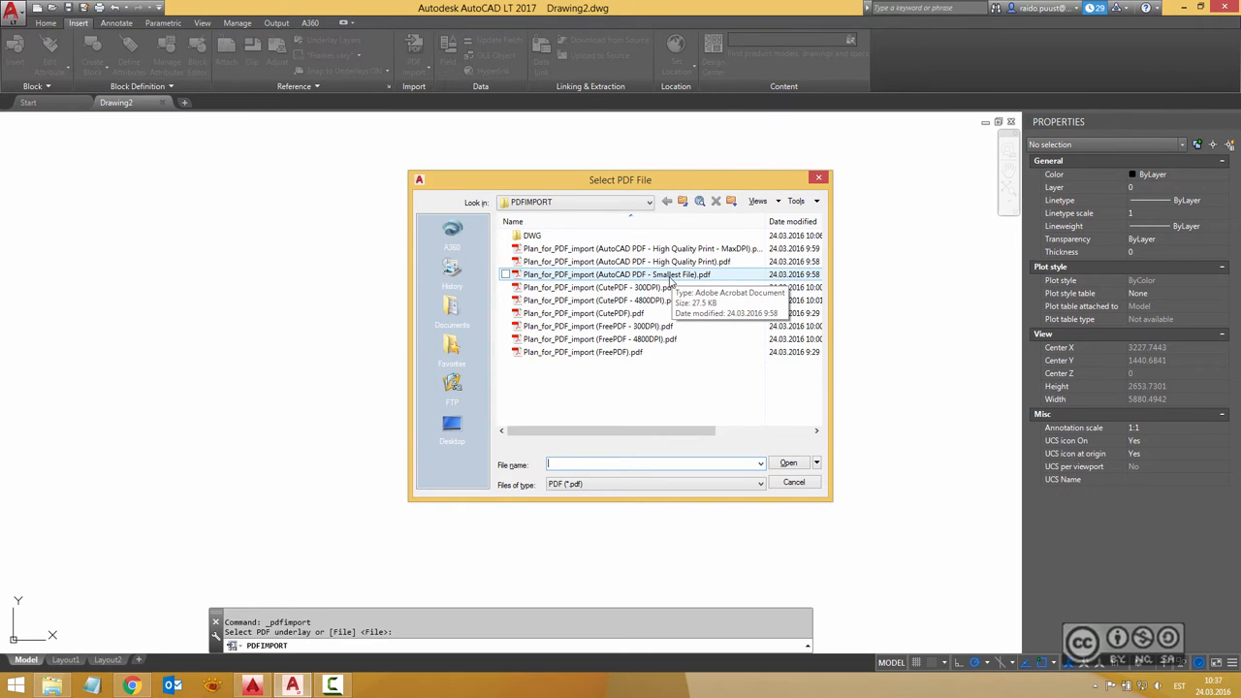
pyautogui.click(617, 276)
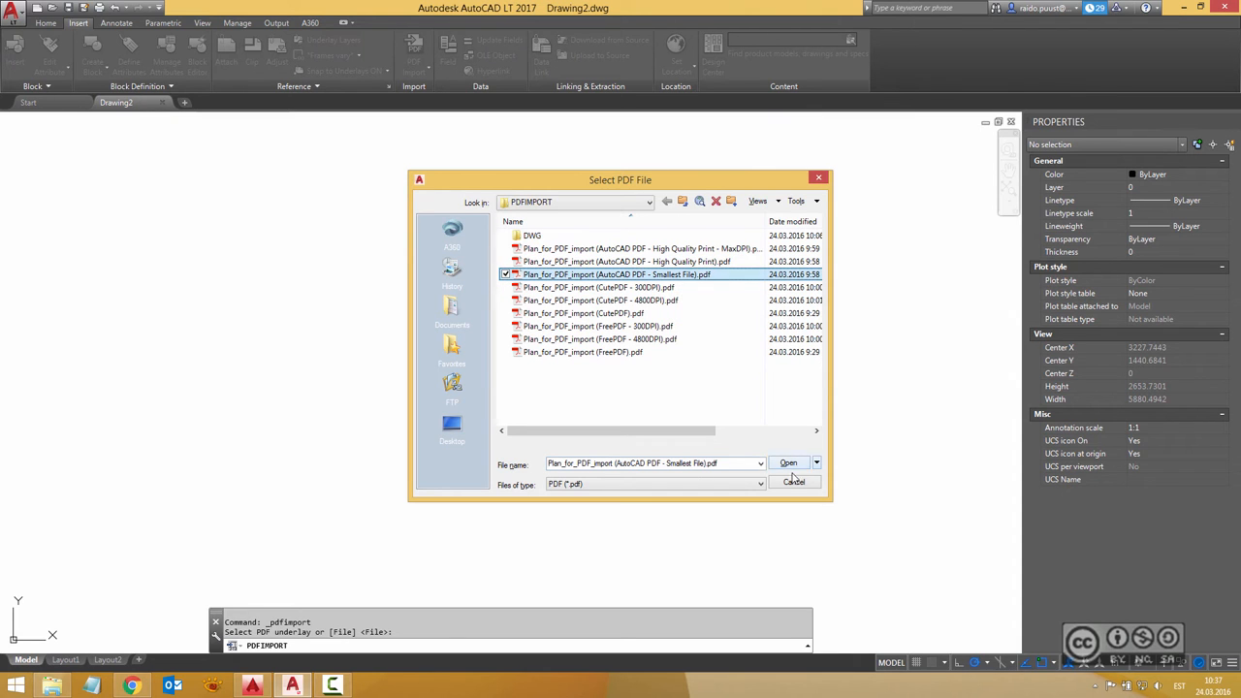
# - Load the Smallest File plan PDF into the Import PDF dialog for review
pyautogui.click(788, 461)
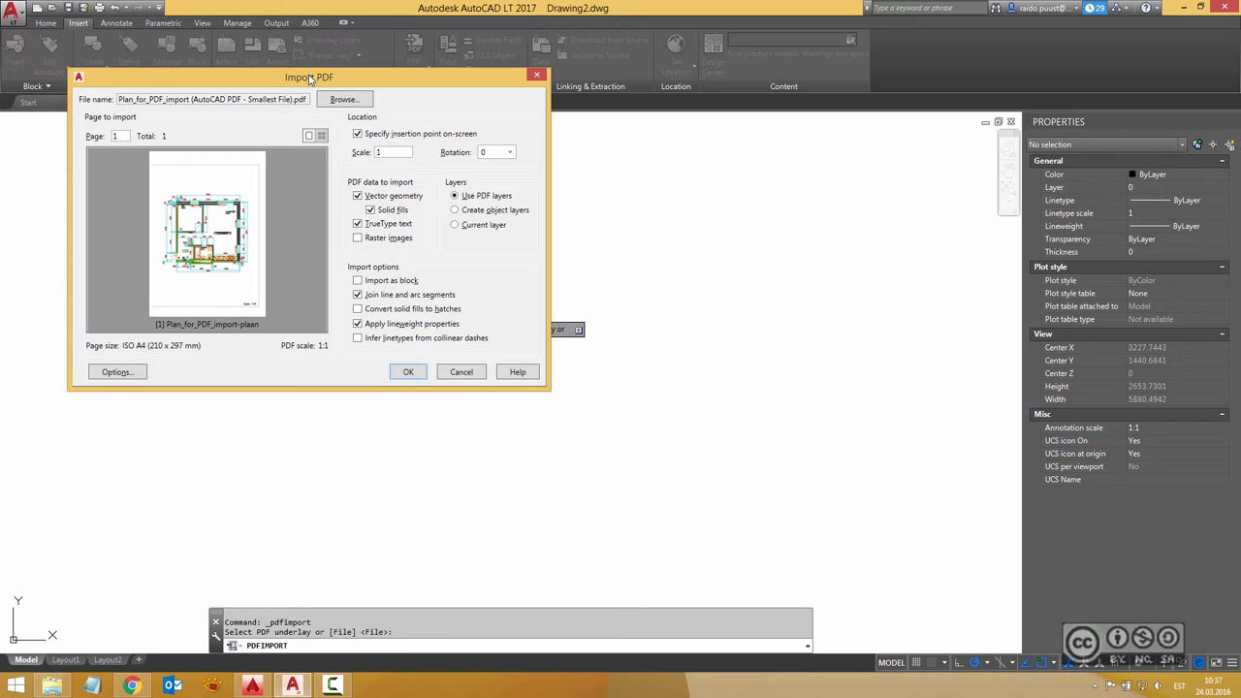
pyautogui.moveTo(430, 211)
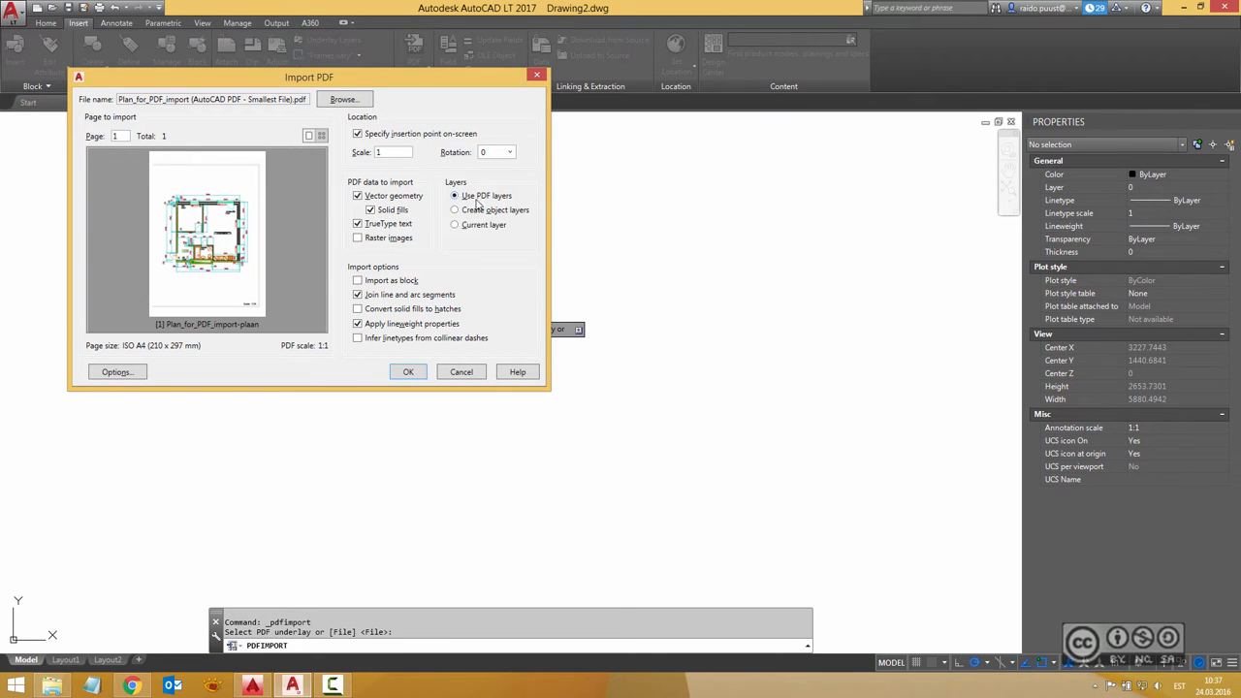
pyautogui.moveTo(528, 192)
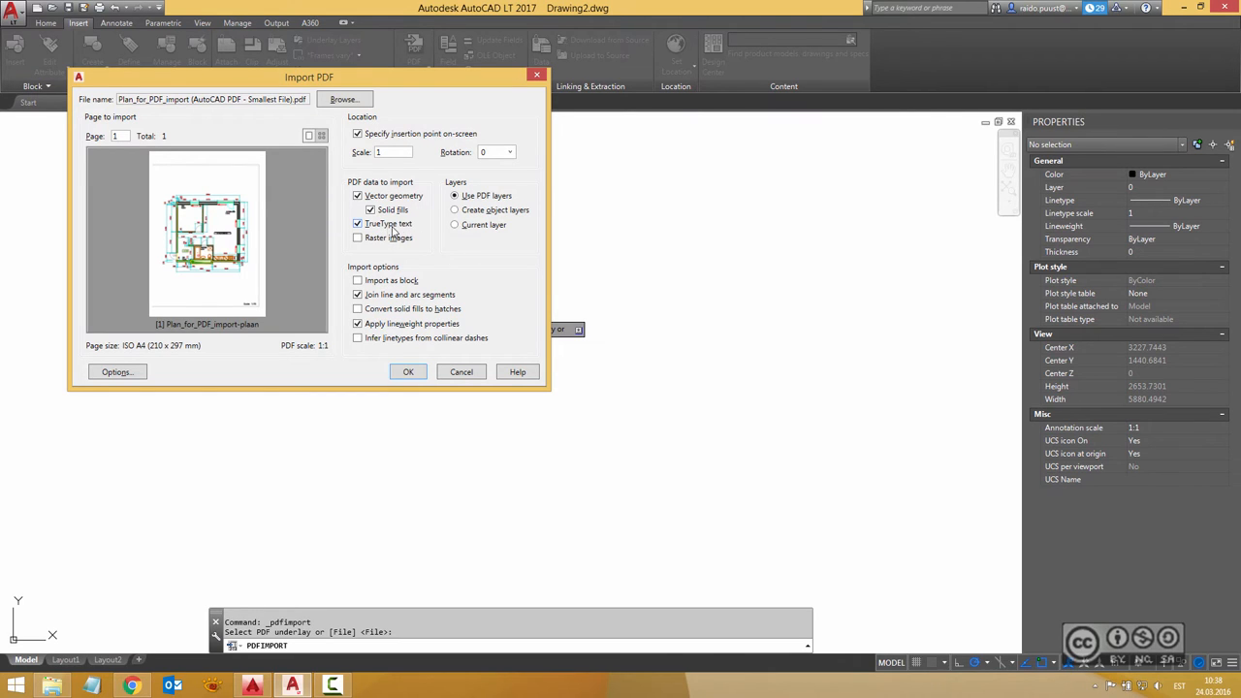
pyautogui.moveTo(388, 225)
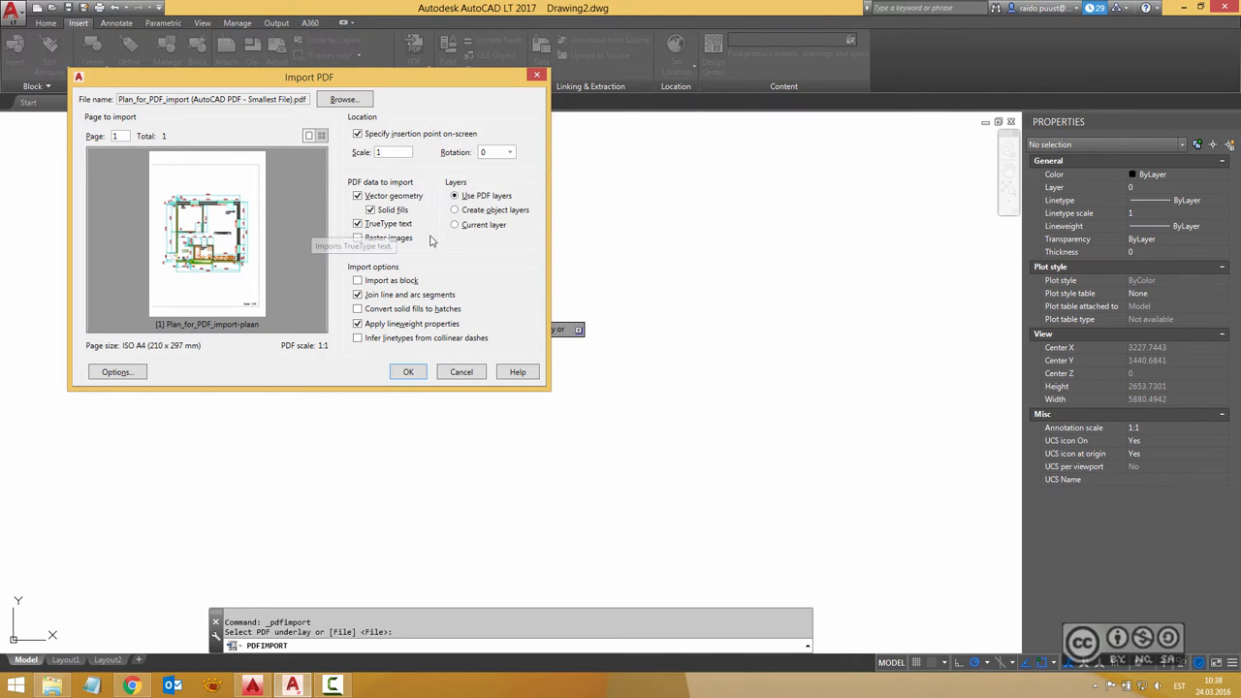
pyautogui.moveTo(411, 252)
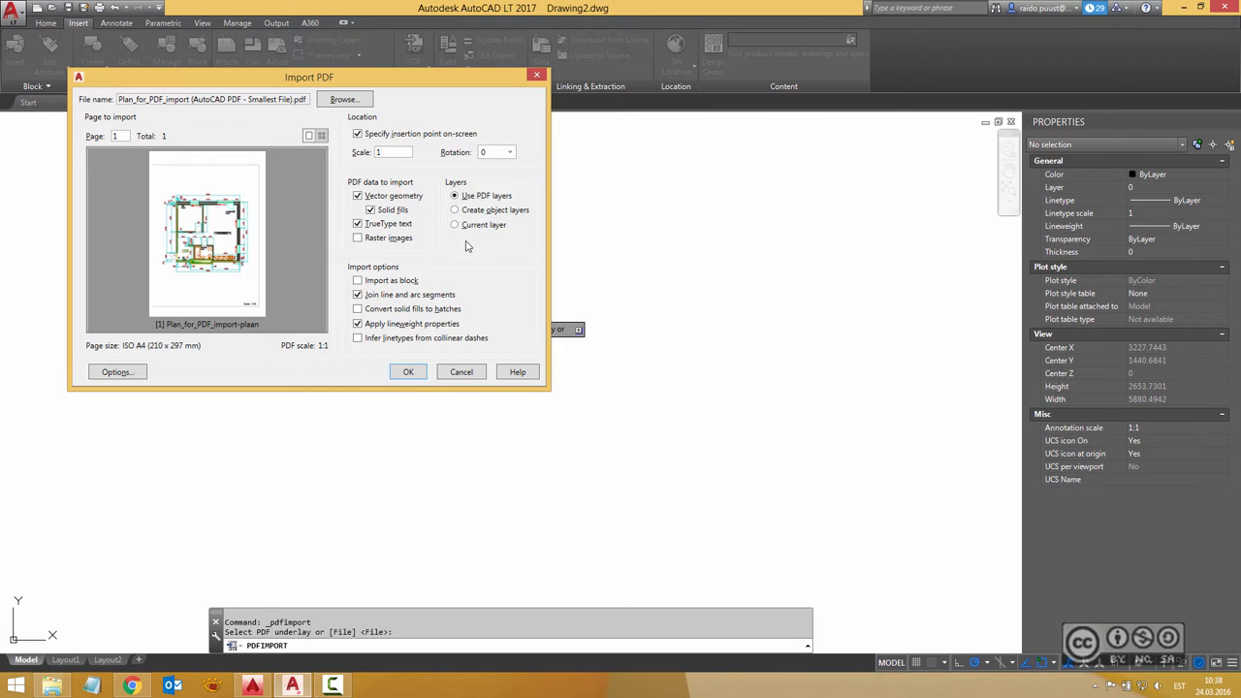
pyautogui.moveTo(476, 248)
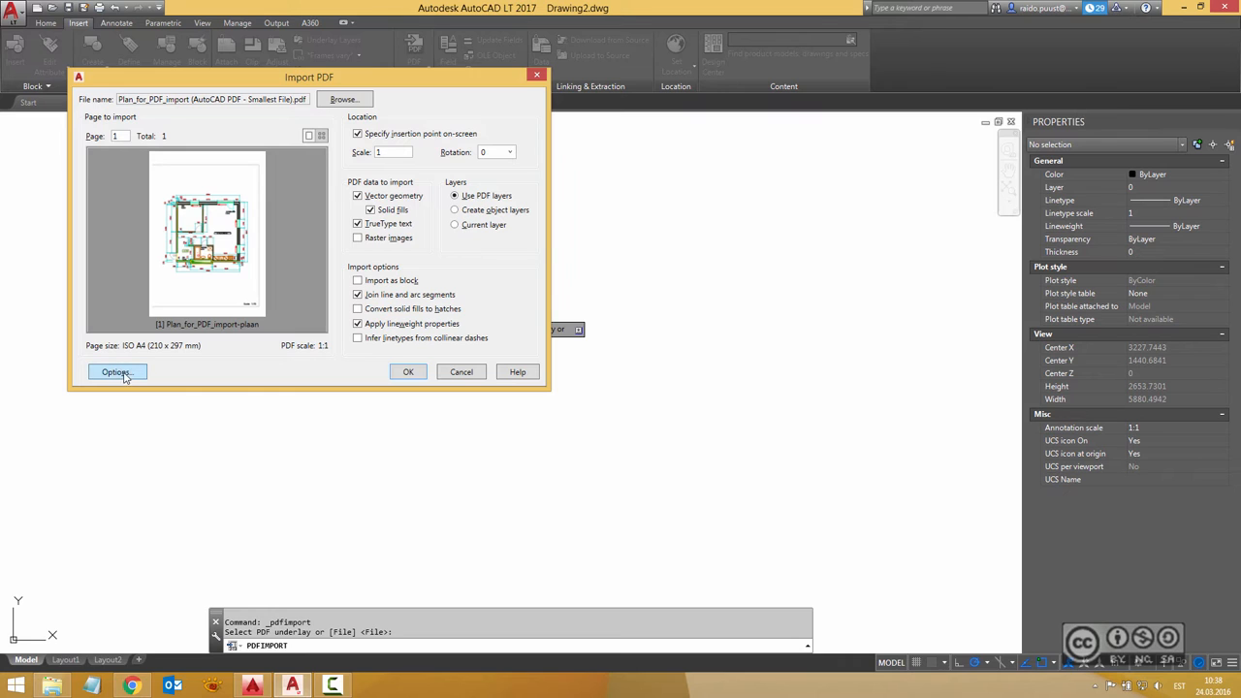
pyautogui.click(117, 373)
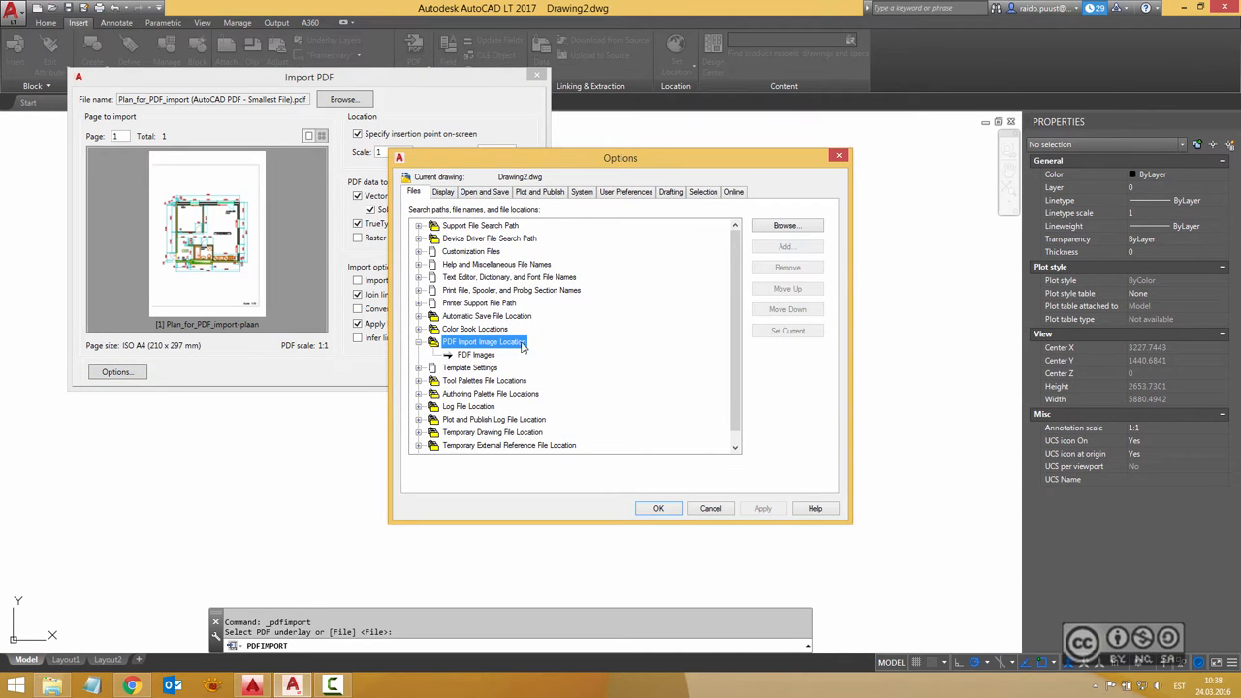
pyautogui.click(710, 508)
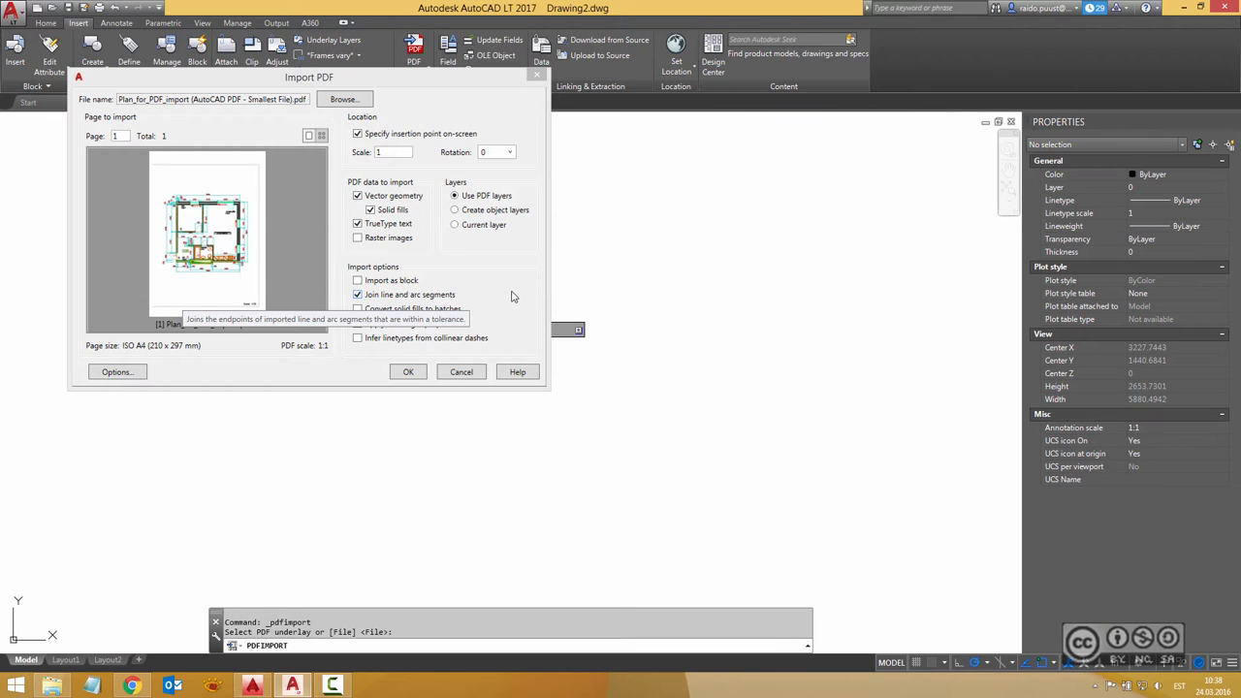
pyautogui.moveTo(522, 295)
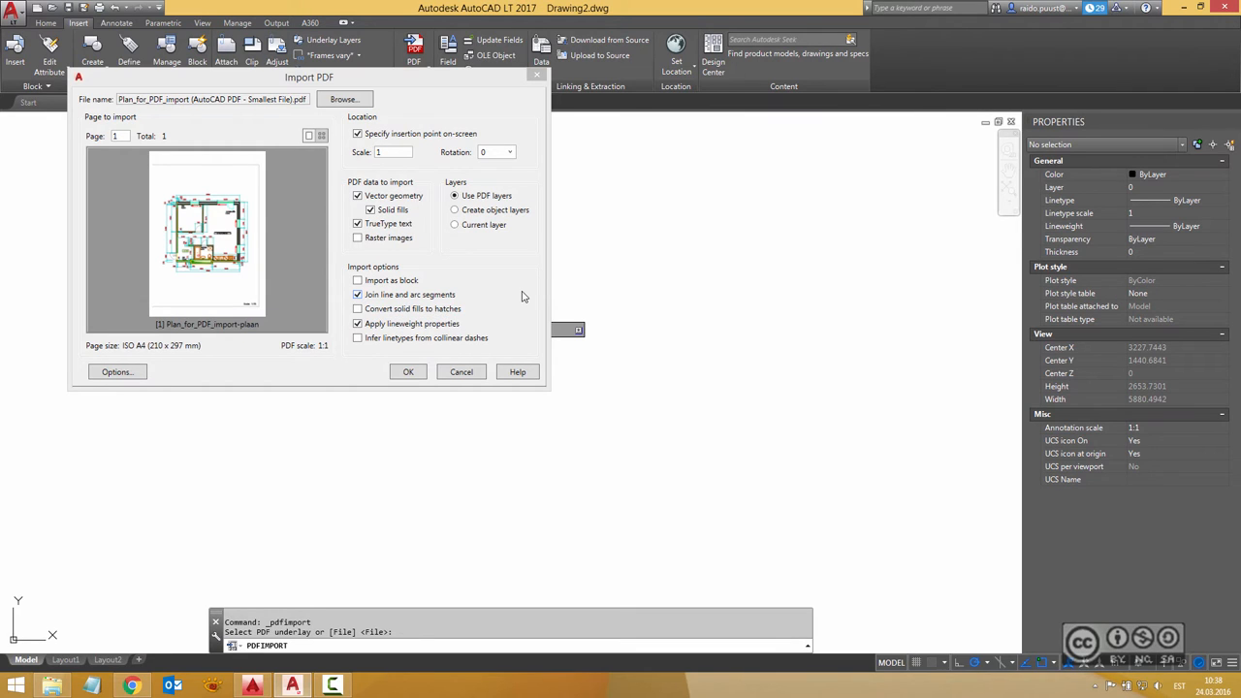
pyautogui.moveTo(506, 299)
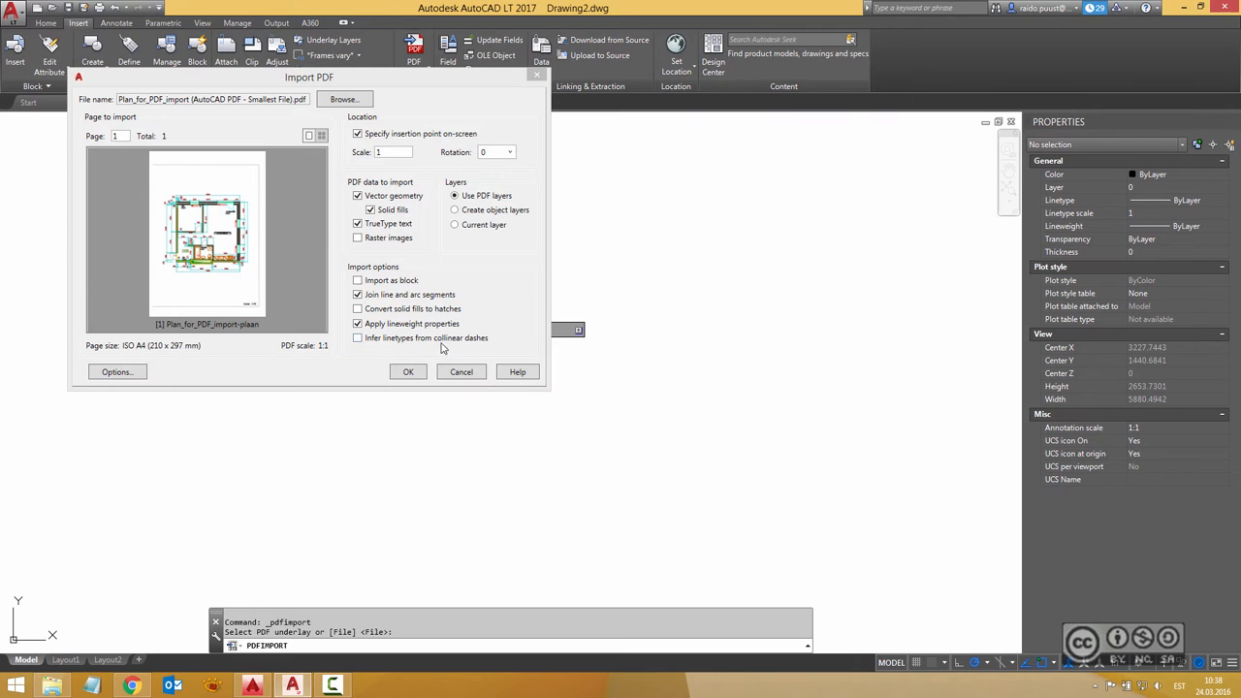
pyautogui.moveTo(353, 357)
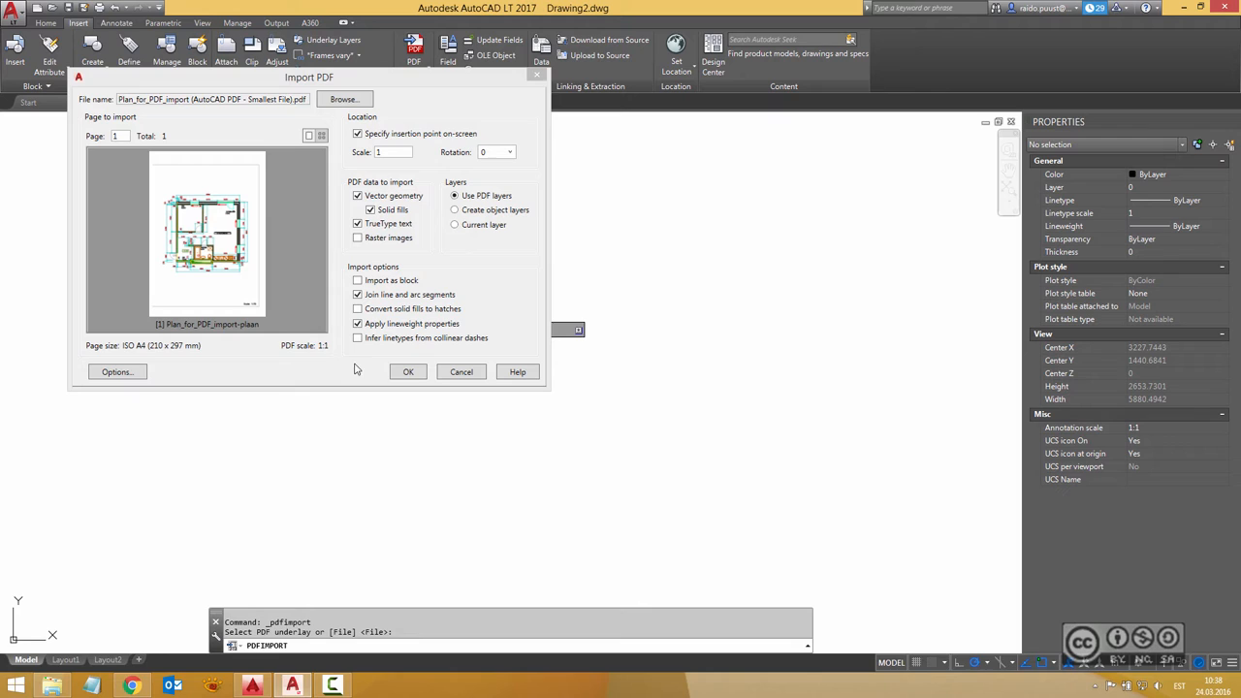
pyautogui.moveTo(322, 357)
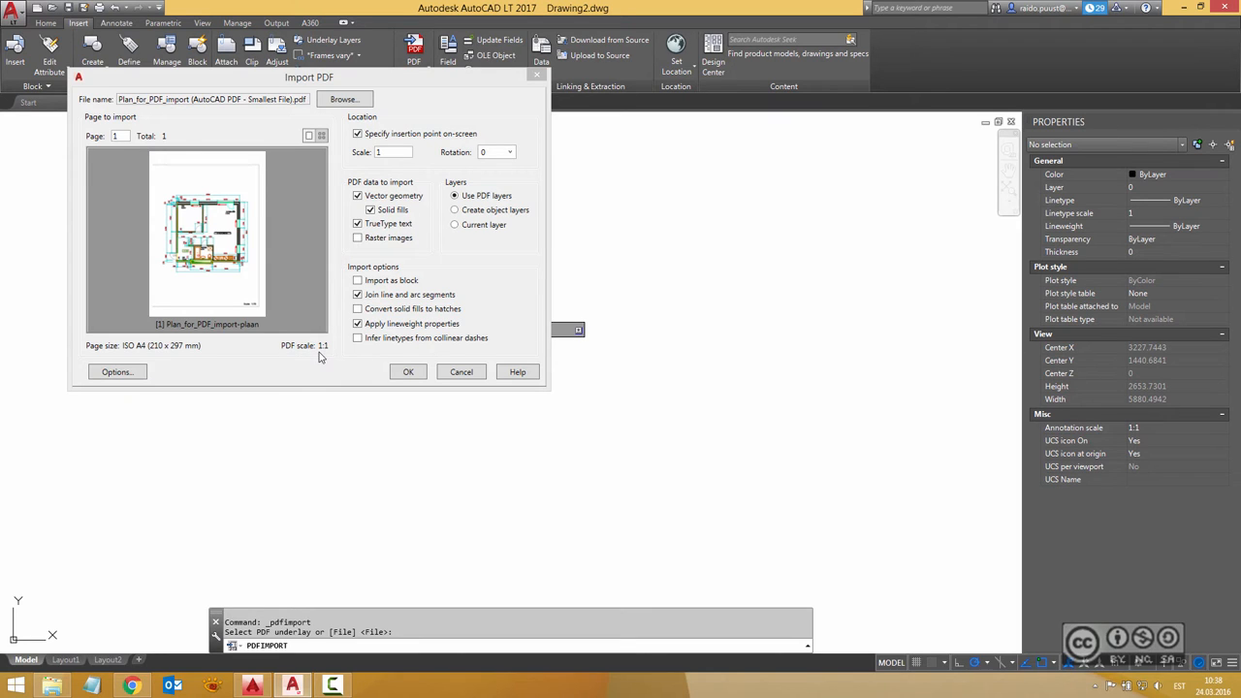
pyautogui.moveTo(318, 368)
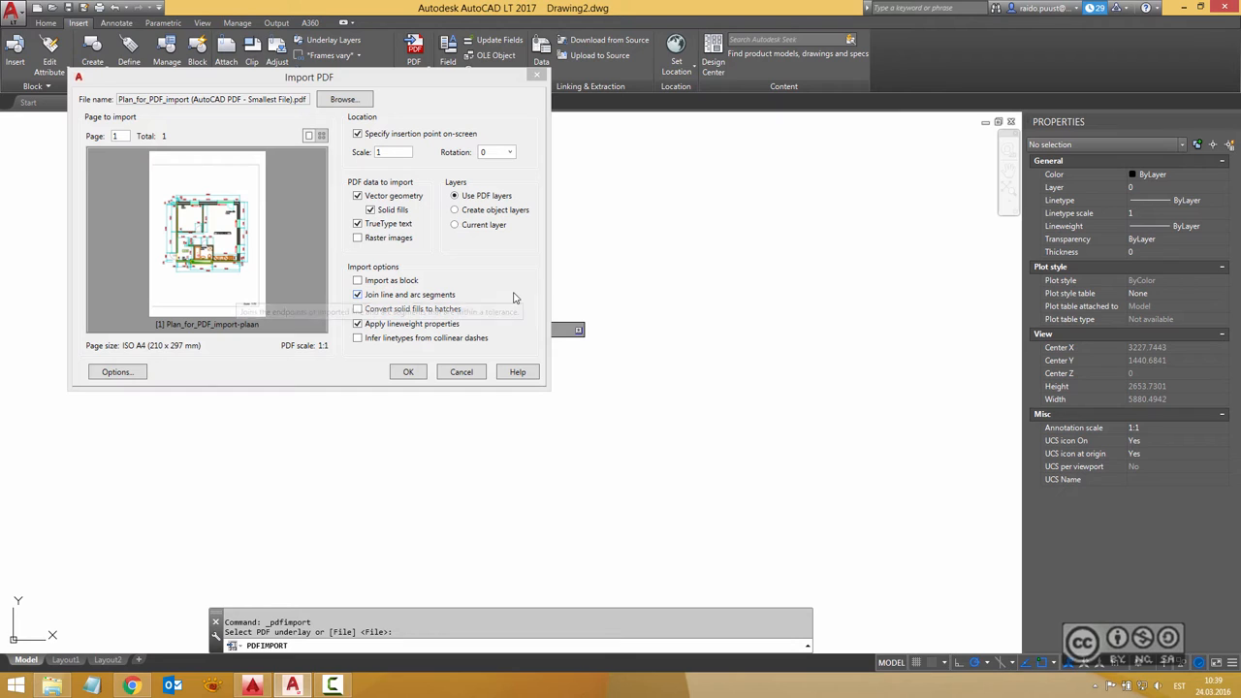
# - Leave the import scale at 1 with line joining and lineweights enabled
pyautogui.click(392, 151)
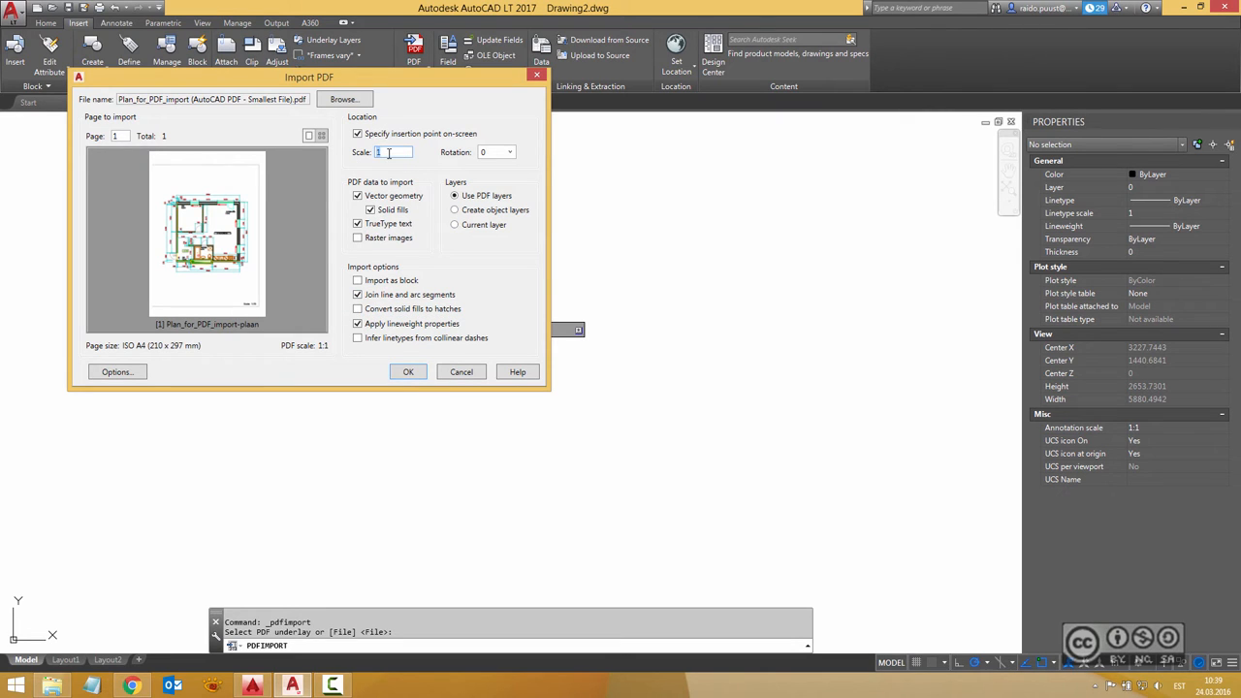
pyautogui.moveTo(391, 152)
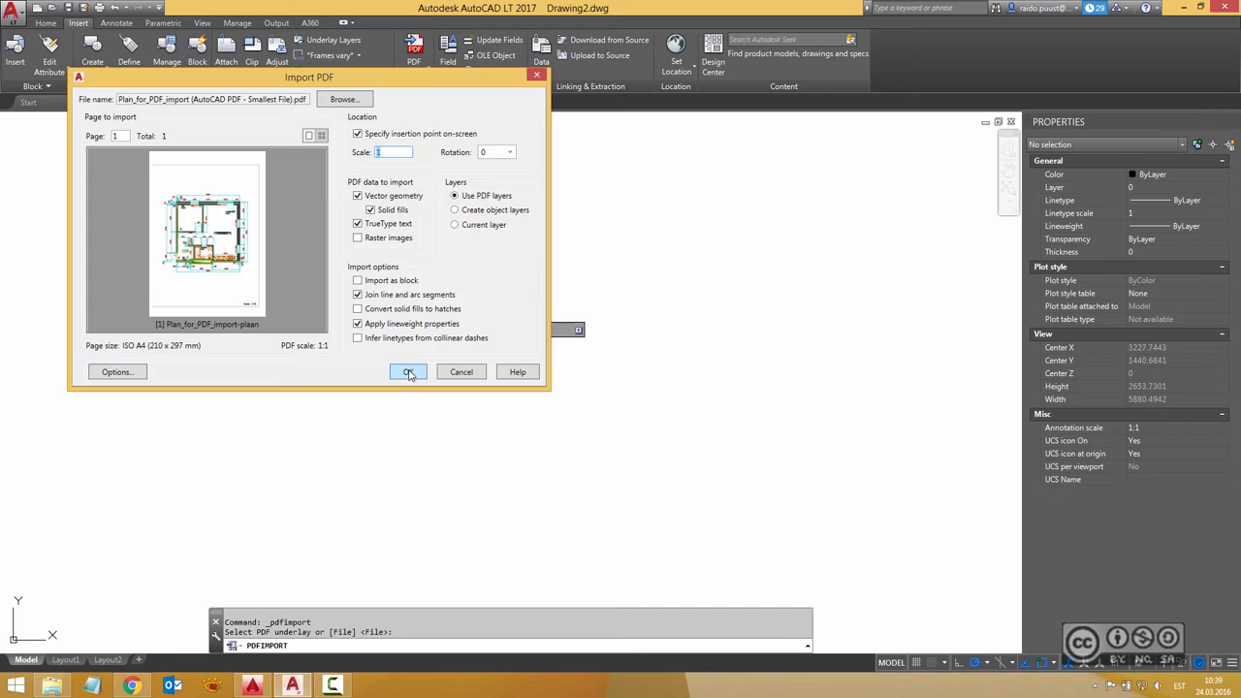
# - Confirm the import and place the plan as geometry on PDF layers, then return to Home tools
pyautogui.click(407, 373)
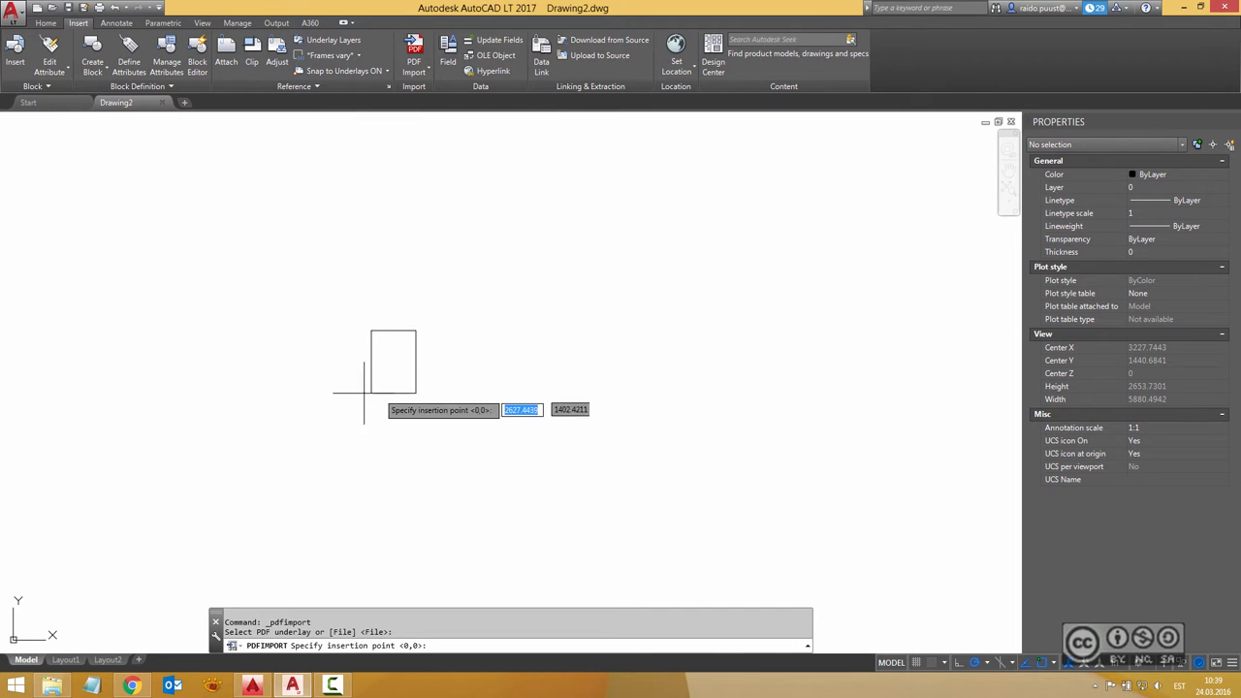
pyautogui.moveTo(322, 337)
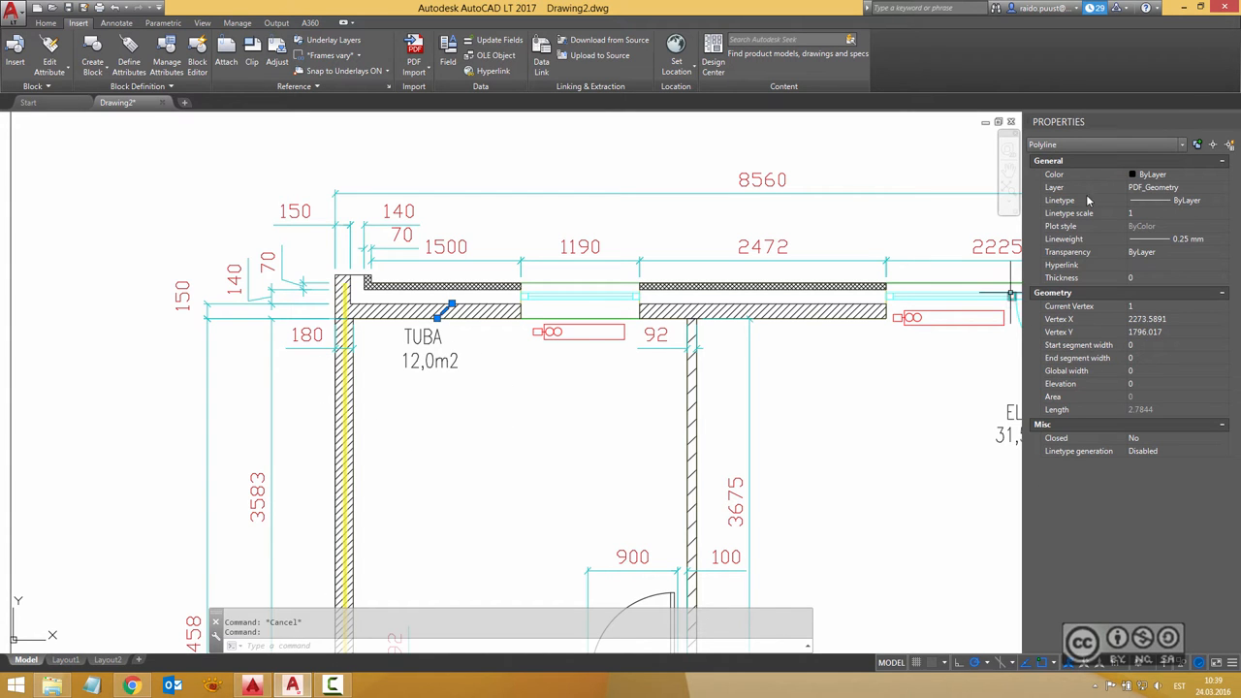
pyautogui.moveTo(489, 419)
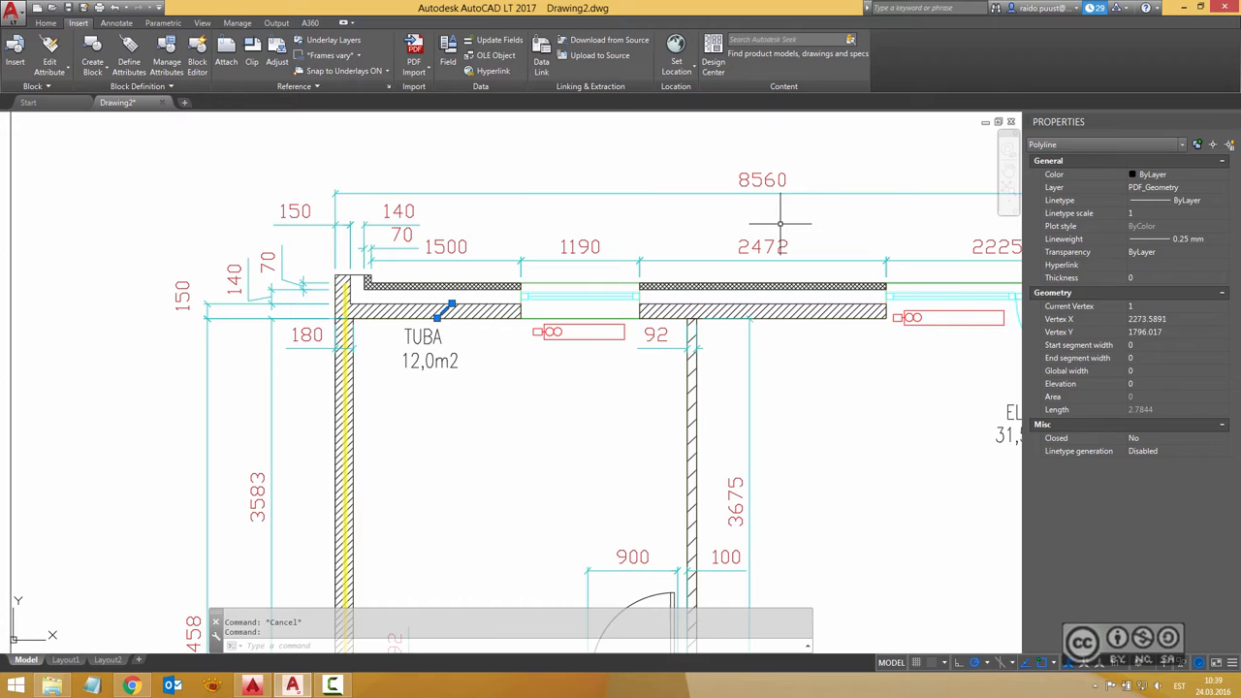
pyautogui.click(47, 24)
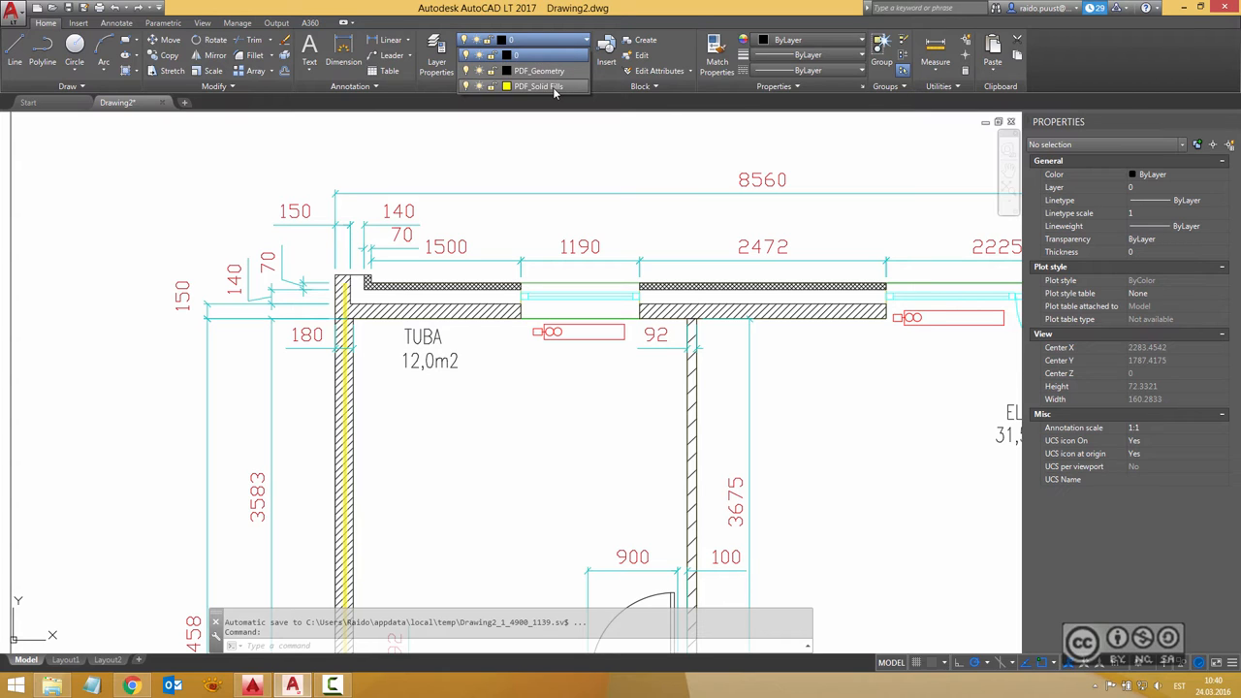
pyautogui.moveTo(465, 72)
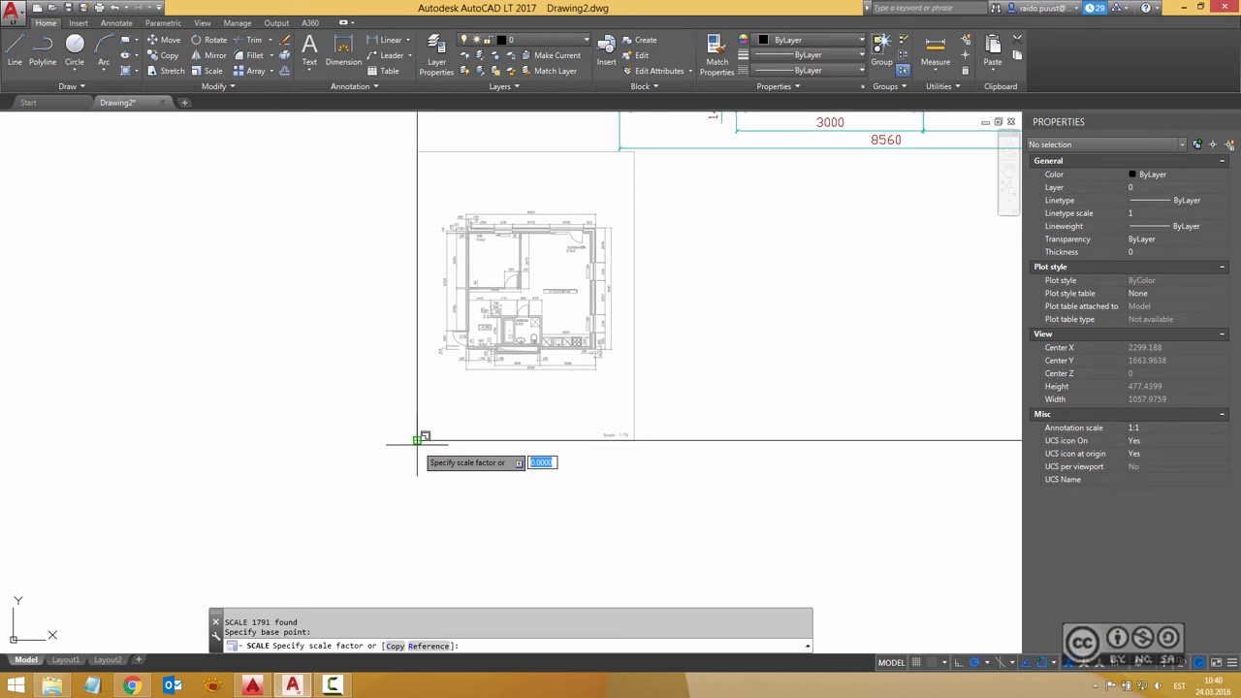
# - Enter 75 as the scale factor to enlarge the imported plan to 1:75
pyautogui.write('75')
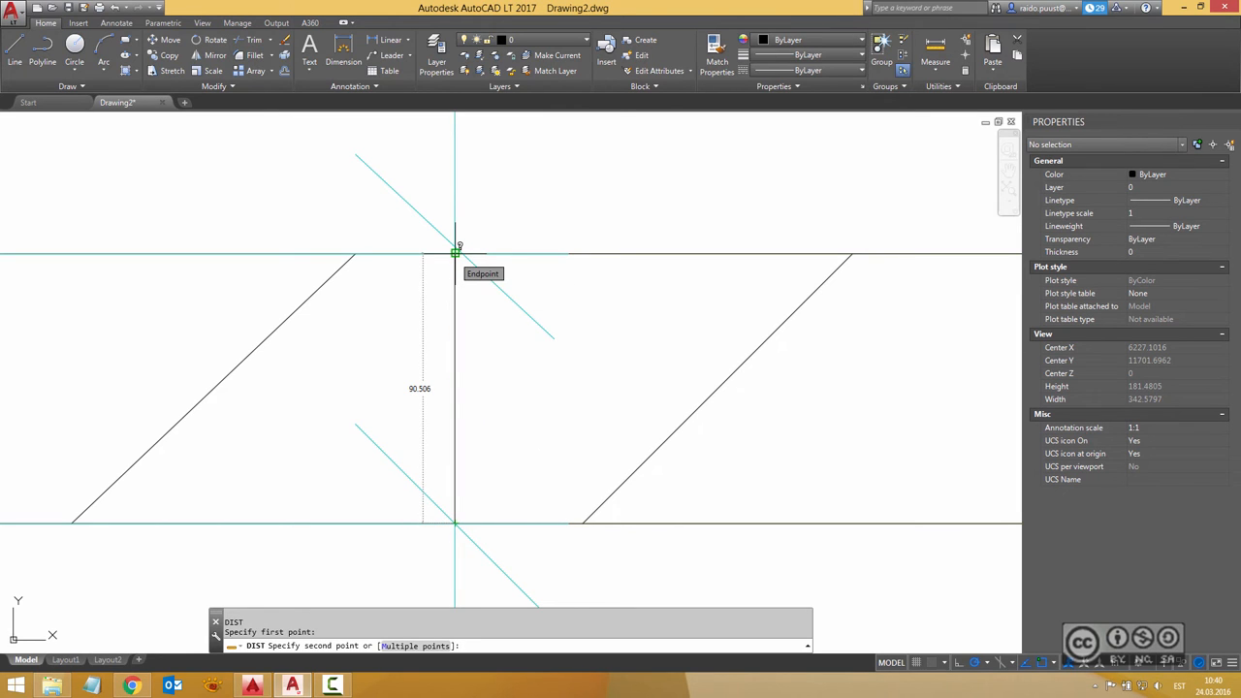
# - Measure the wall thickness at about 90.5 units, then zoom out to the whole sheet
pyautogui.click(422, 446)
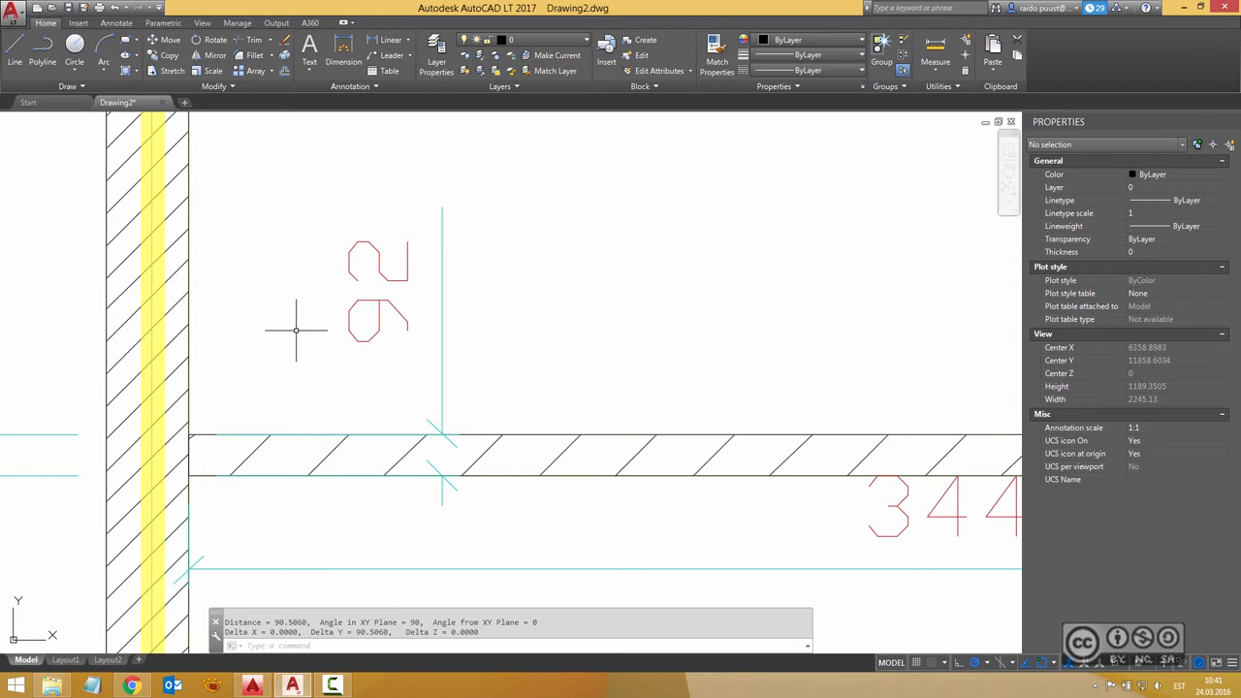
pyautogui.moveTo(644, 326)
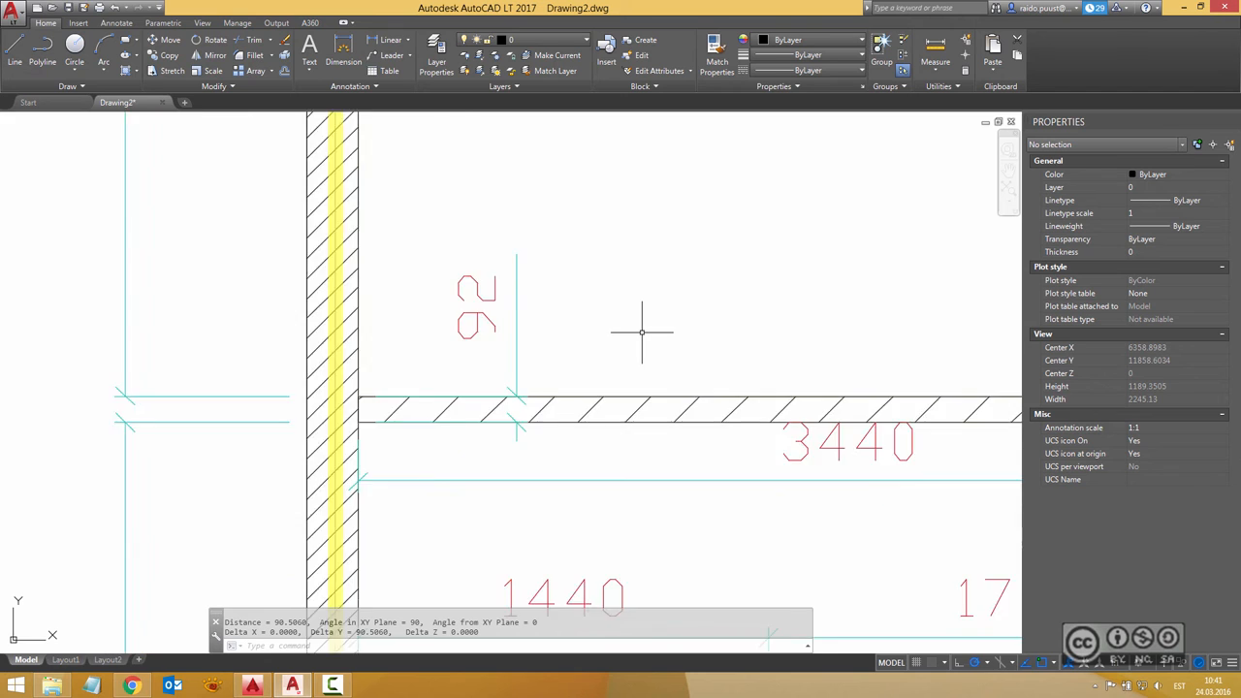
pyautogui.scroll(-3)
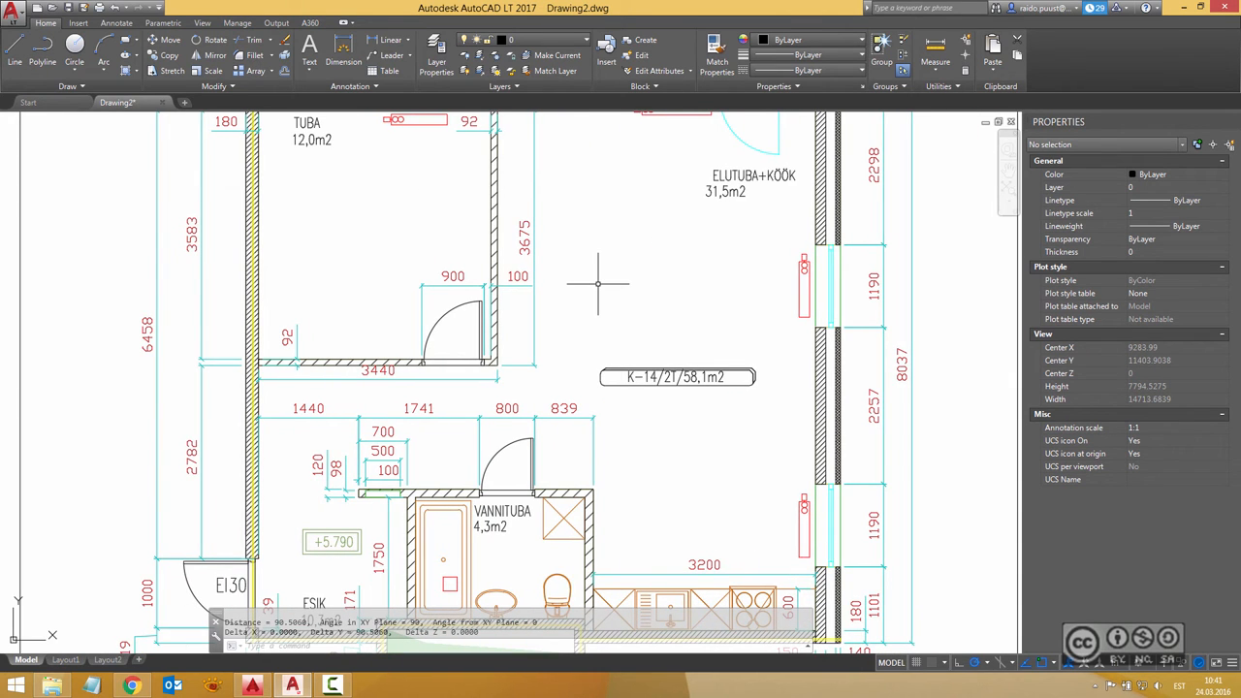
pyautogui.moveTo(618, 283)
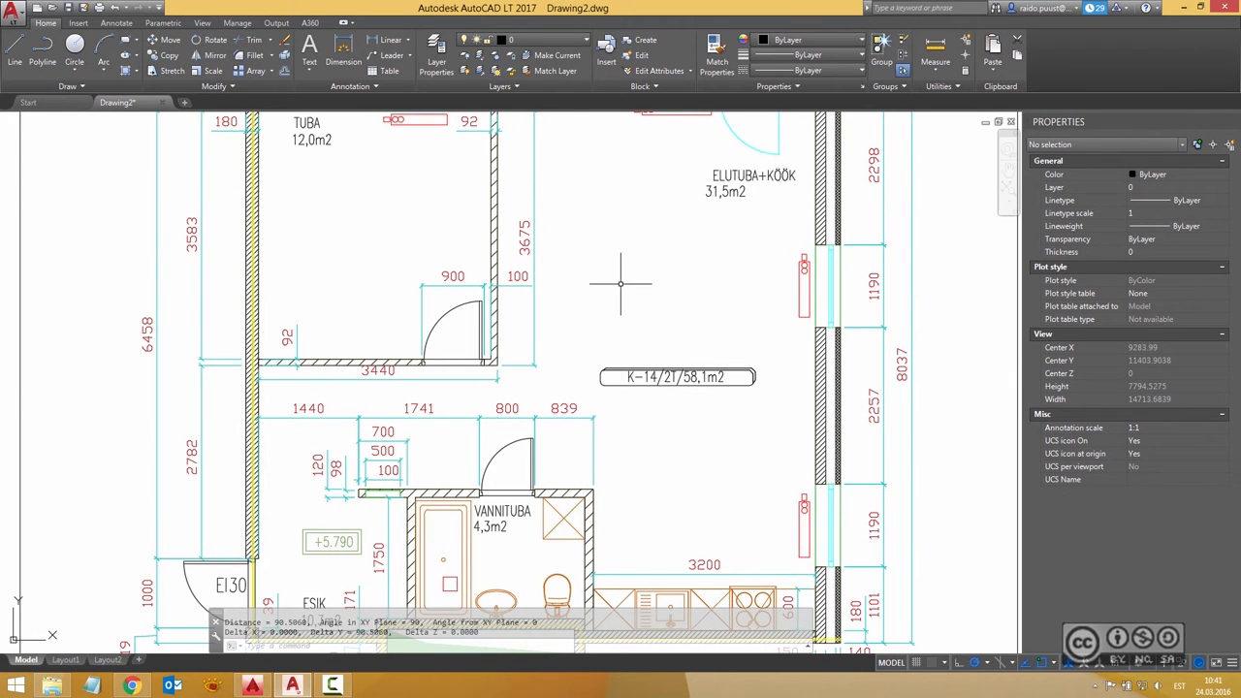
pyautogui.moveTo(611, 252)
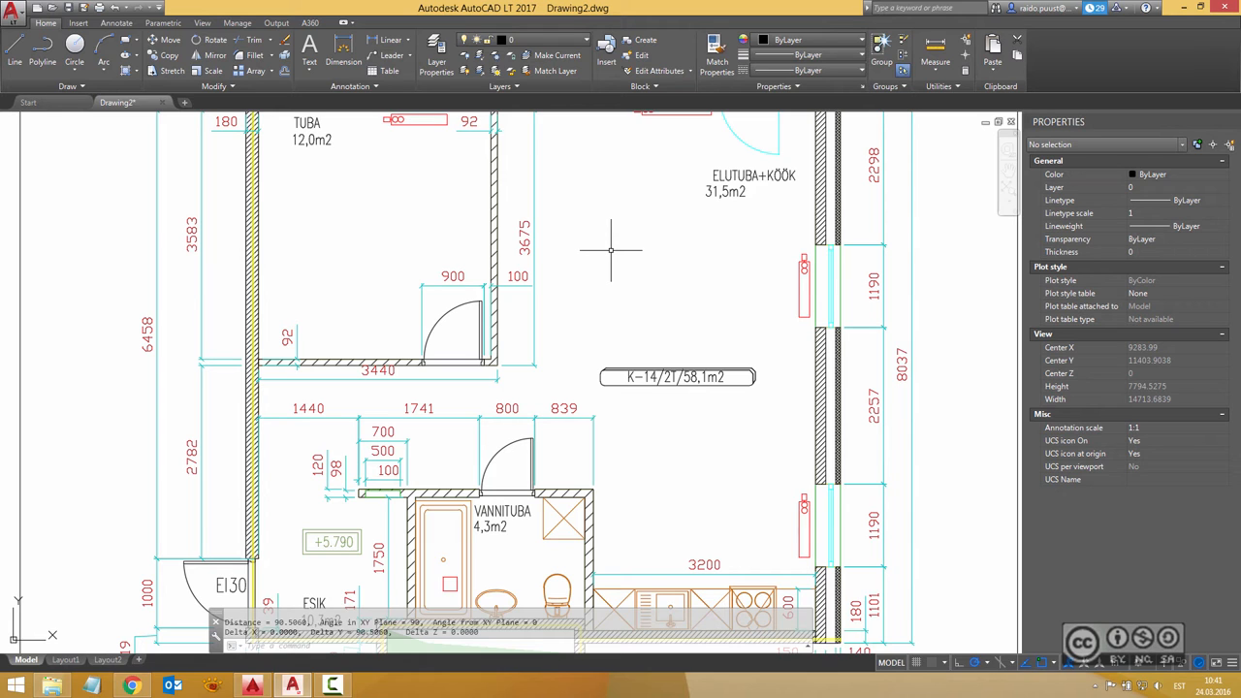
pyautogui.scroll(-3)
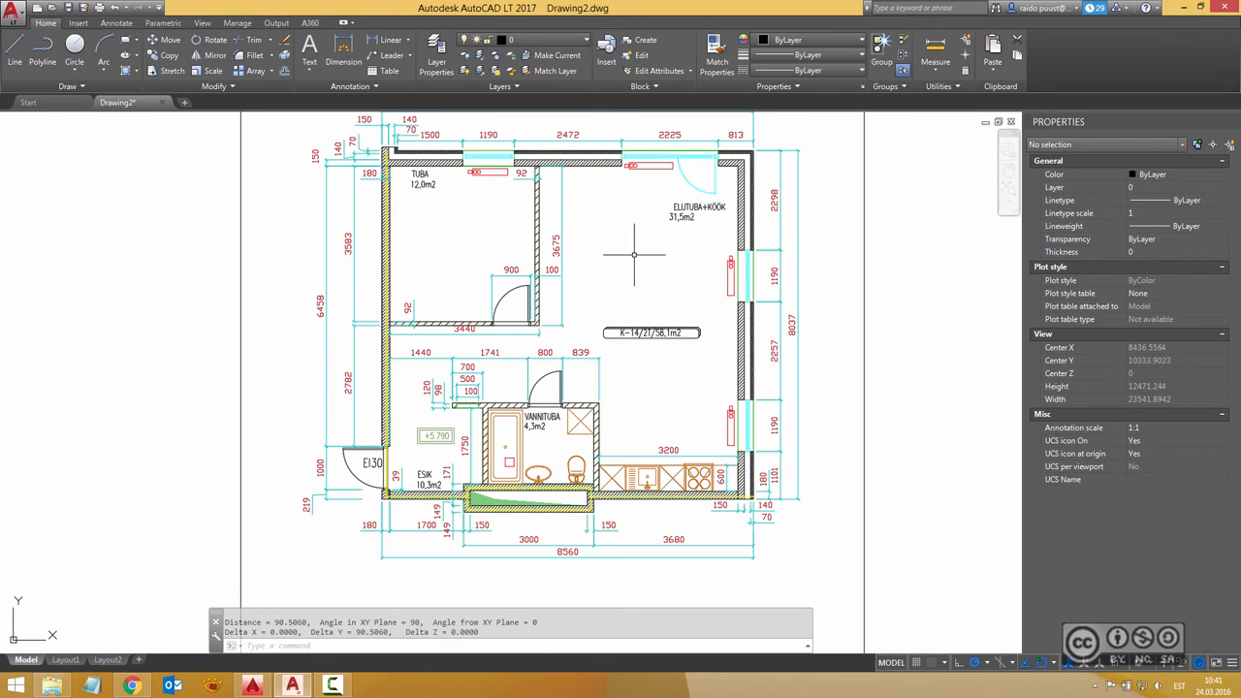
pyautogui.moveTo(575, 291)
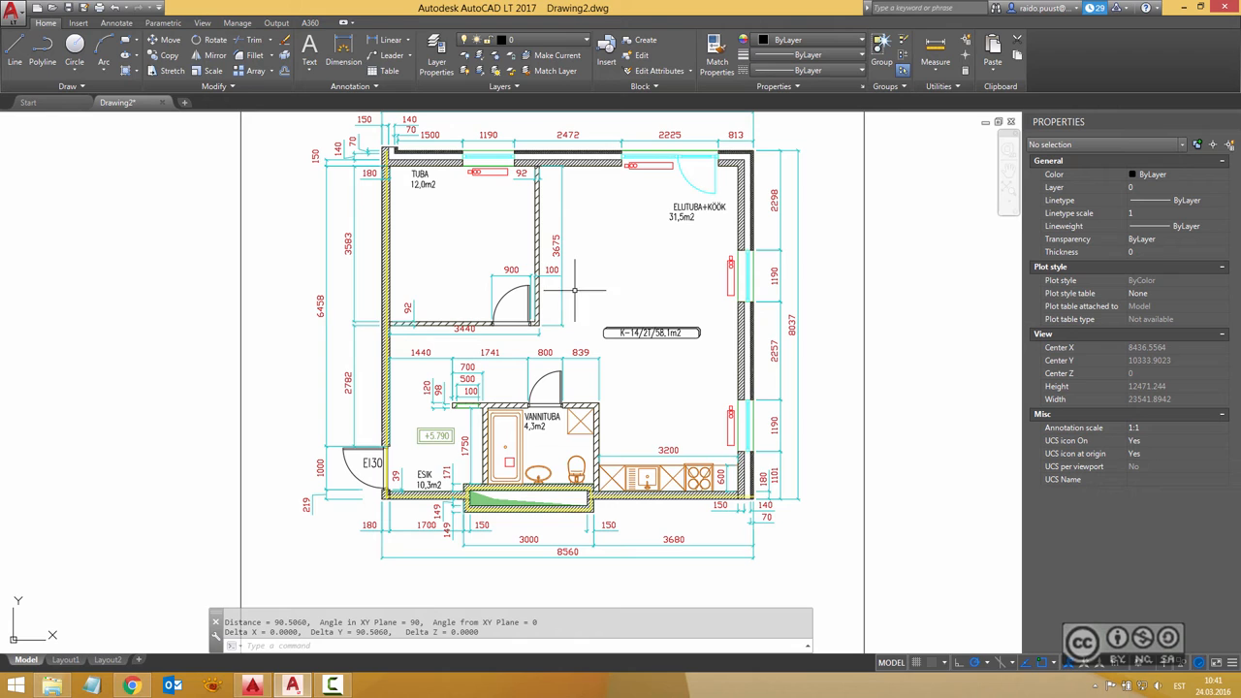
pyautogui.moveTo(629, 254)
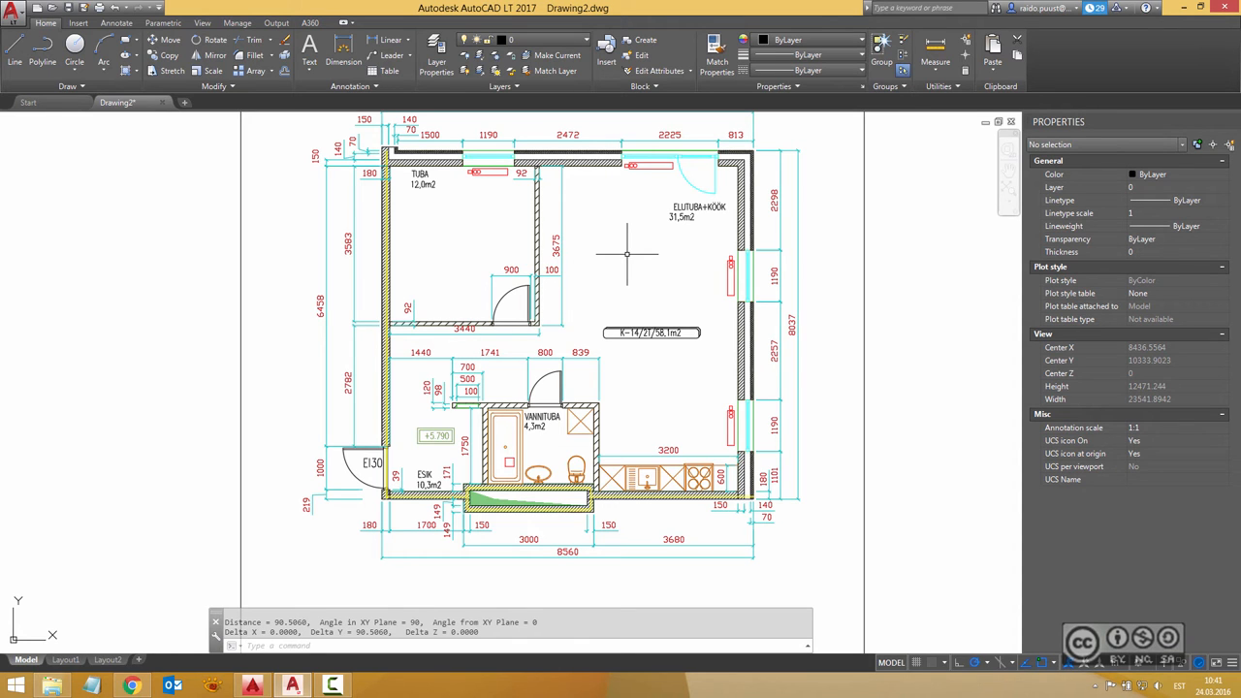
pyautogui.moveTo(644, 248)
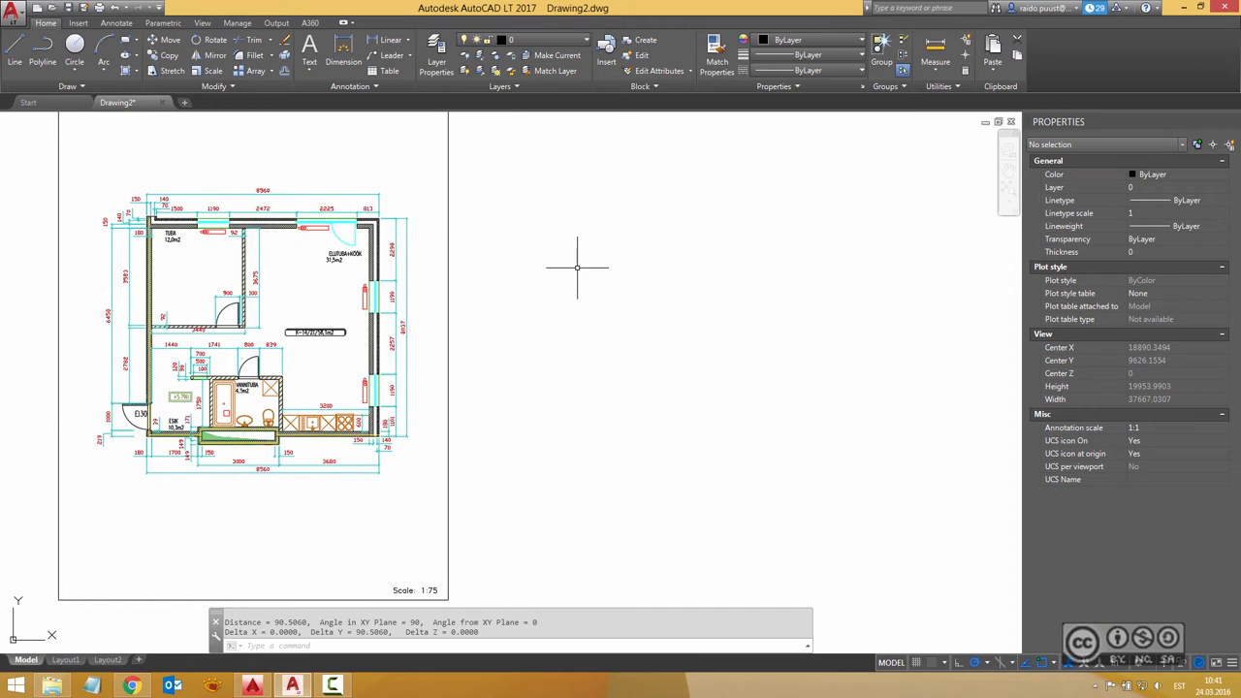
pyautogui.moveTo(603, 303)
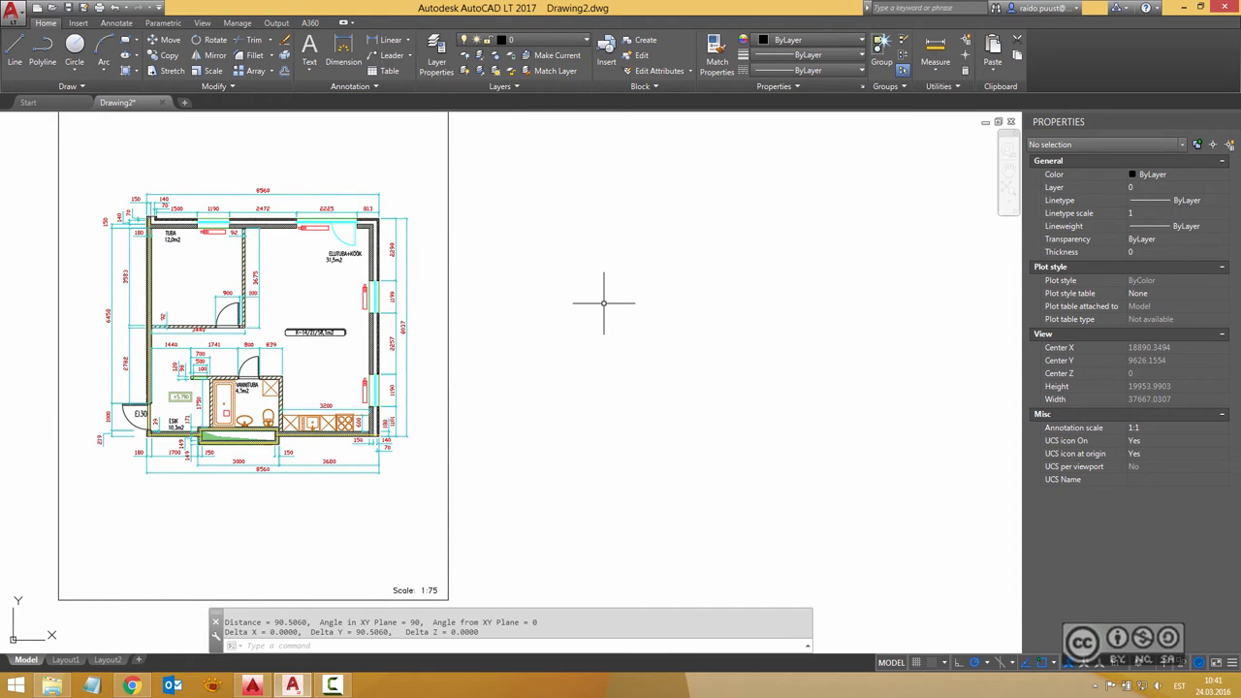
# - Start a second PDF import and load the High Quality Print plan PDF
pyautogui.click(78, 23)
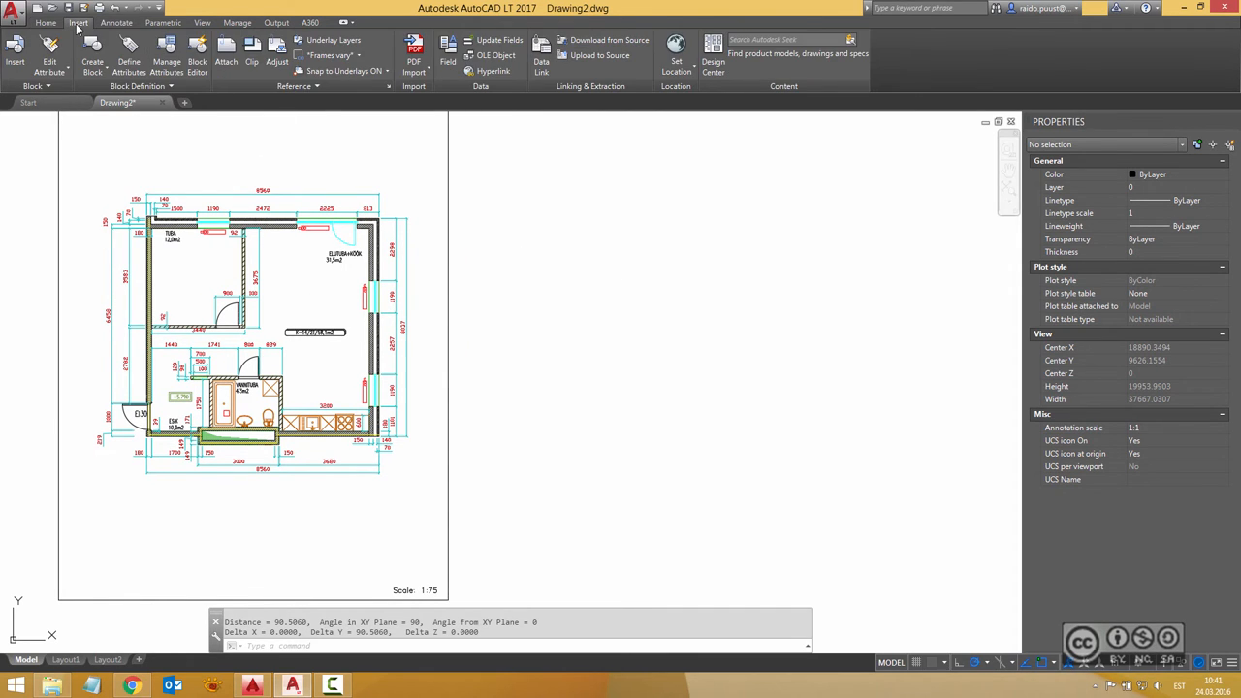
pyautogui.click(415, 49)
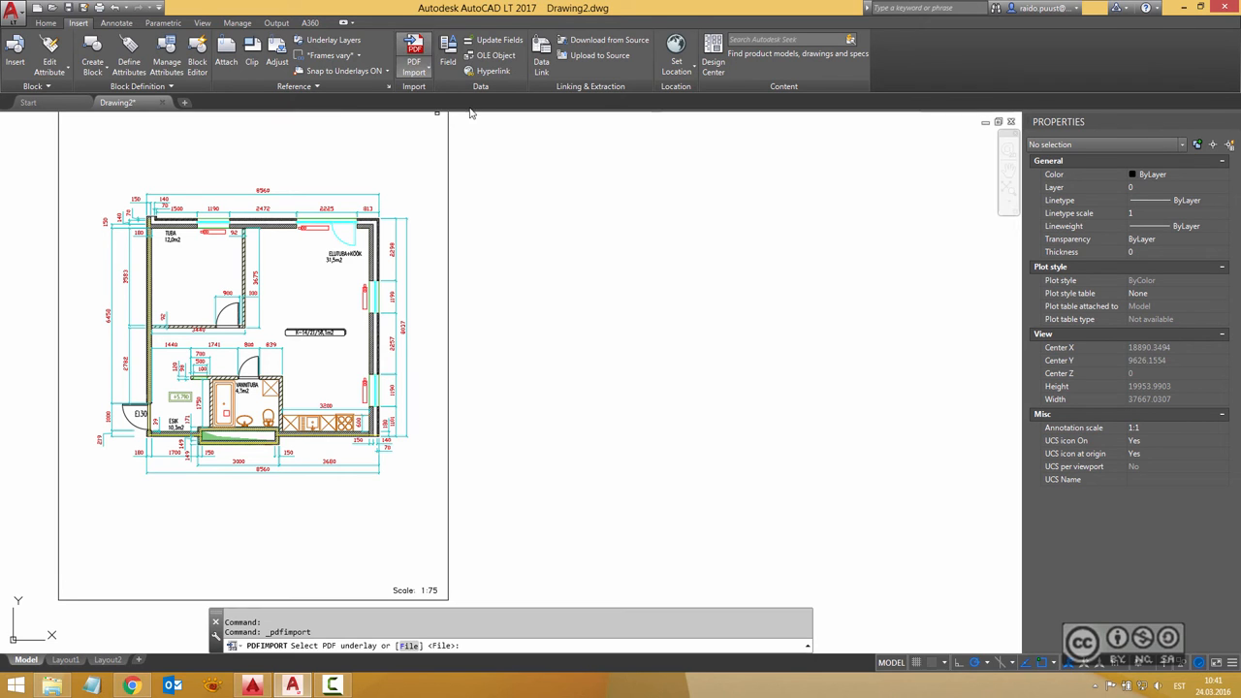
pyautogui.click(415, 48)
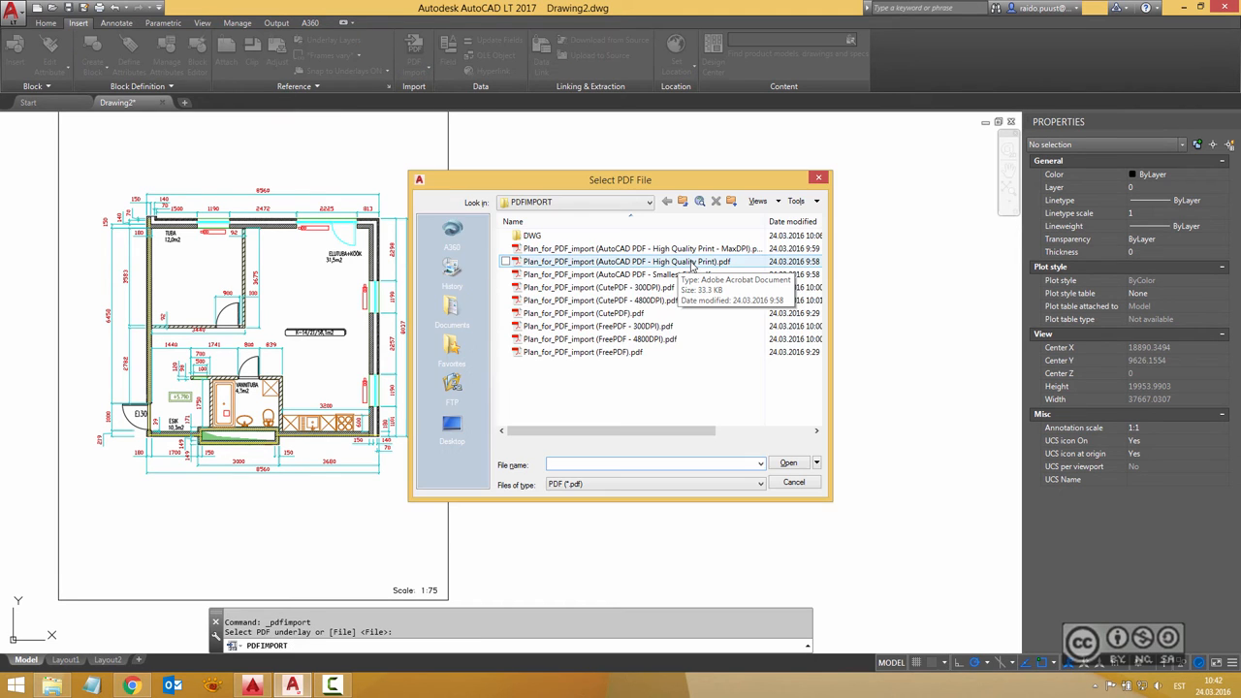
pyautogui.click(621, 262)
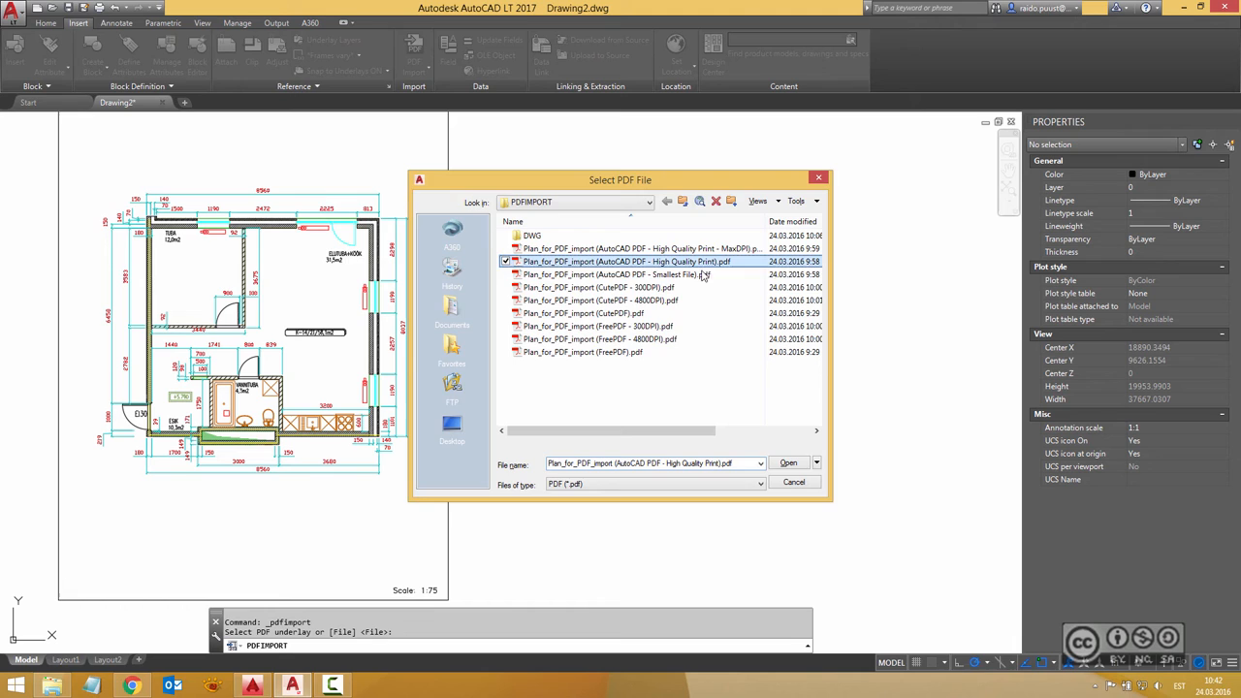
pyautogui.click(788, 462)
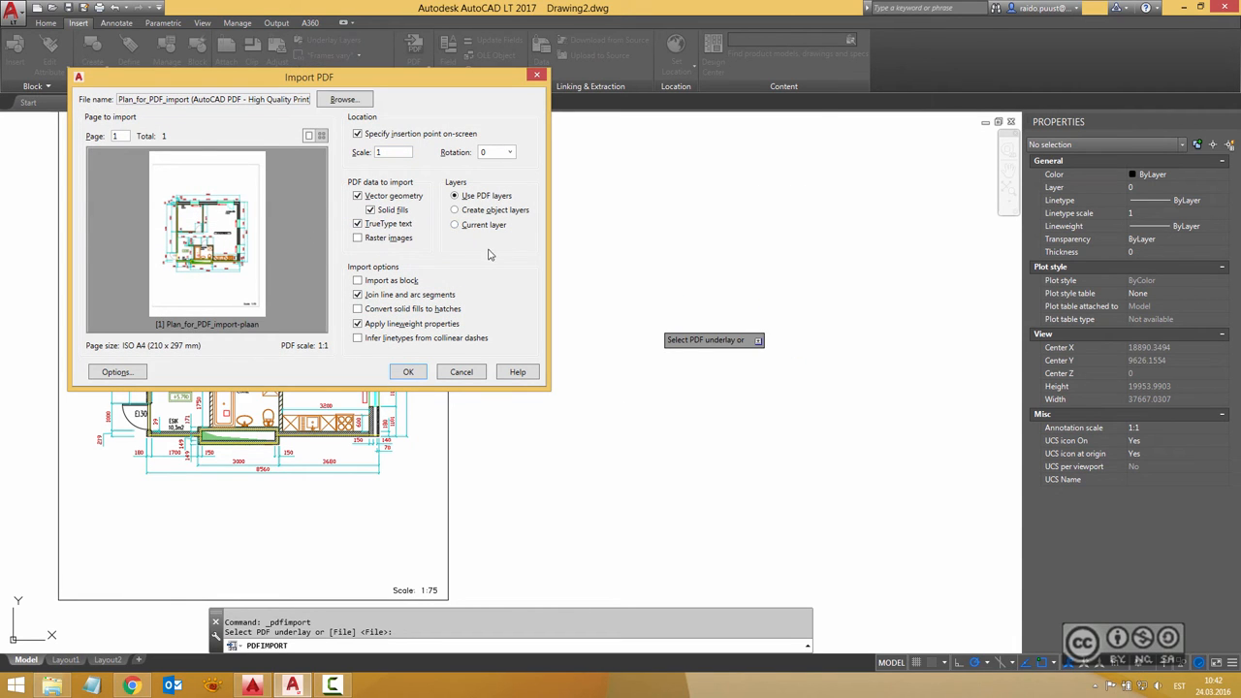
# - Import the High Quality Print plan PDF at scale 75 as vector geometry
pyautogui.click(392, 151)
pyautogui.write('75')
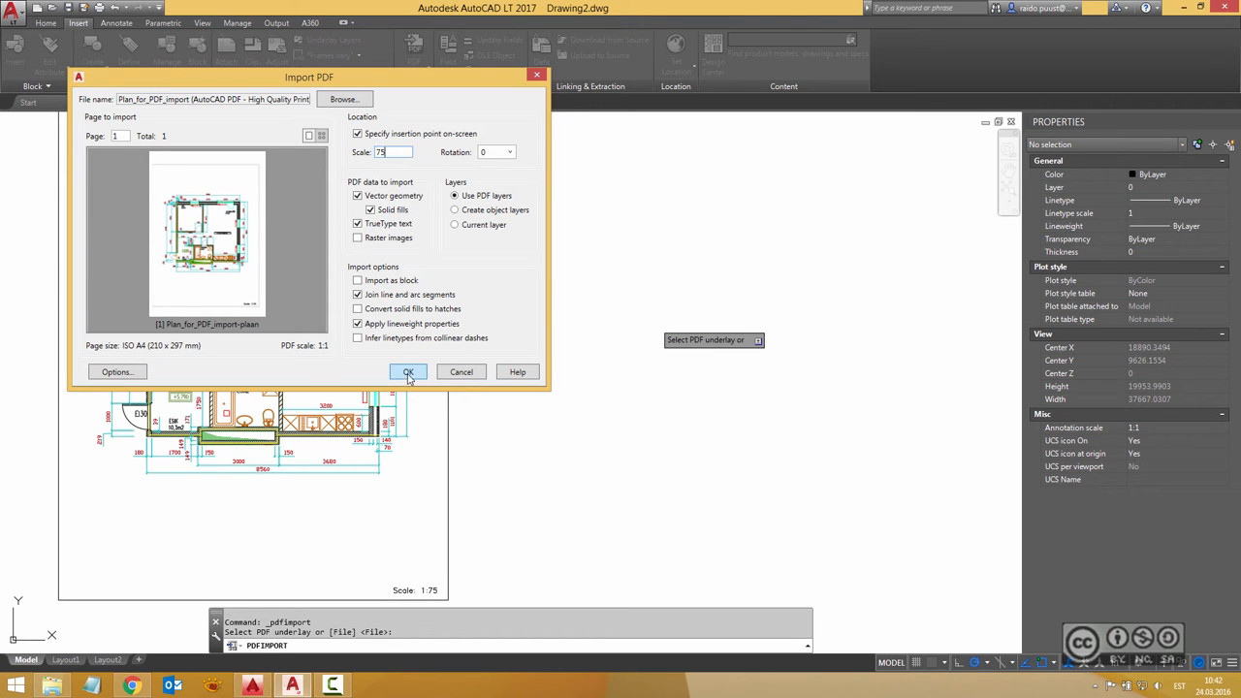
pyautogui.click(407, 372)
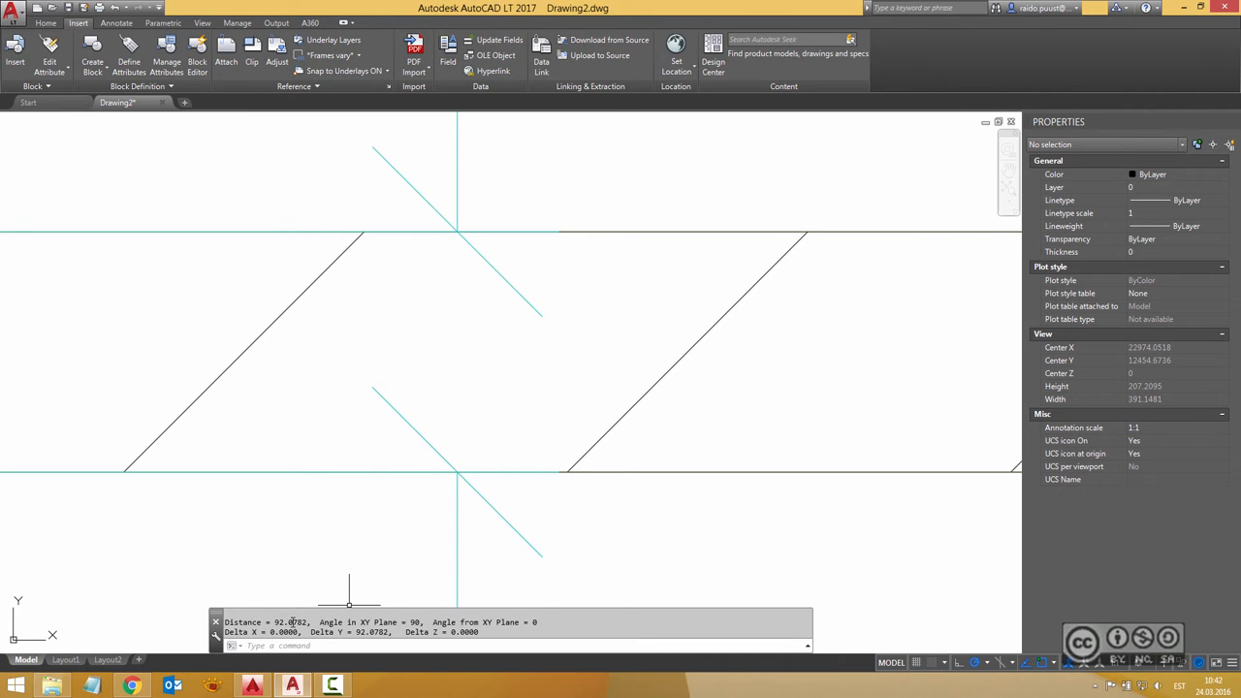
pyautogui.moveTo(333, 558)
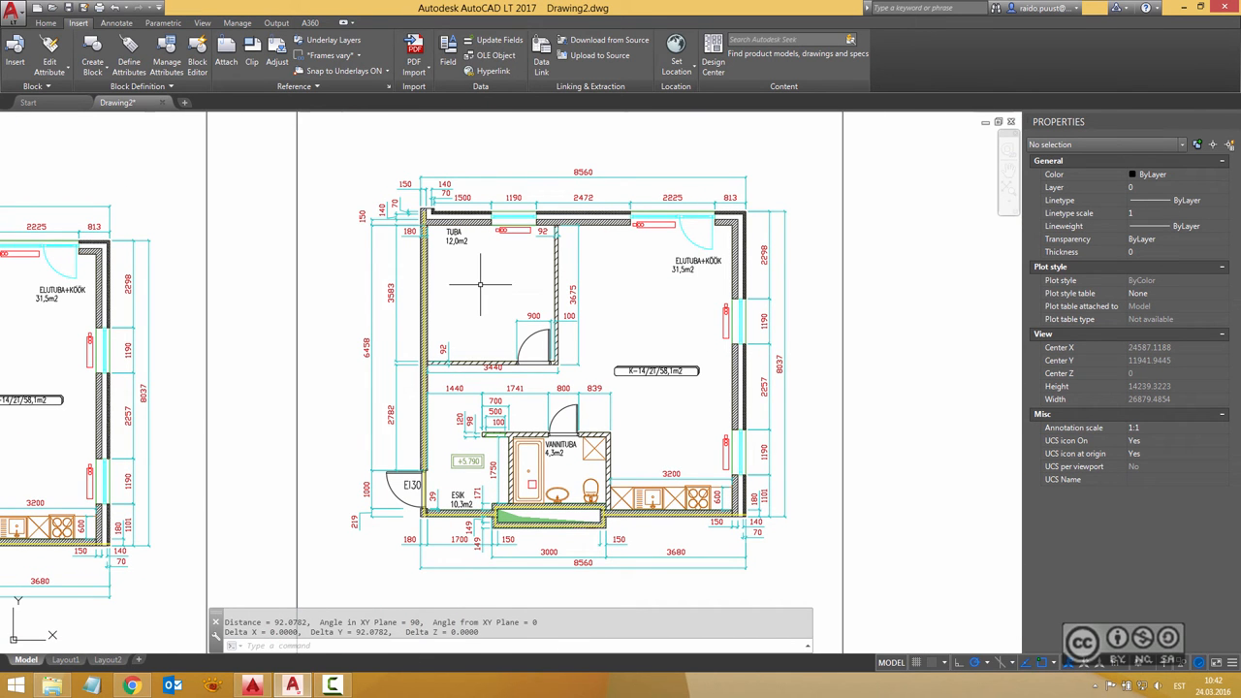
# - Zoom out to see both imported 1:75 plans side by side
pyautogui.scroll(-3)
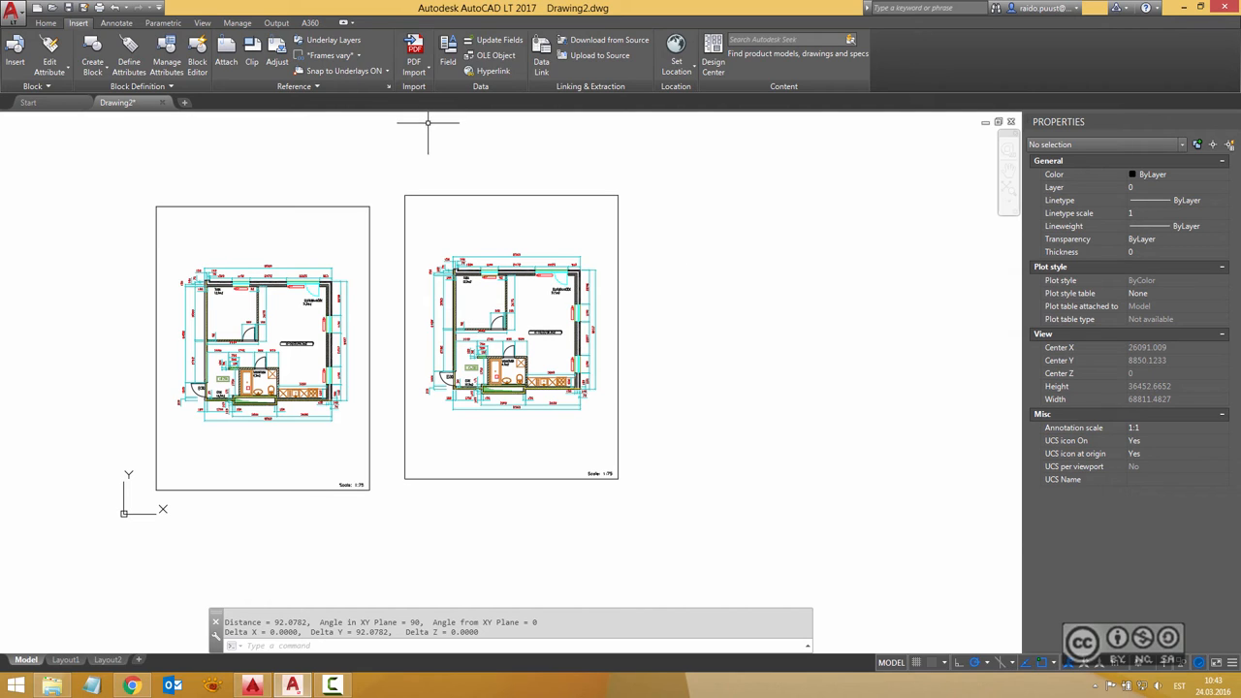
# - Import the High Quality Print MaxDPI plan PDF at scale 75
pyautogui.click(415, 47)
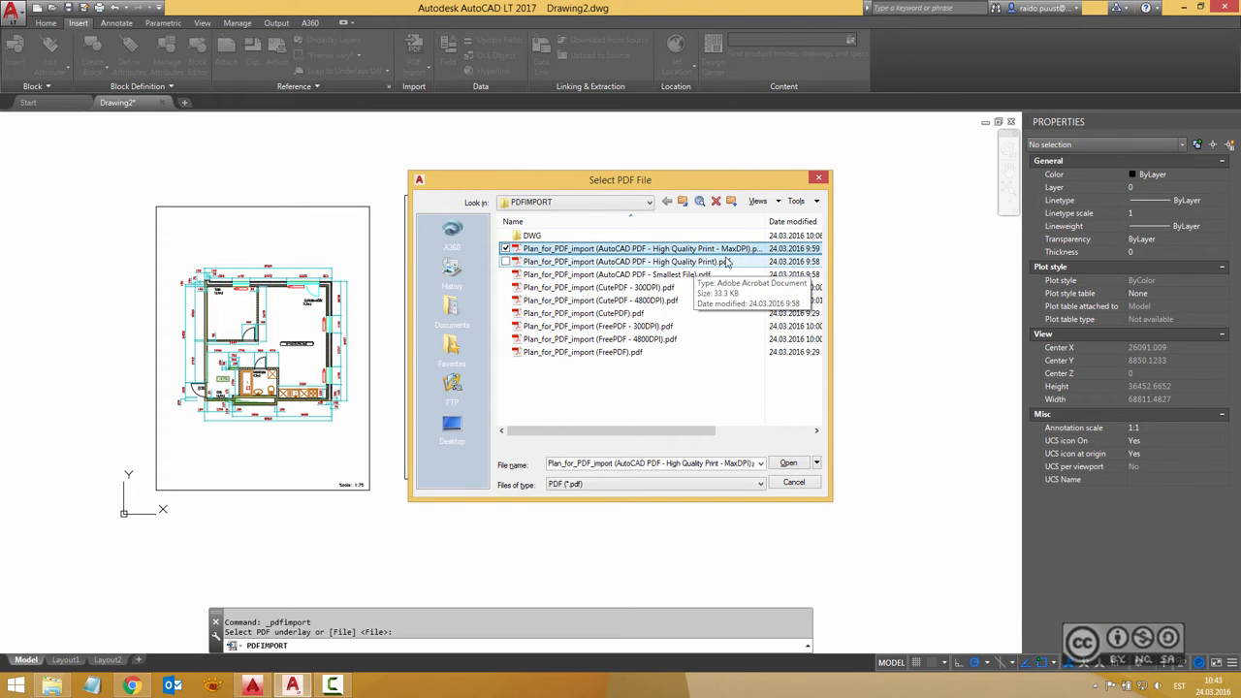
pyautogui.click(624, 248)
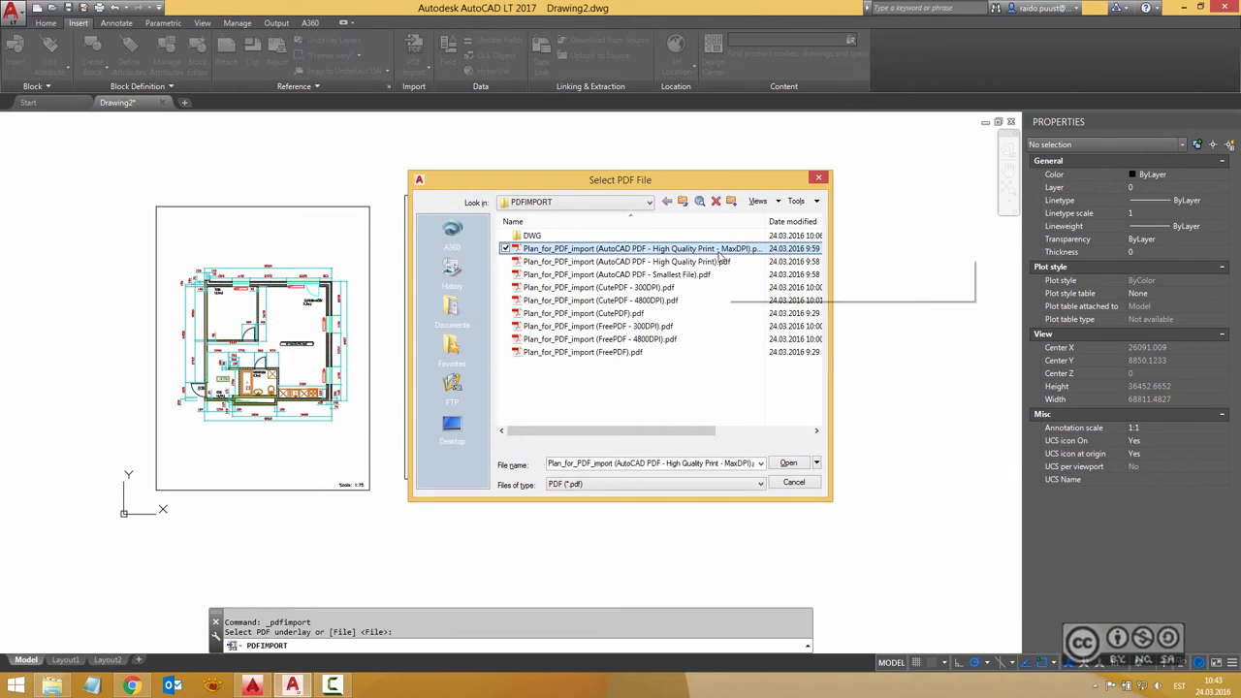
pyautogui.moveTo(728, 250)
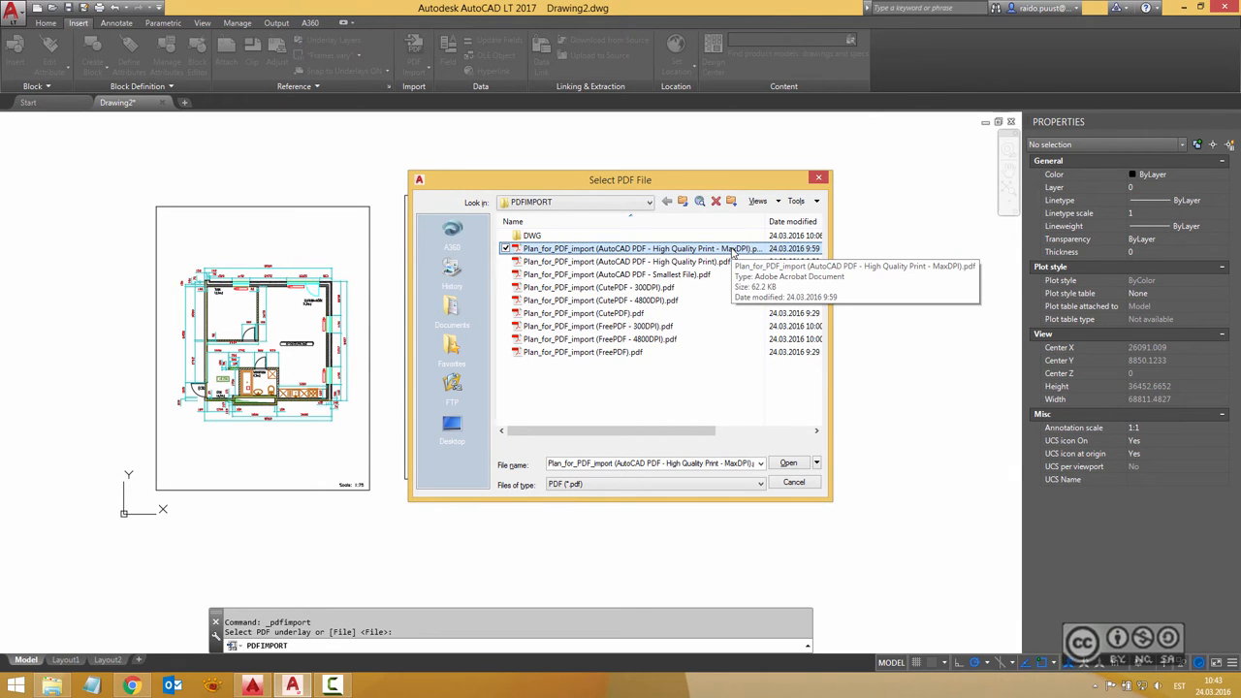
pyautogui.moveTo(734, 253)
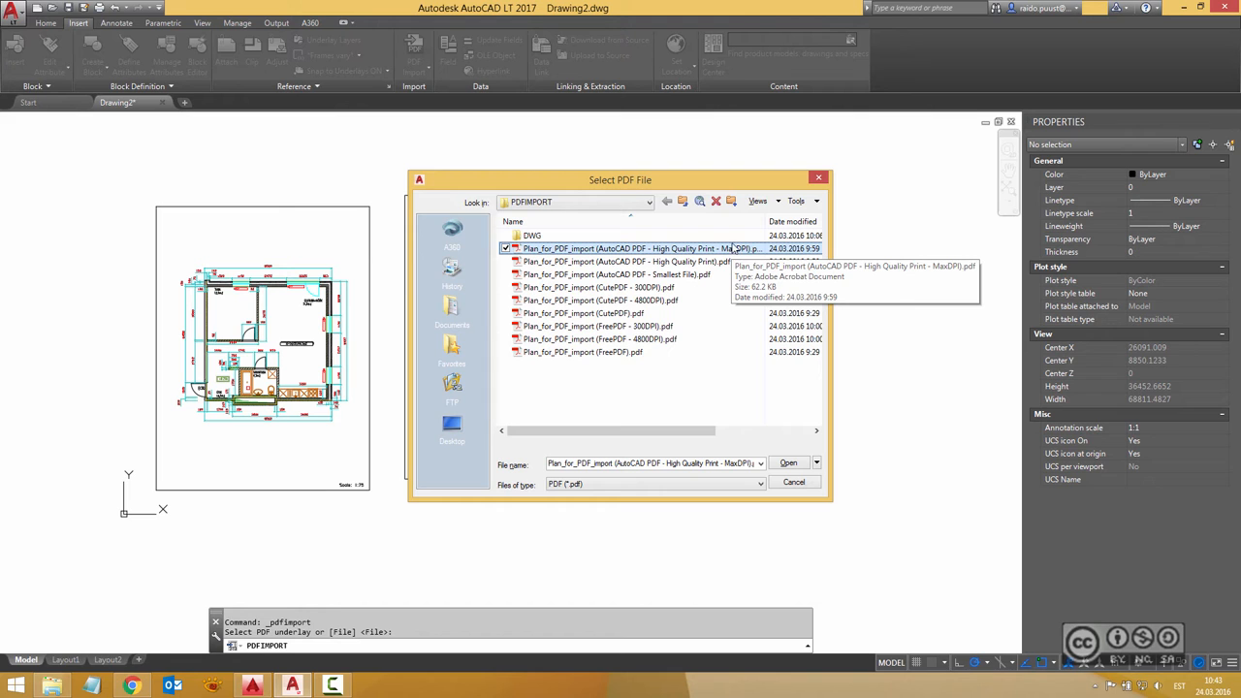
pyautogui.click(787, 462)
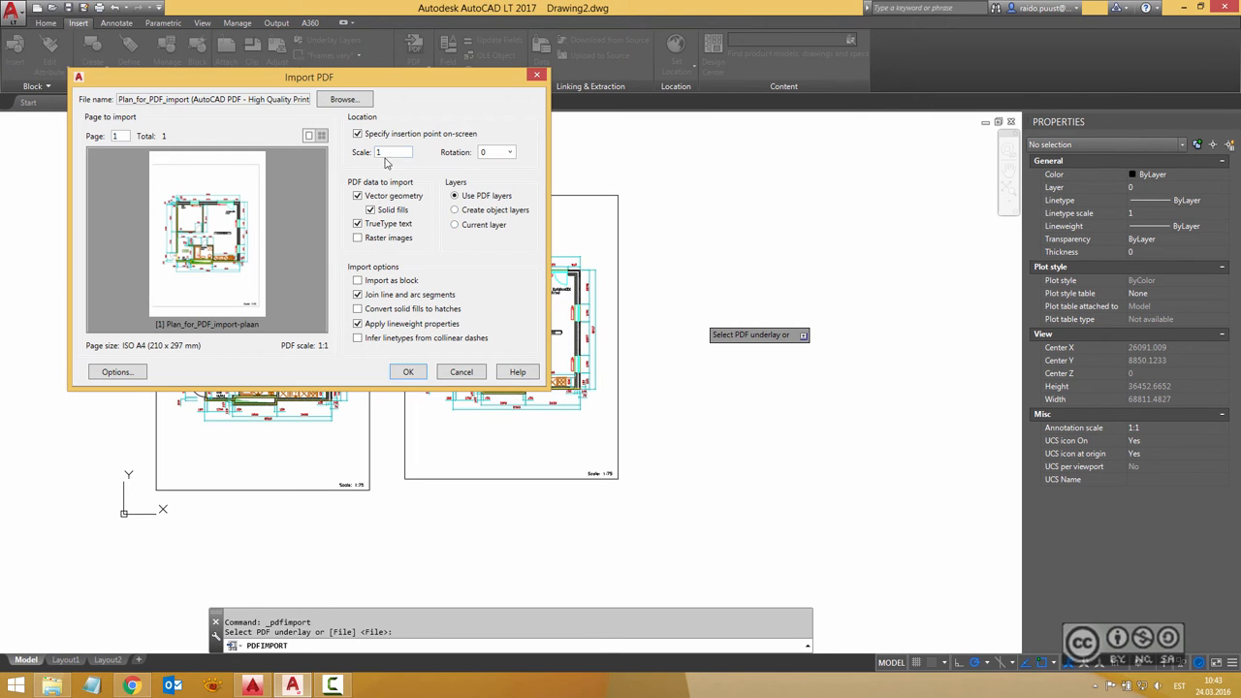
pyautogui.write('75')
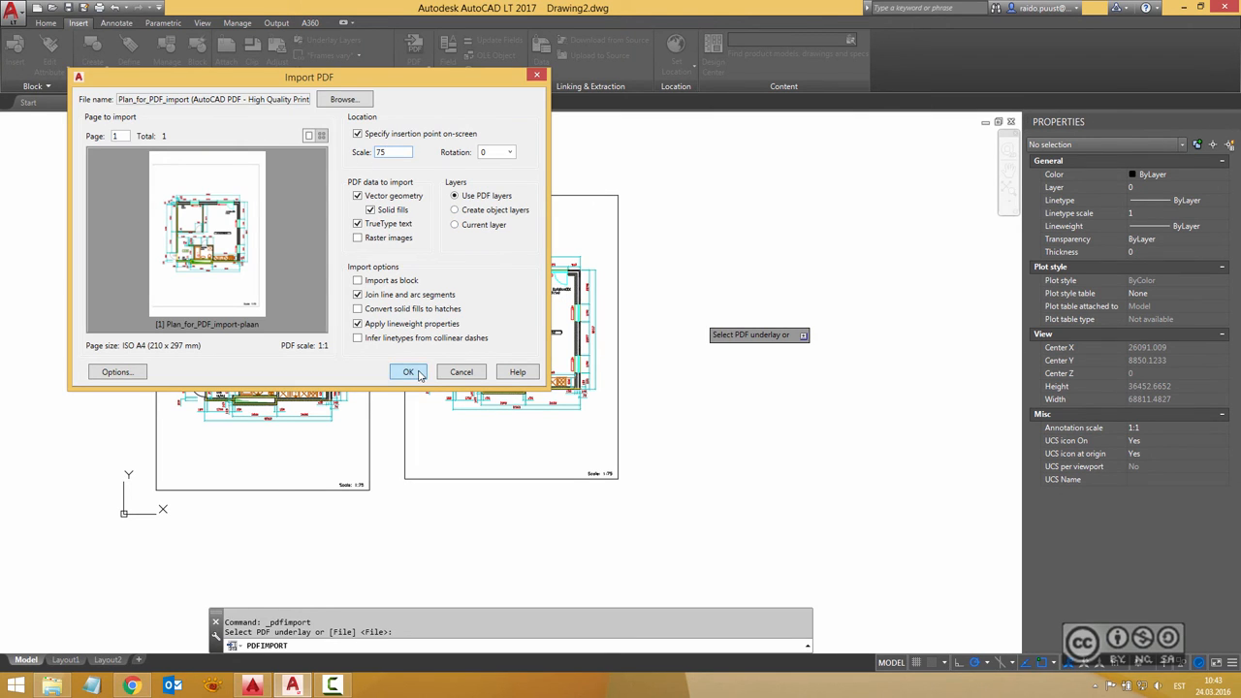
pyautogui.click(407, 373)
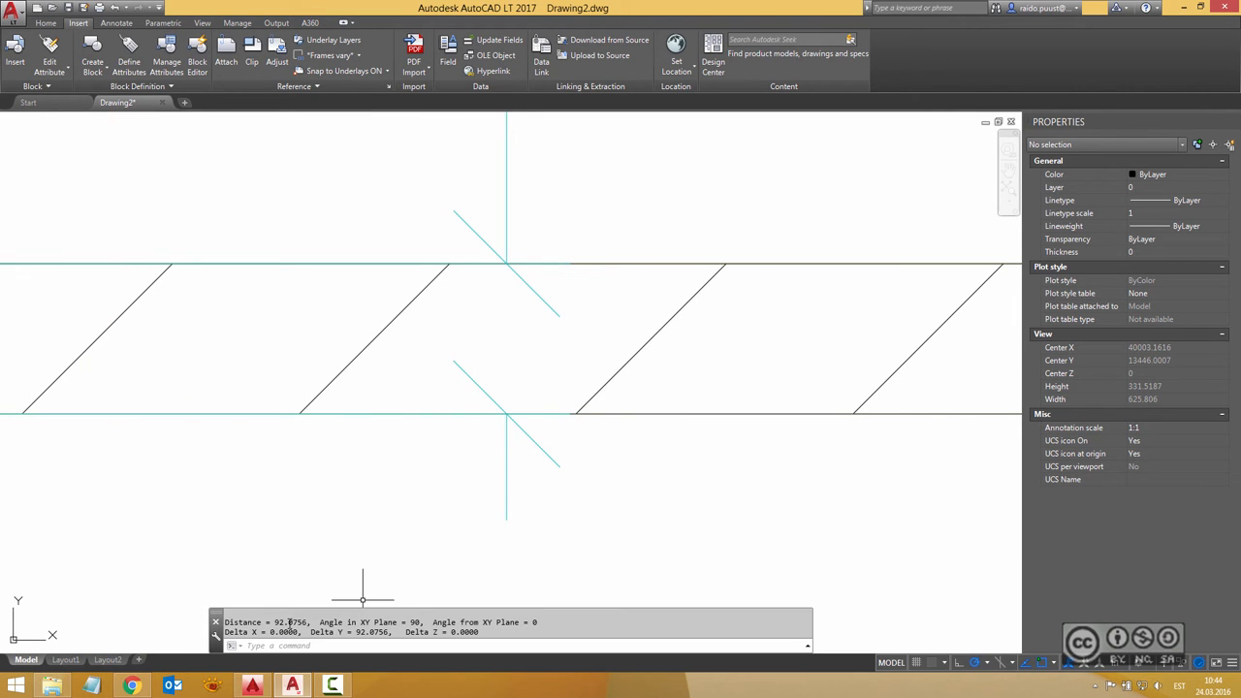
pyautogui.moveTo(436, 423)
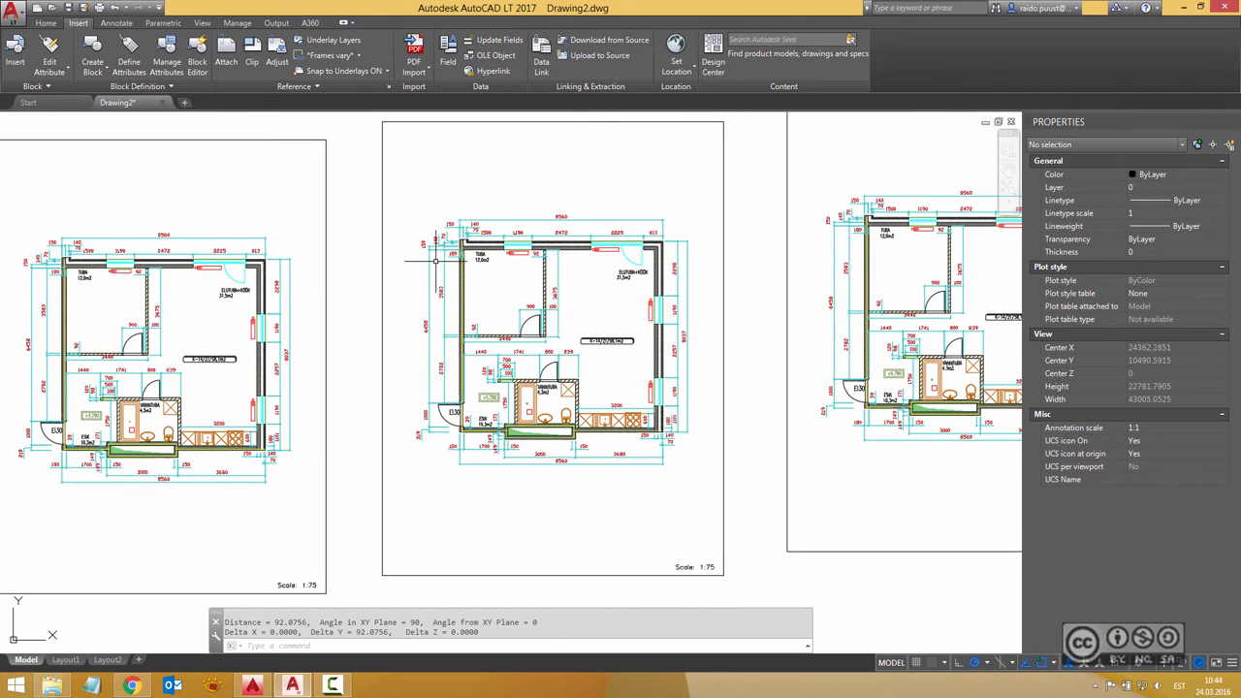
pyautogui.moveTo(721, 295)
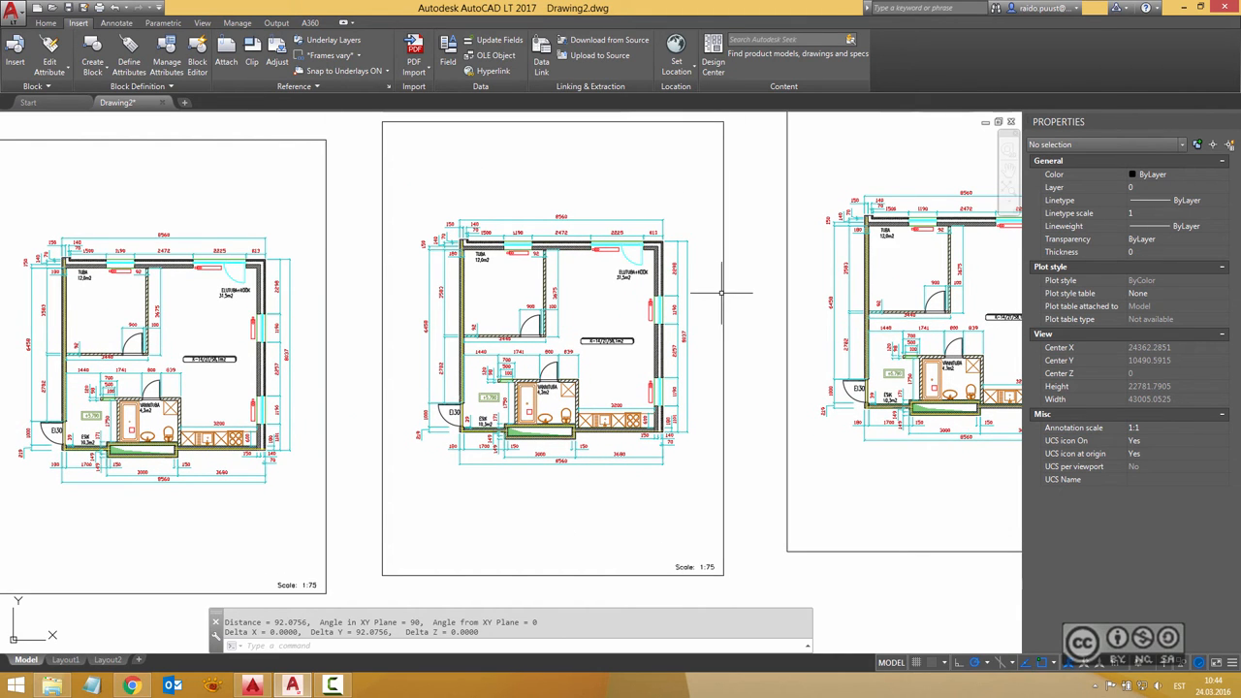
pyautogui.moveTo(722, 293)
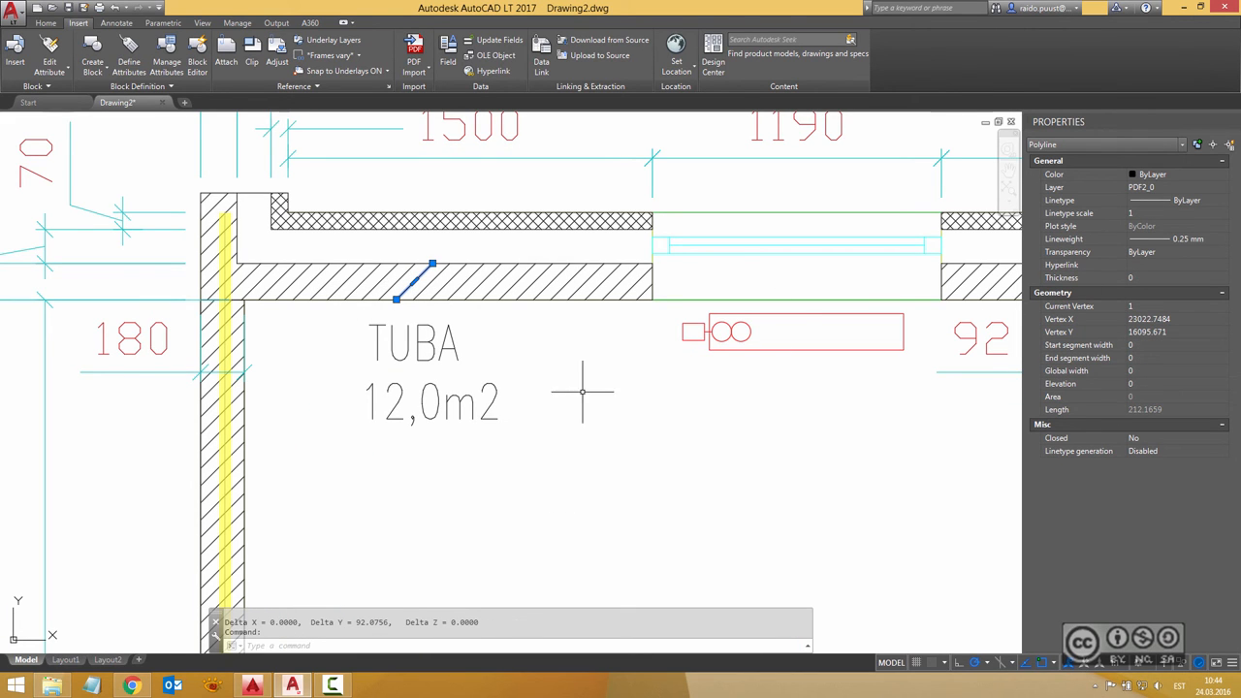
# - Deselect the wall polyline beside TUBA and show the imported PDF layer list
pyautogui.press('Escape')
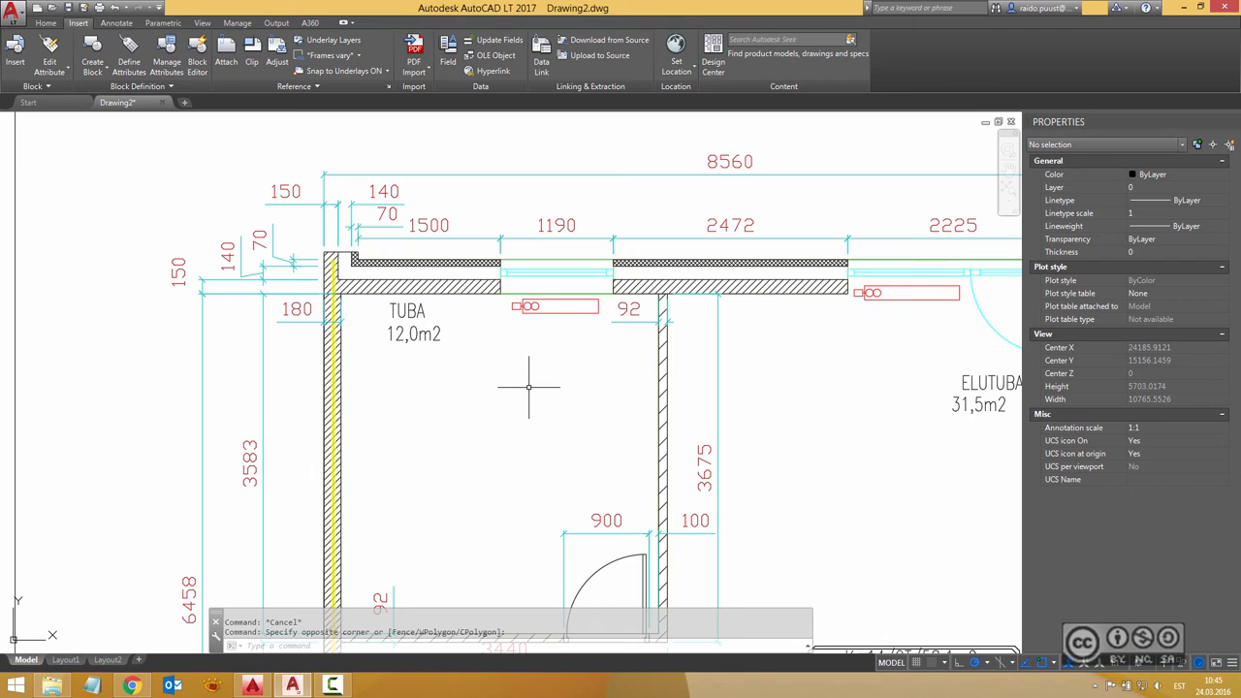
pyautogui.moveTo(491, 223)
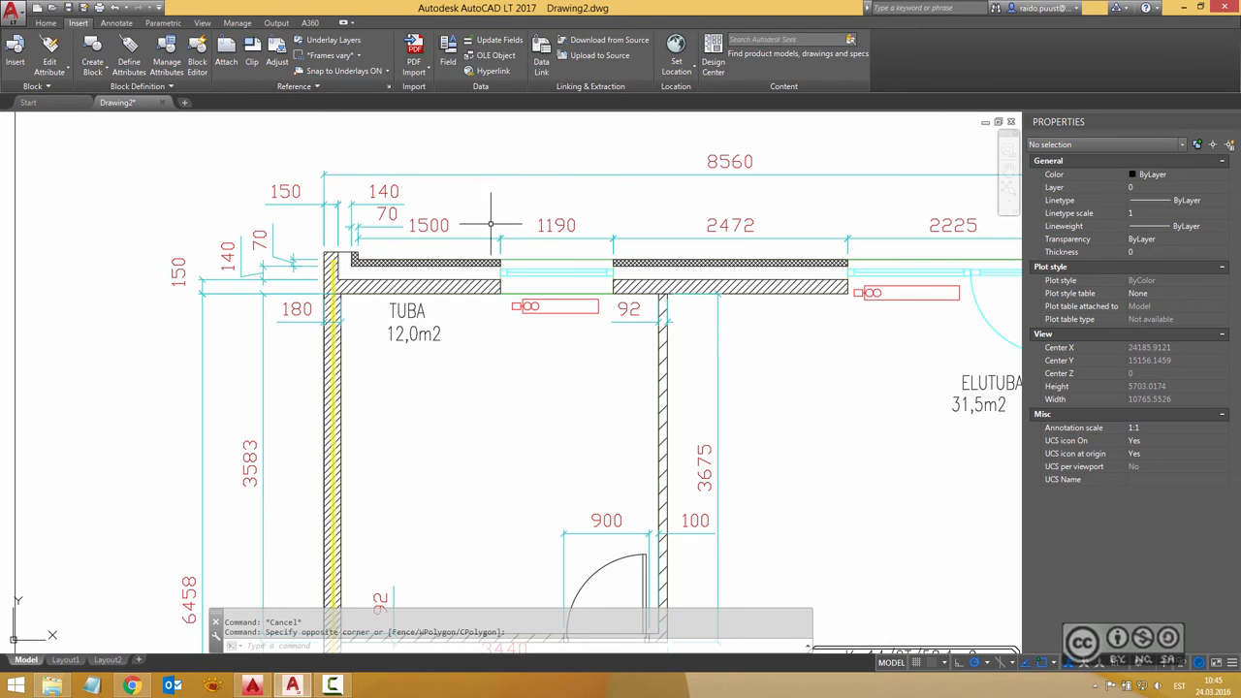
pyautogui.click(47, 24)
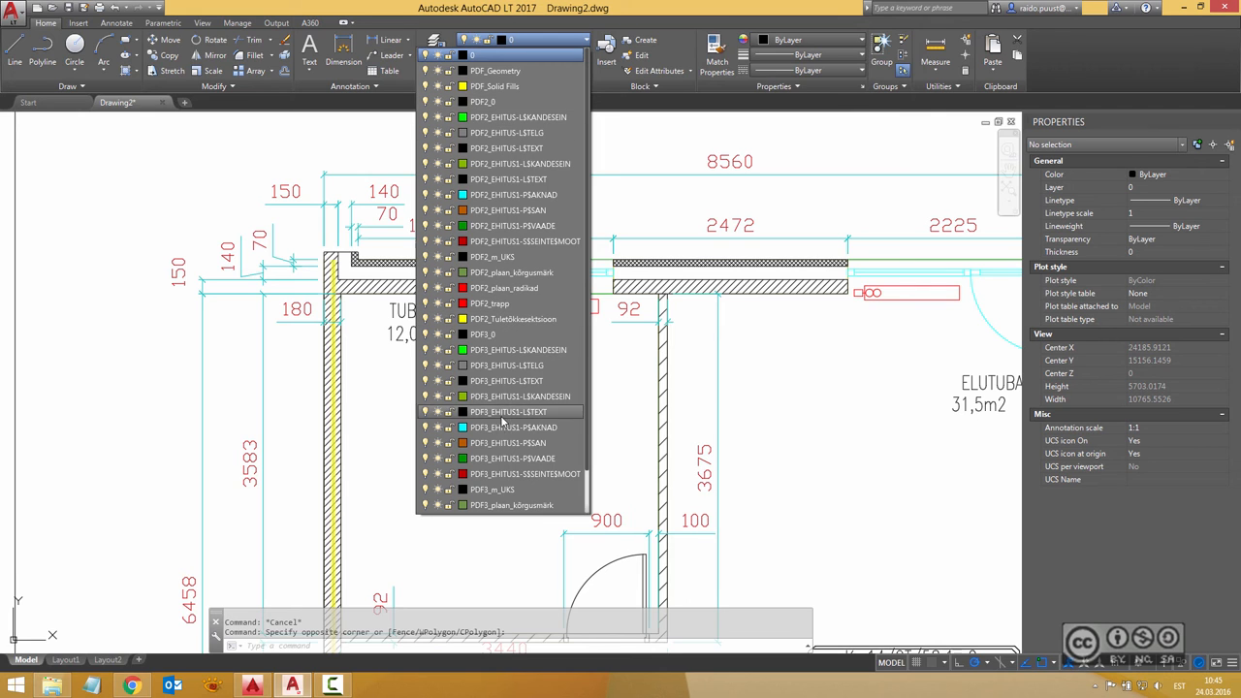
pyautogui.moveTo(518, 132)
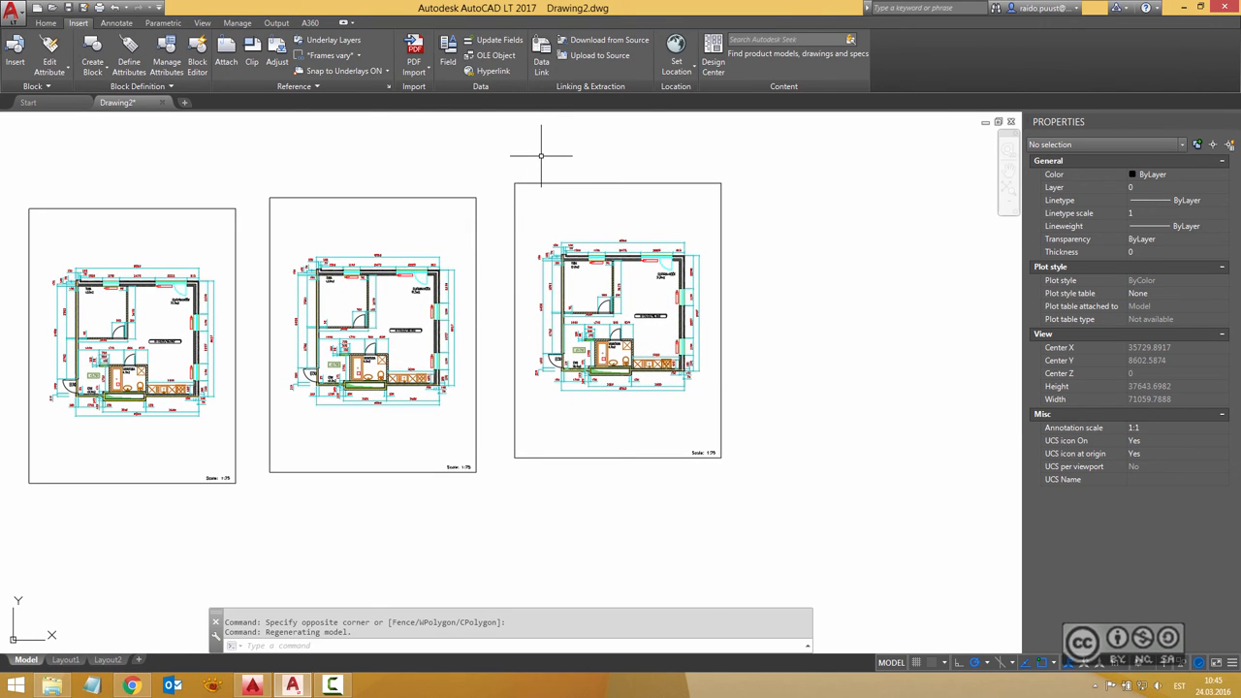
pyautogui.moveTo(477, 171)
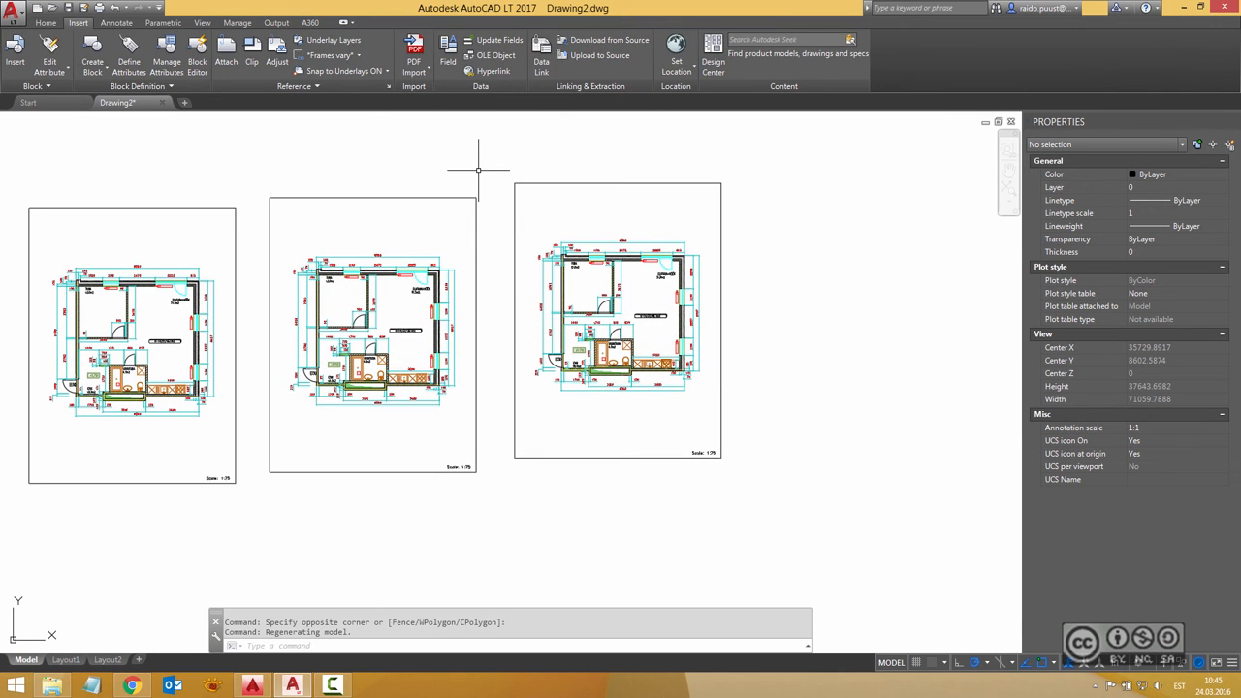
pyautogui.moveTo(477, 153)
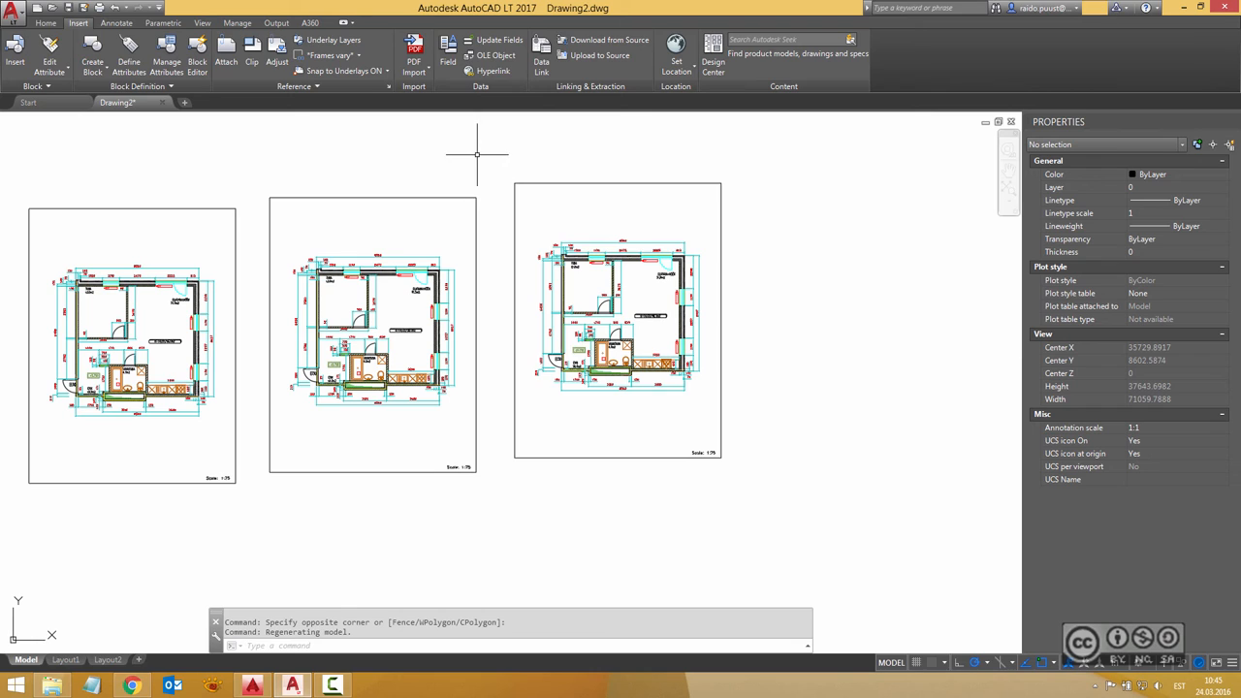
pyautogui.moveTo(496, 154)
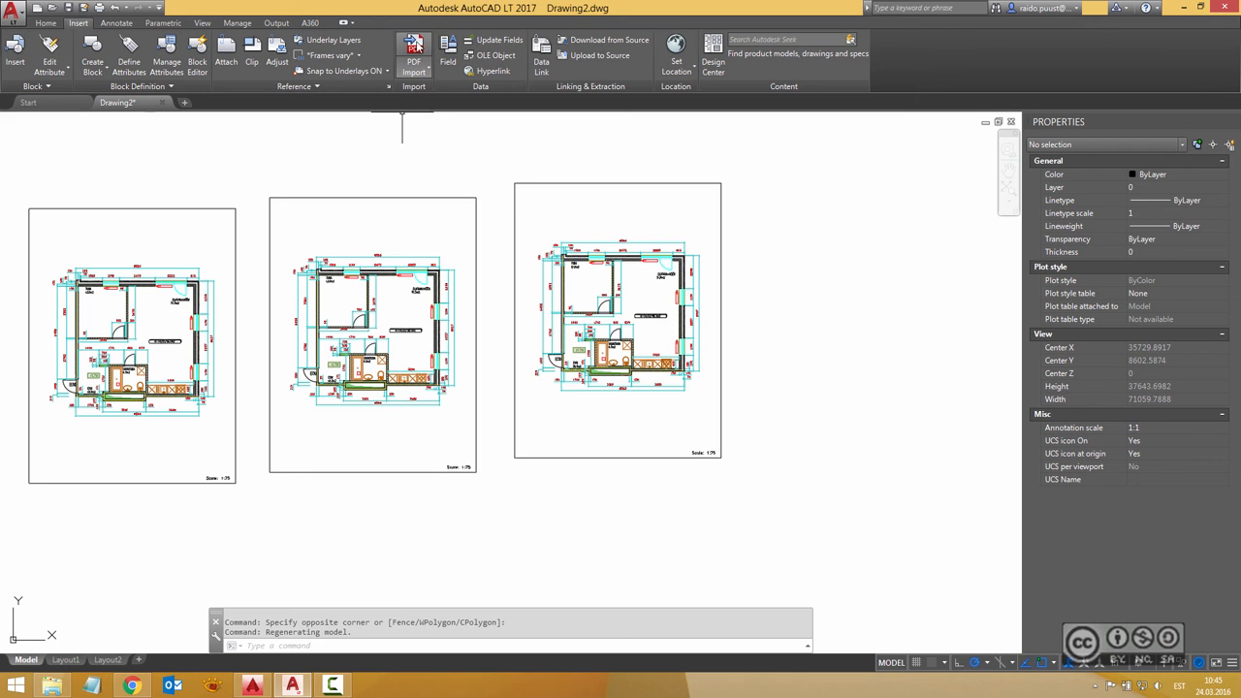
# - Load the CutePDF 4800DPI plan PDF into the import settings with scale 75 entered
pyautogui.click(413, 48)
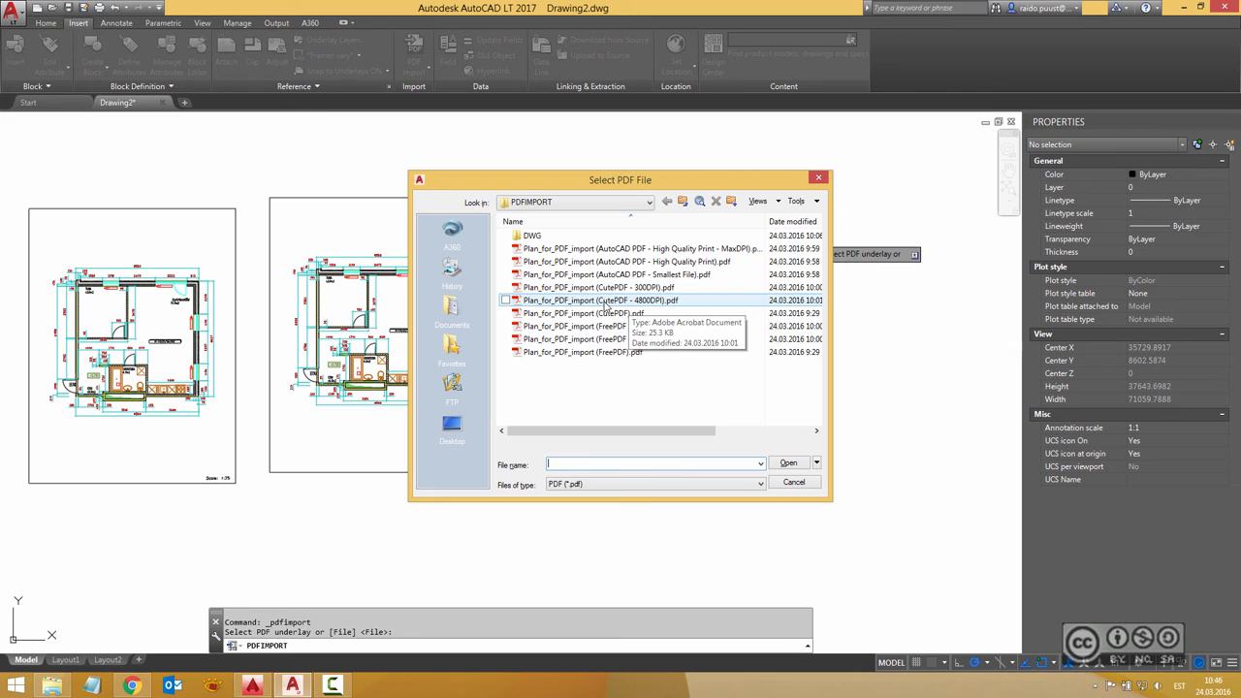
pyautogui.click(599, 299)
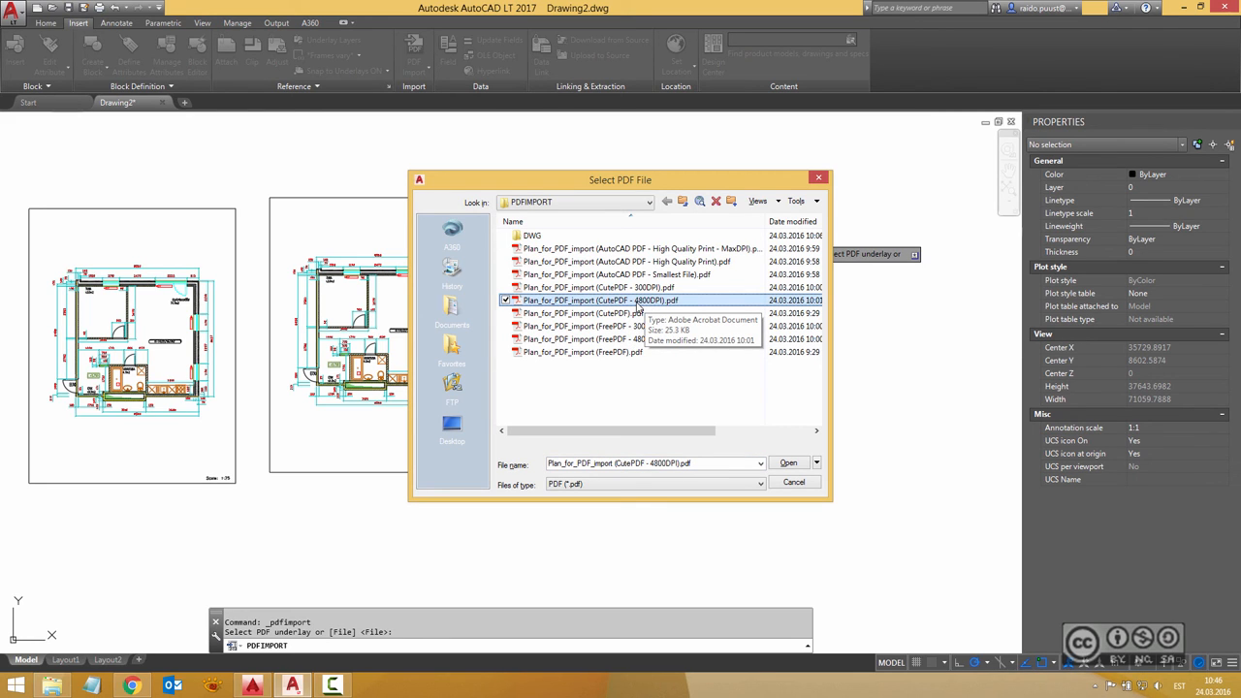
pyautogui.click(788, 462)
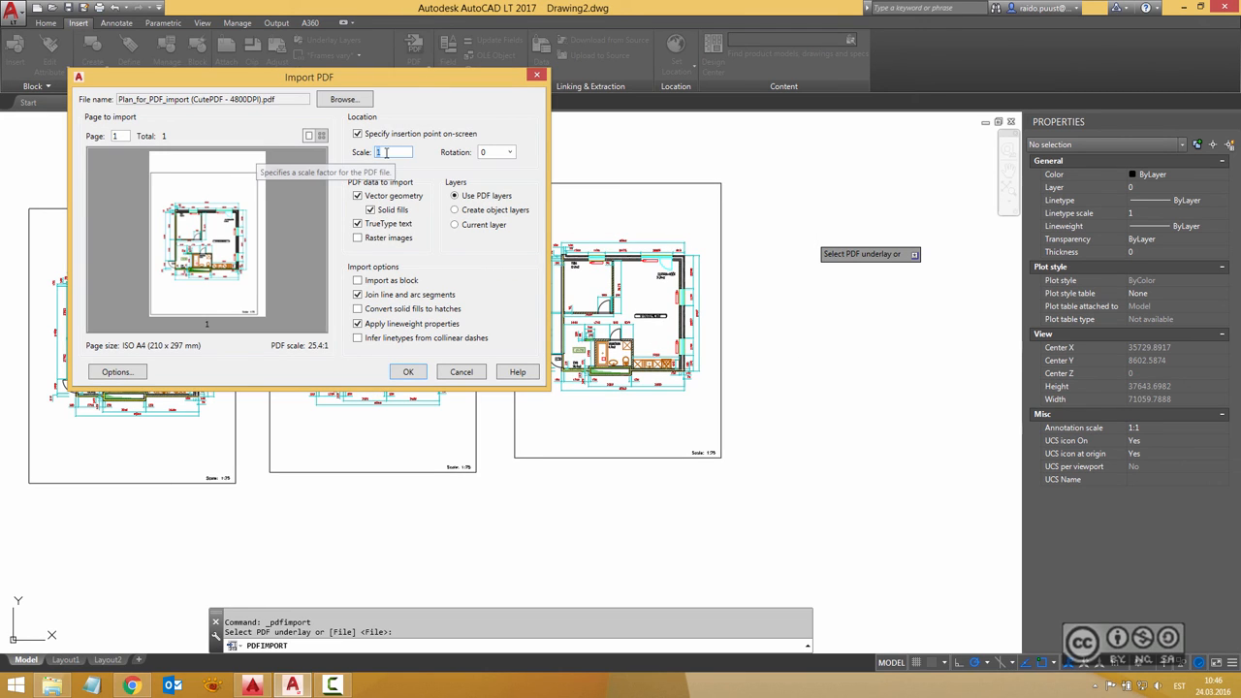
pyautogui.write('75')
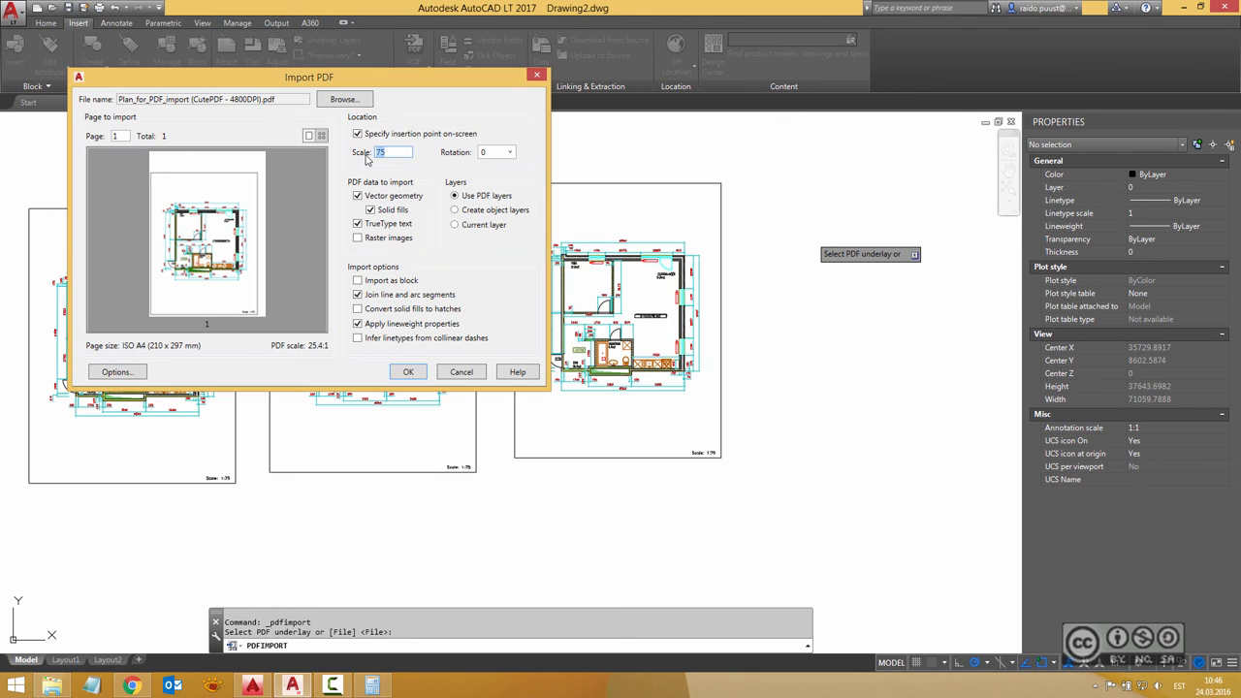
# - Import the CutePDF plan at scale 1905 to bring it to 1:75
pyautogui.write('1905')
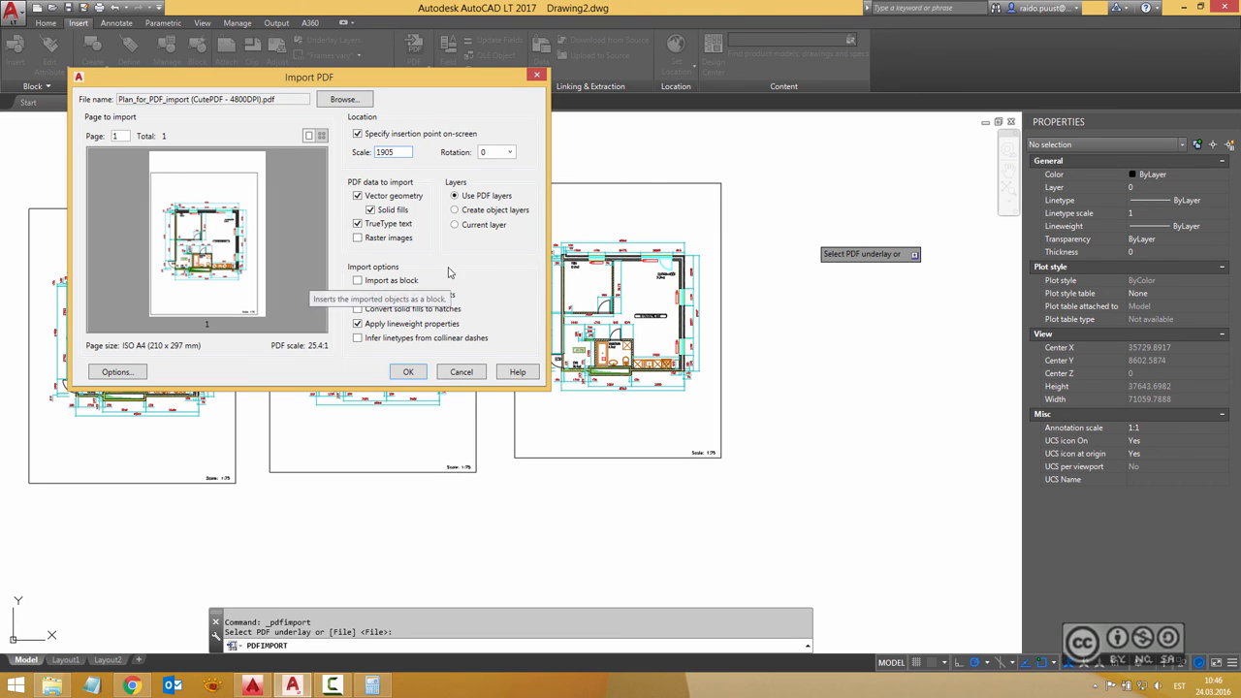
pyautogui.click(407, 373)
pyautogui.write('DI')
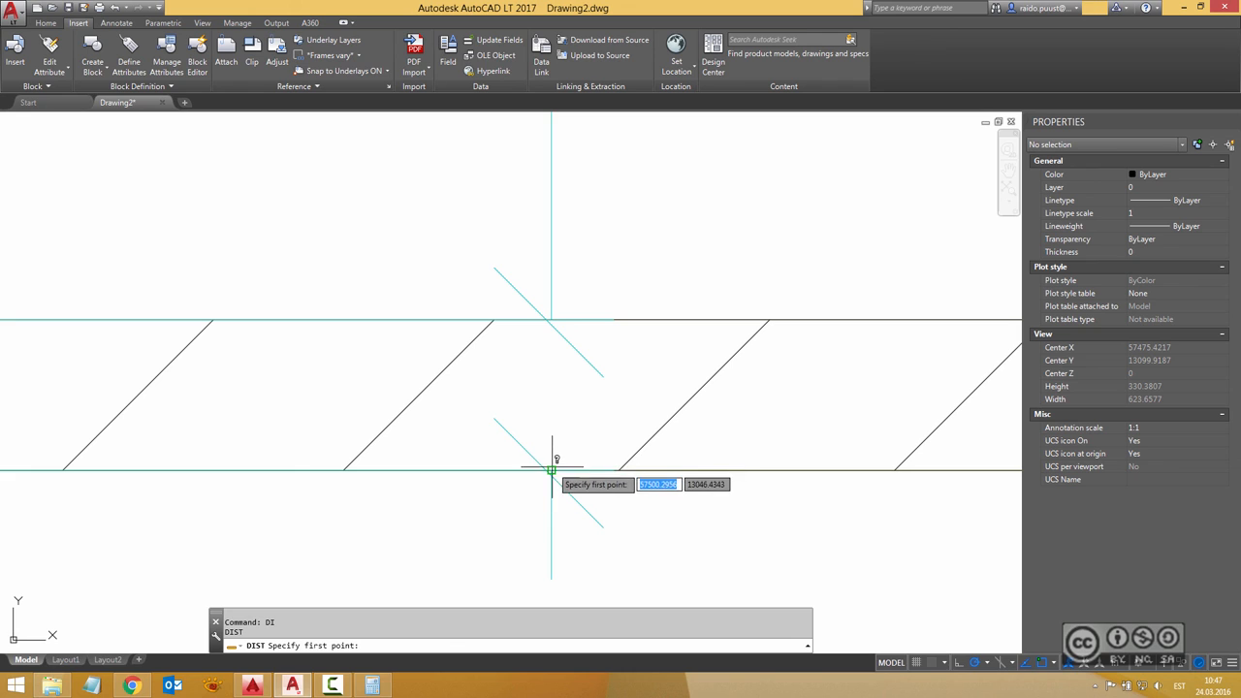
# - Finish the wall-thickness measurement (92.8750) and show the PDF layer list again
pyautogui.click(328, 594)
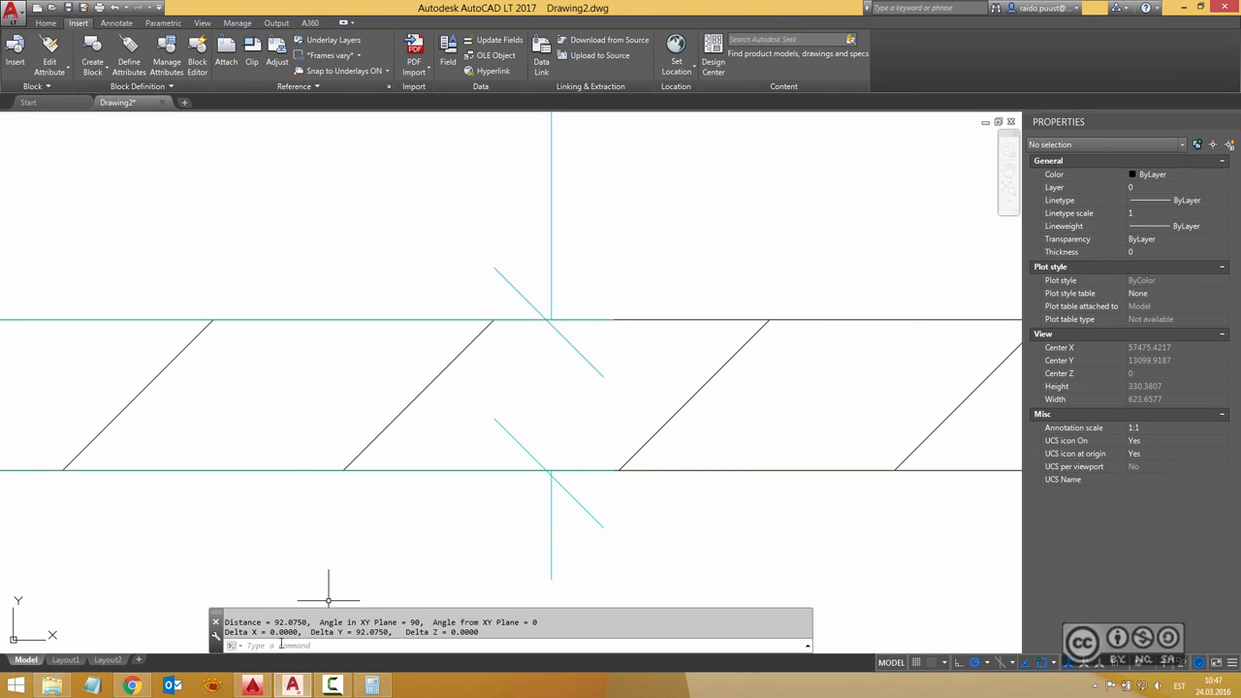
pyautogui.moveTo(340, 392)
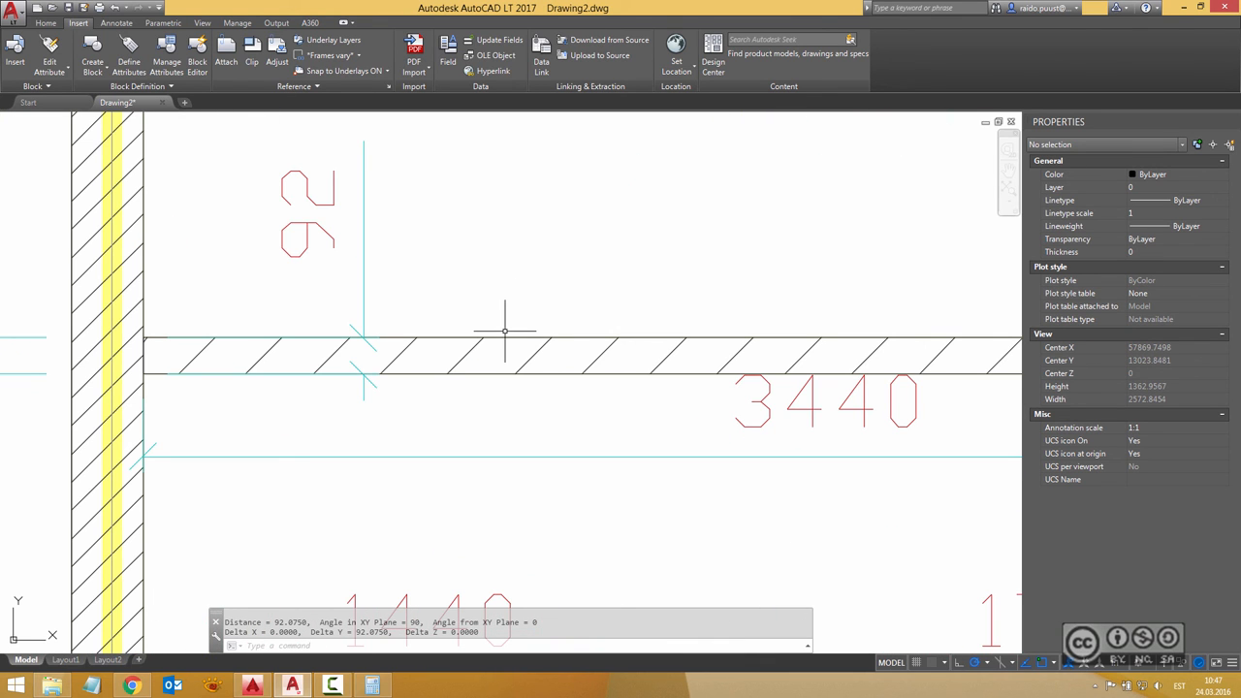
pyautogui.moveTo(485, 364)
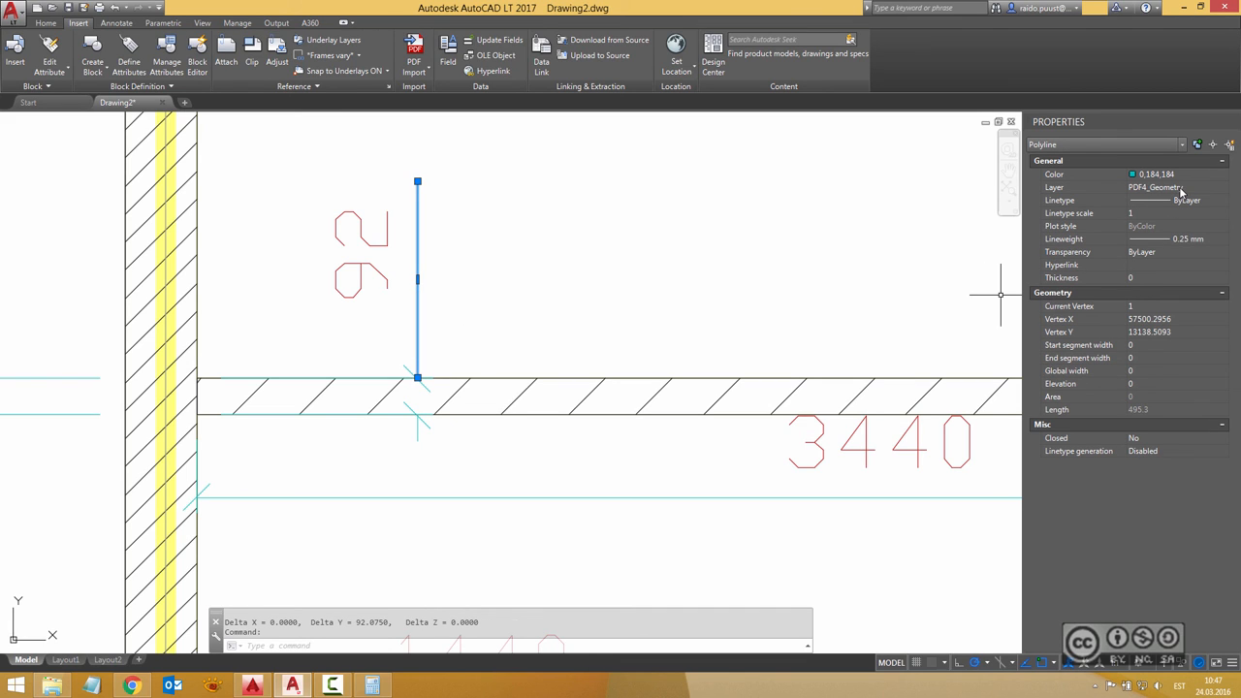
pyautogui.moveTo(1175, 194)
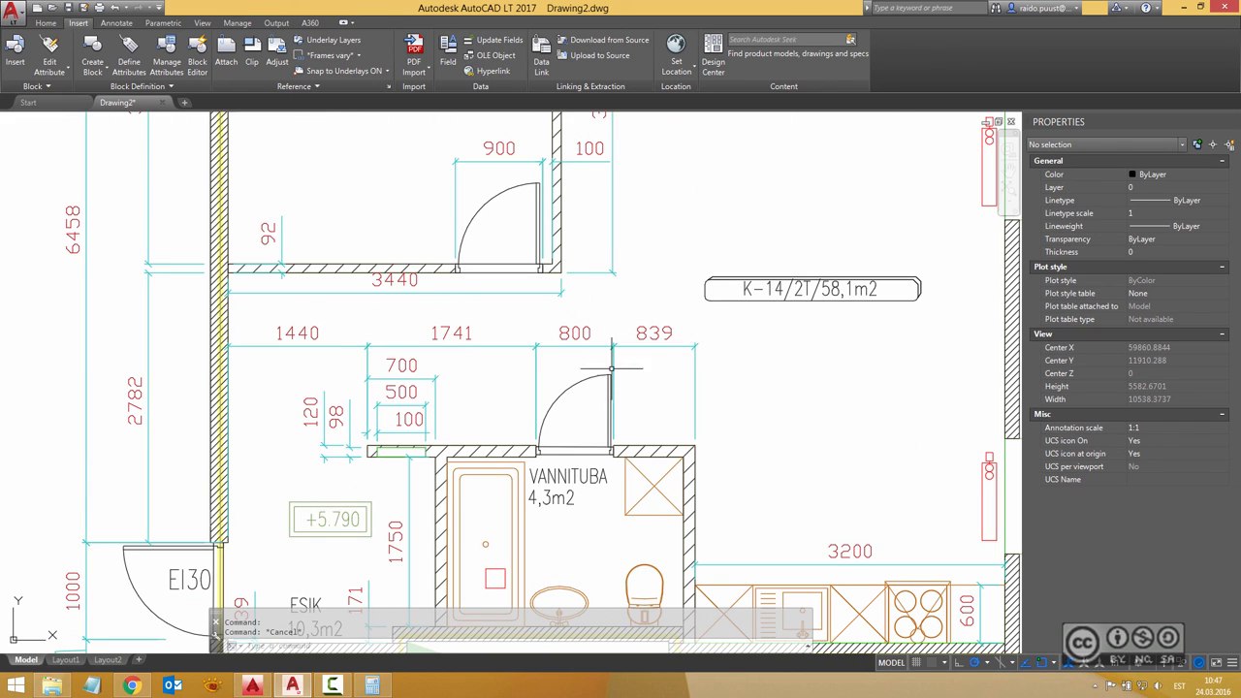
pyautogui.click(582, 333)
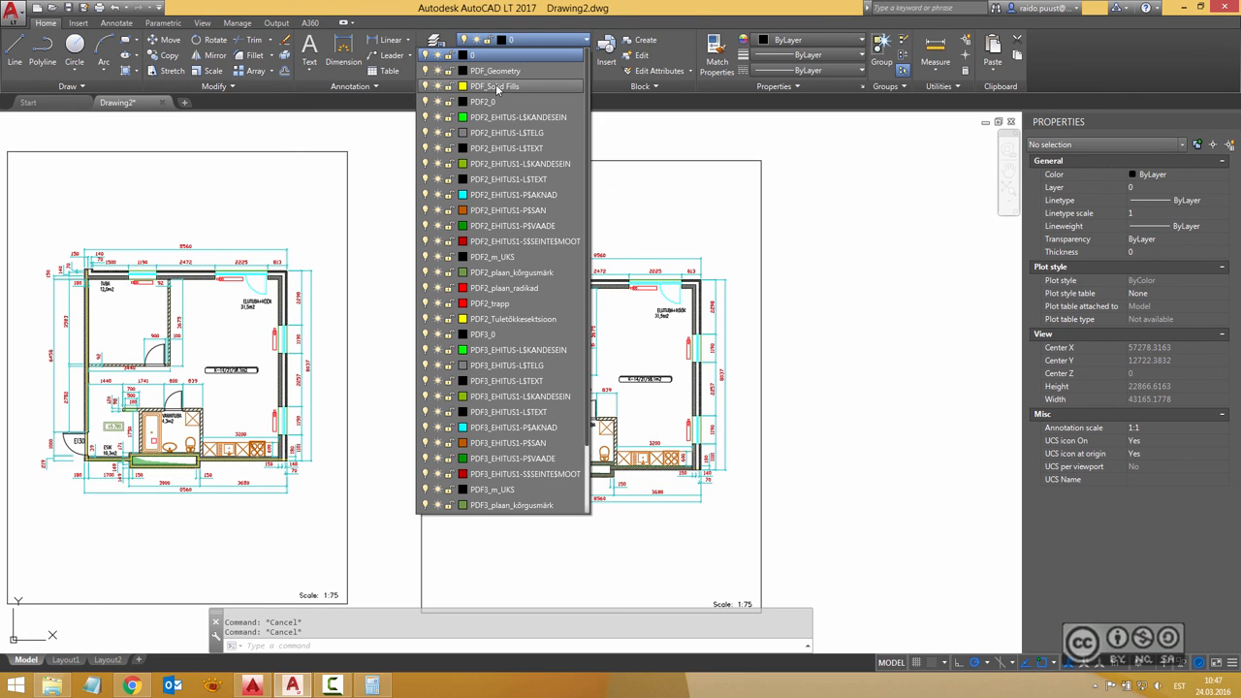
pyautogui.moveTo(495, 93)
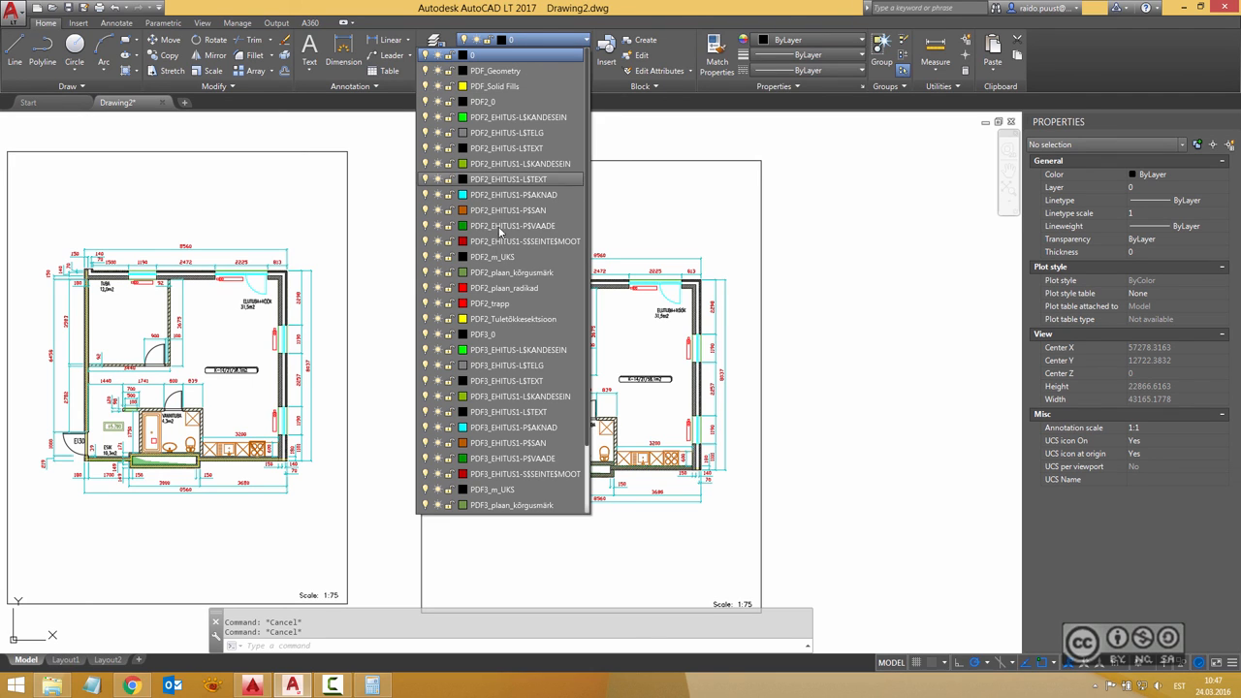
pyautogui.moveTo(528, 279)
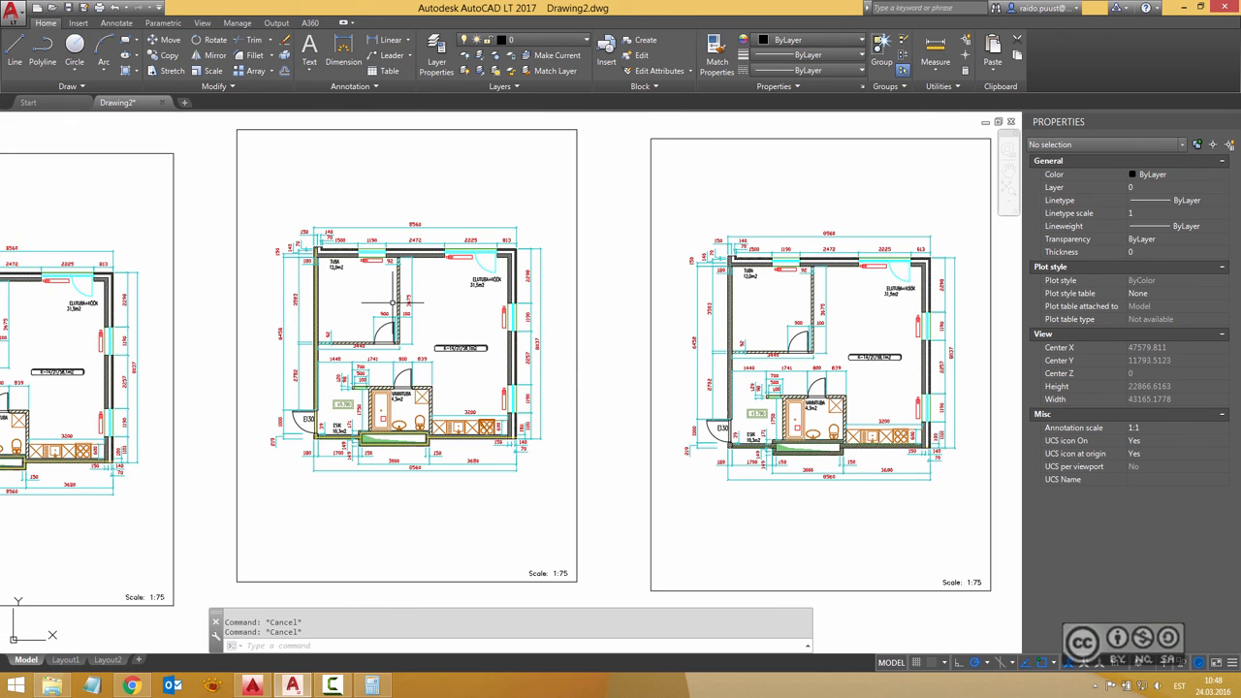
pyautogui.moveTo(351, 303)
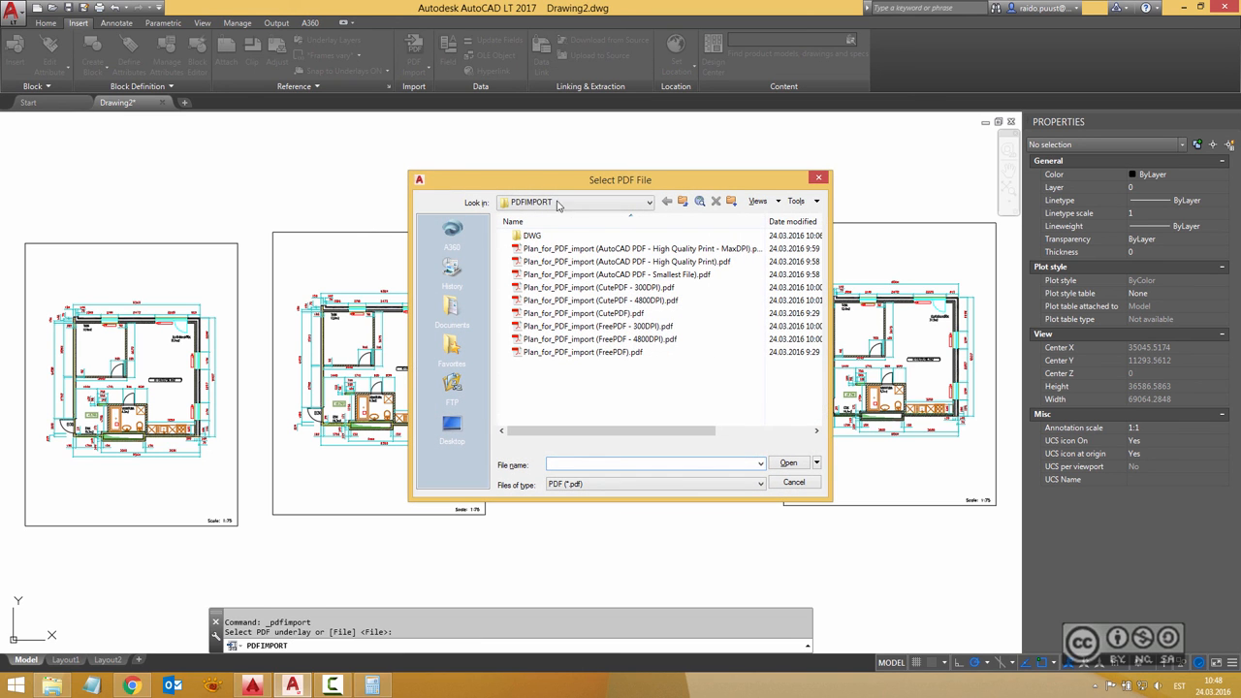
# - Load the CutePDF 4800DPI plan PDF into the import settings once more
pyautogui.click(599, 299)
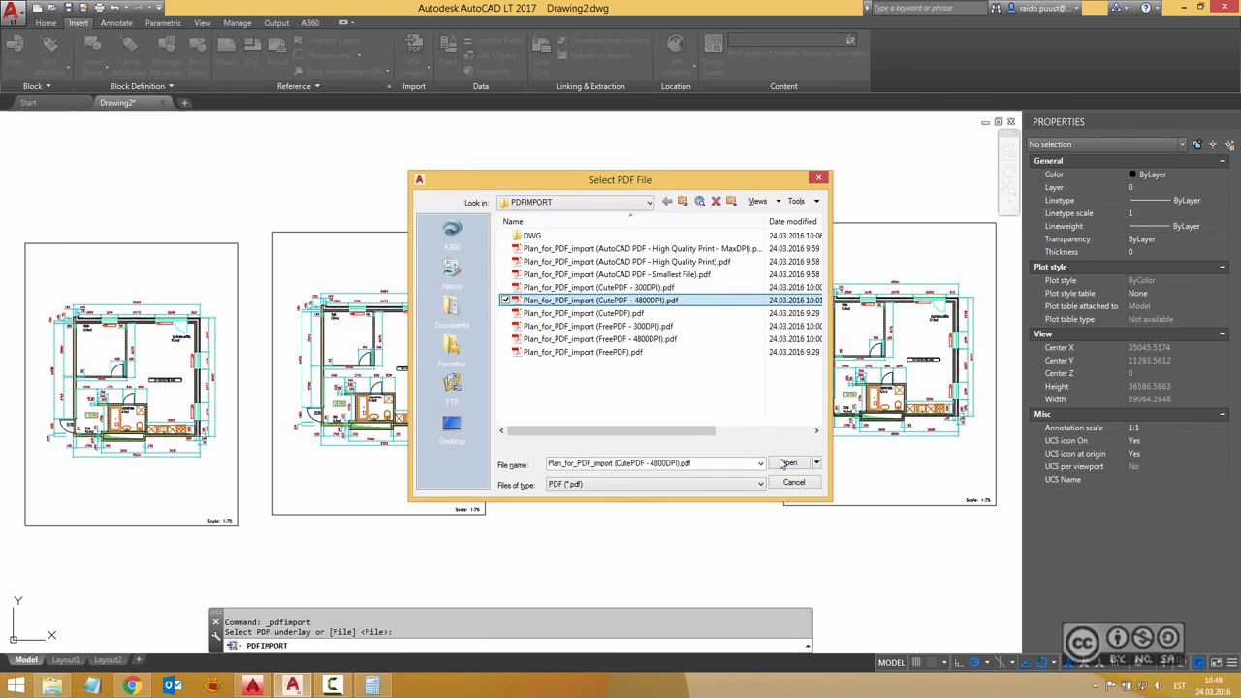
pyautogui.click(787, 462)
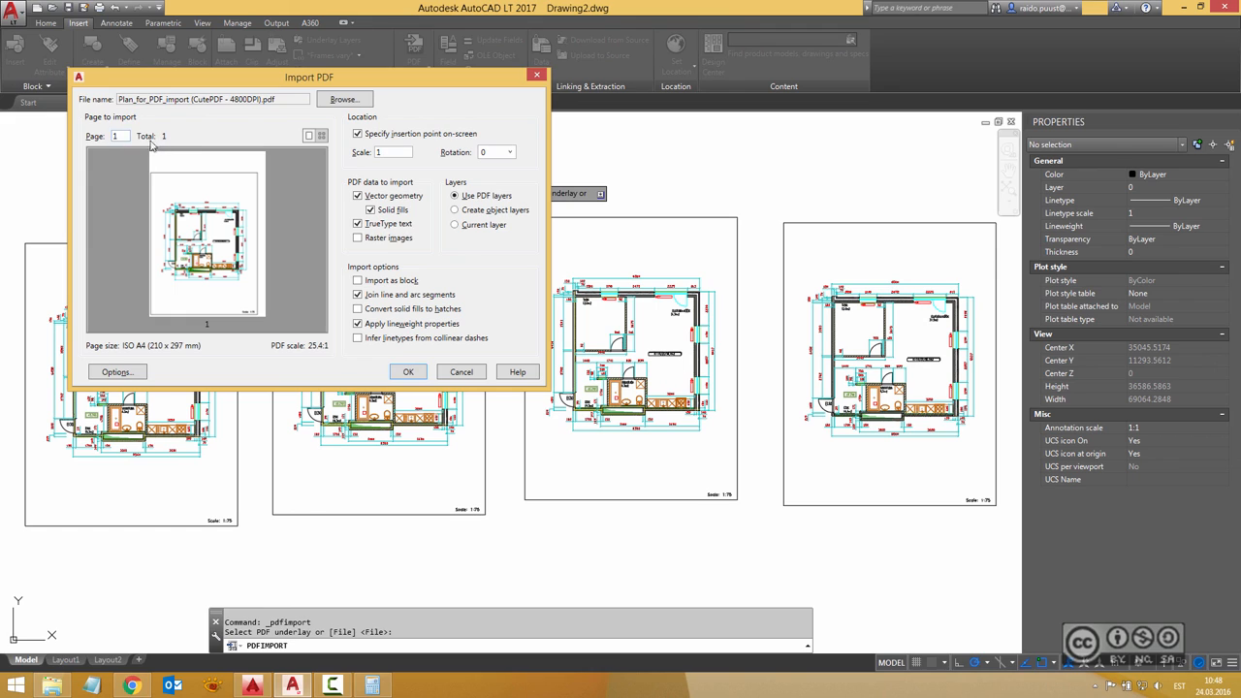
pyautogui.moveTo(186, 128)
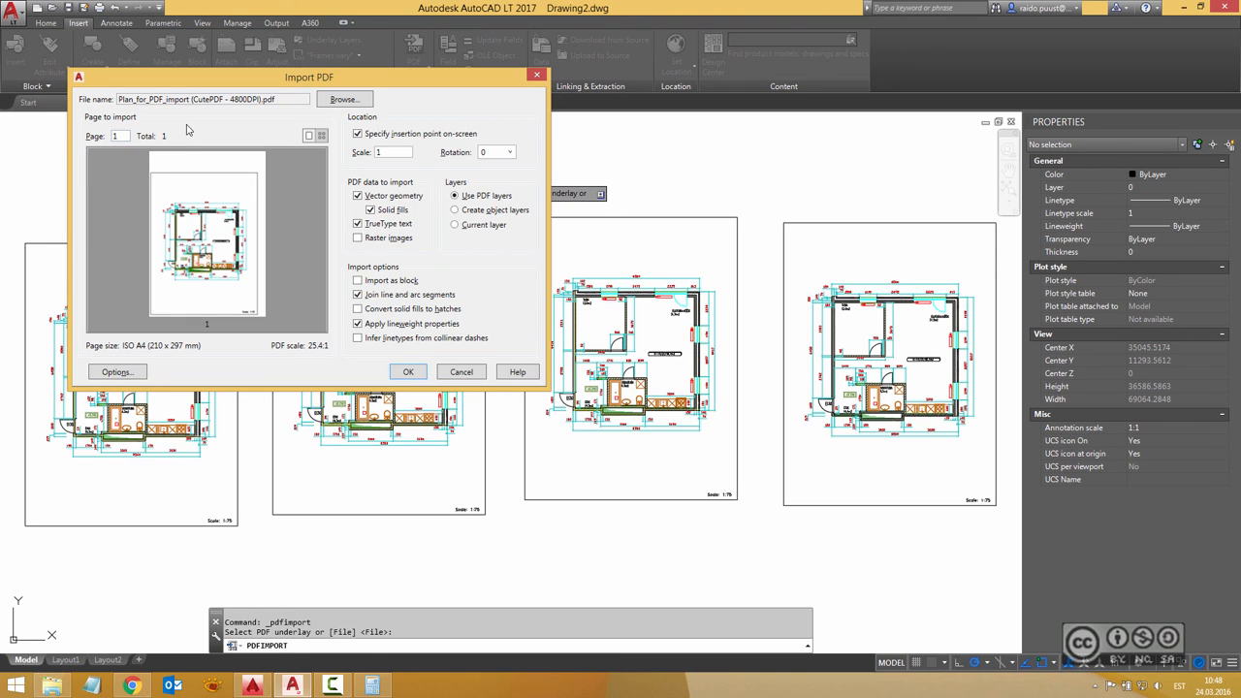